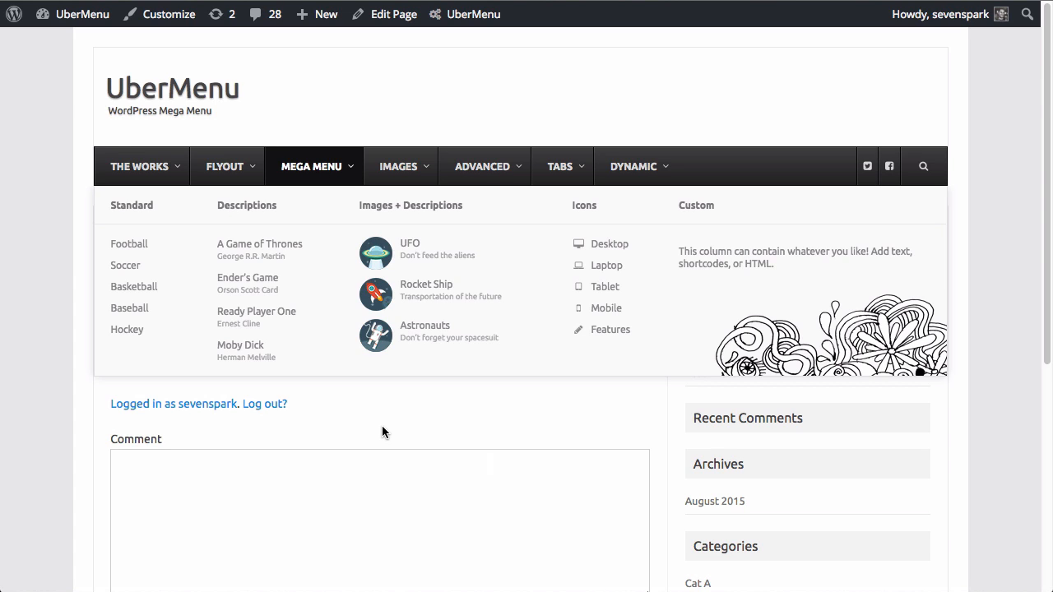
mouse_move(39, 244)
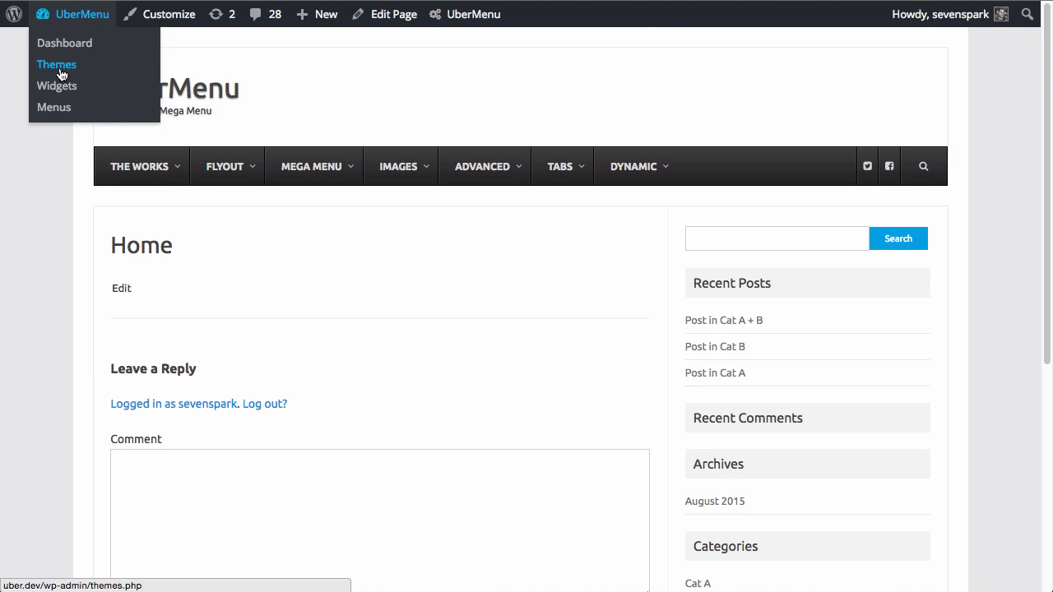
Search installed themes for 'Travelify' and activate it
left_click(55, 64)
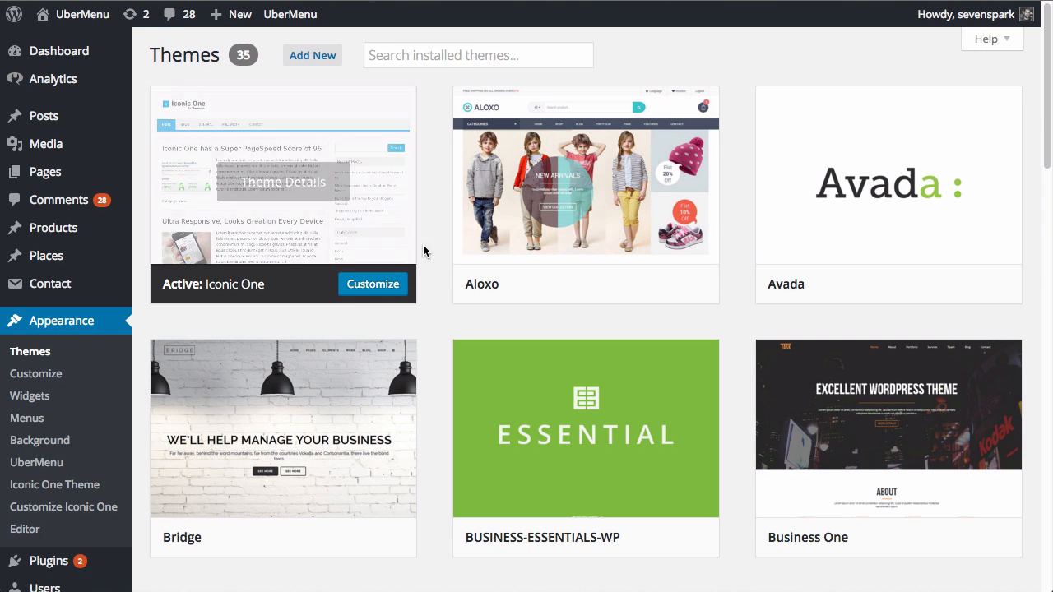
left_click(477, 55)
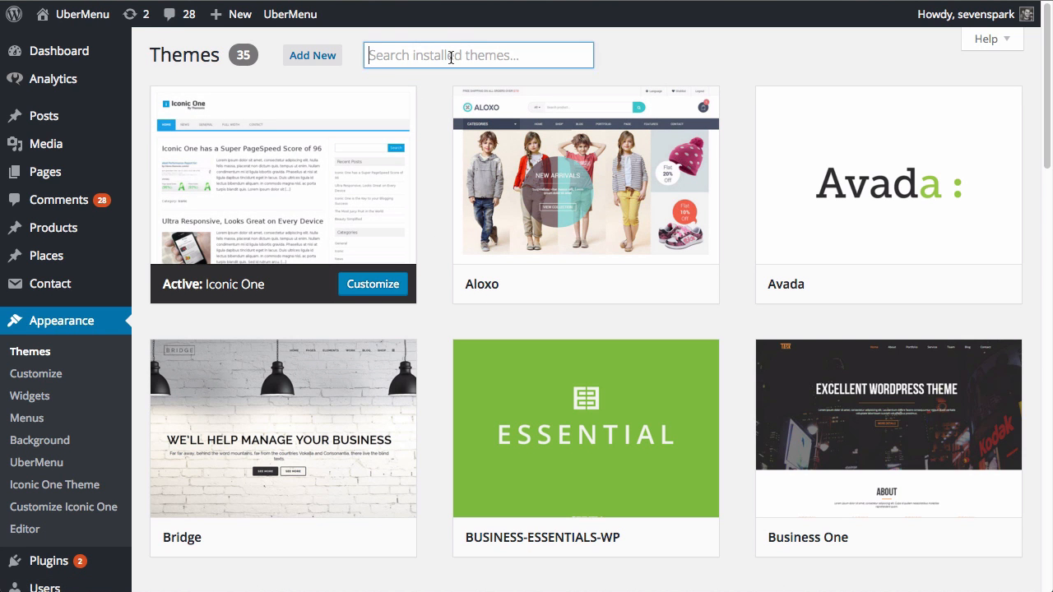
type("Travelify")
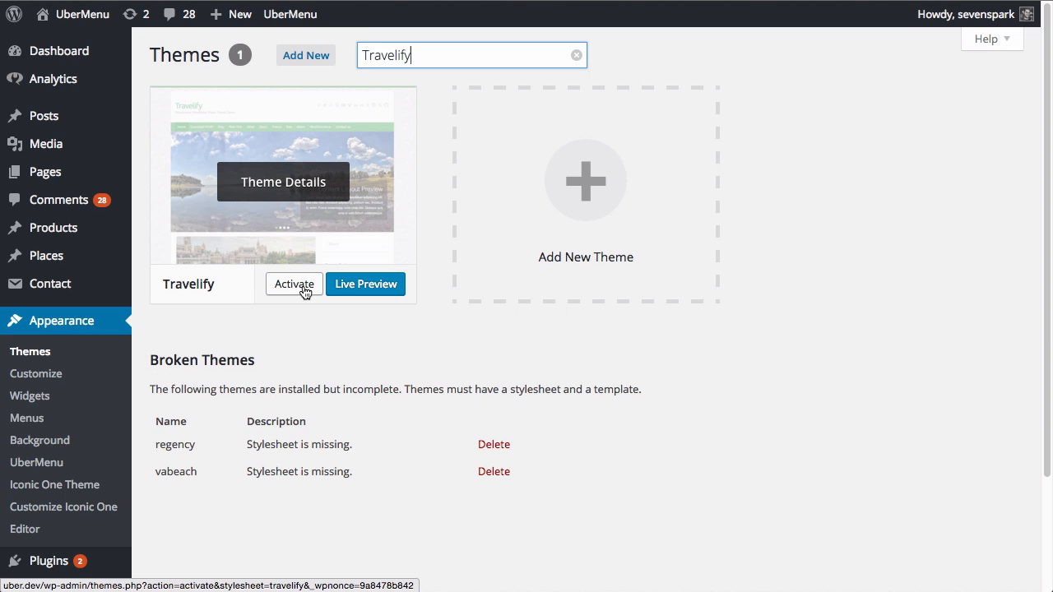
left_click(294, 284)
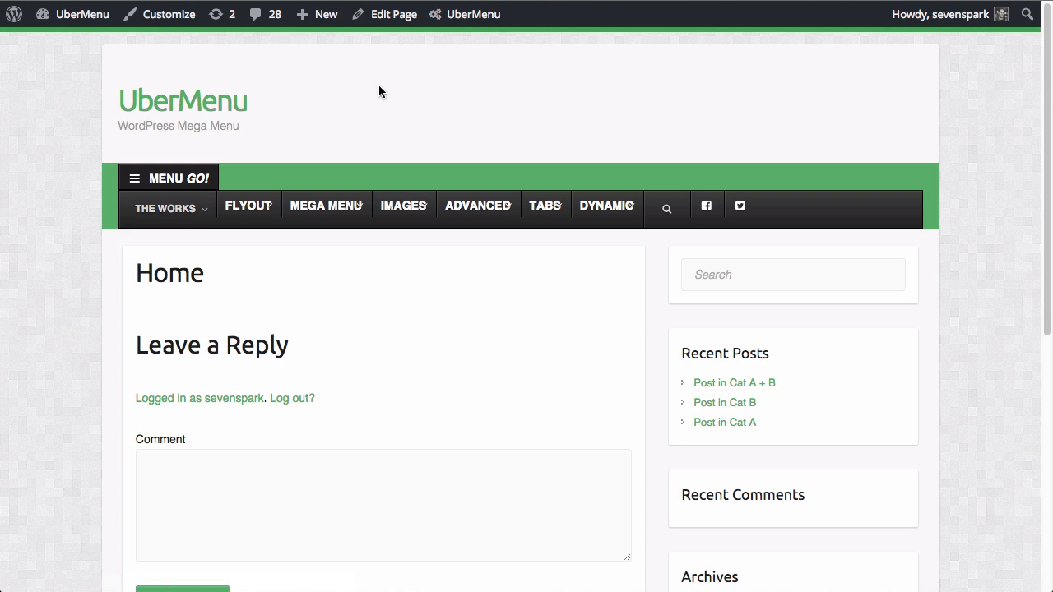
mouse_move(223, 158)
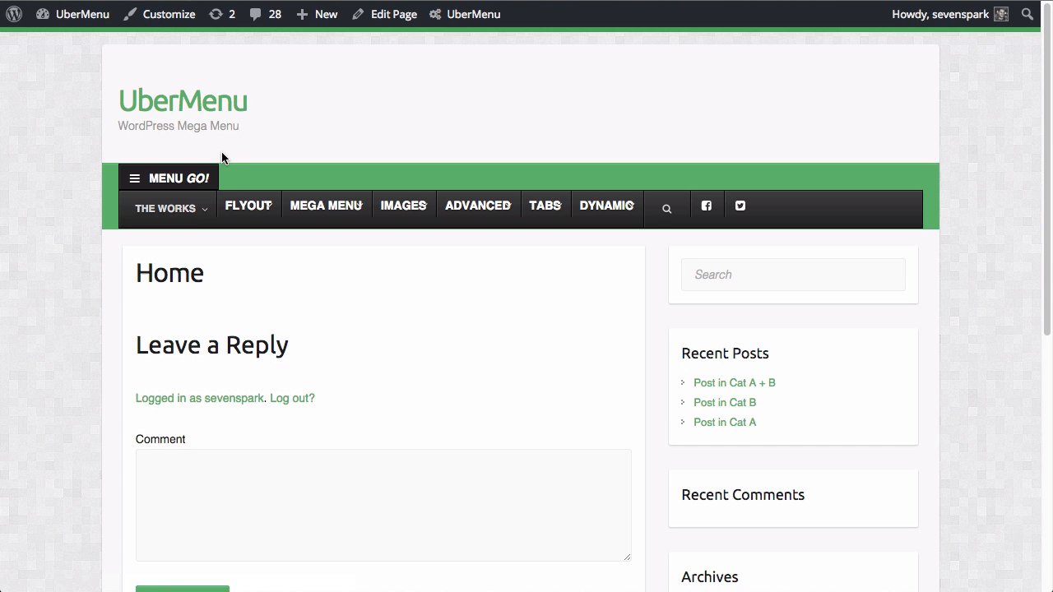
Open the UberMenu Control Panel from the admin bar
left_click(465, 14)
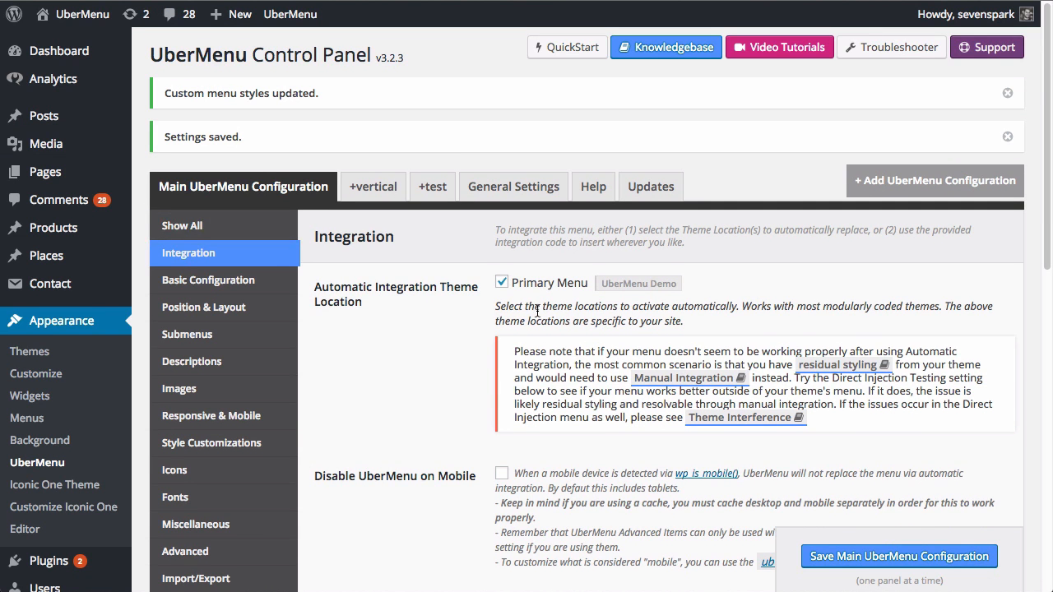
mouse_move(557, 296)
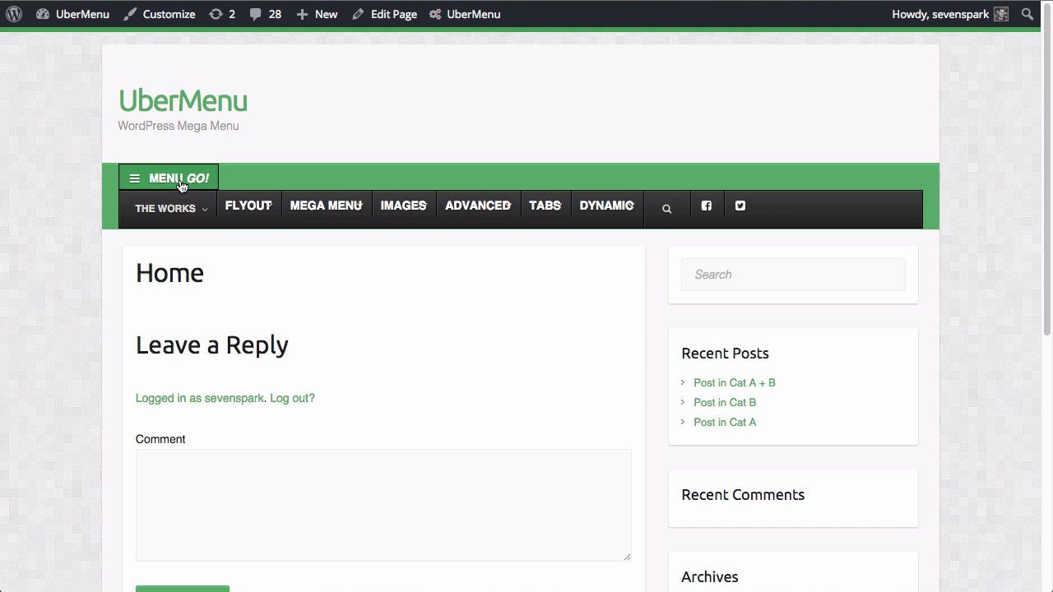
mouse_move(156, 180)
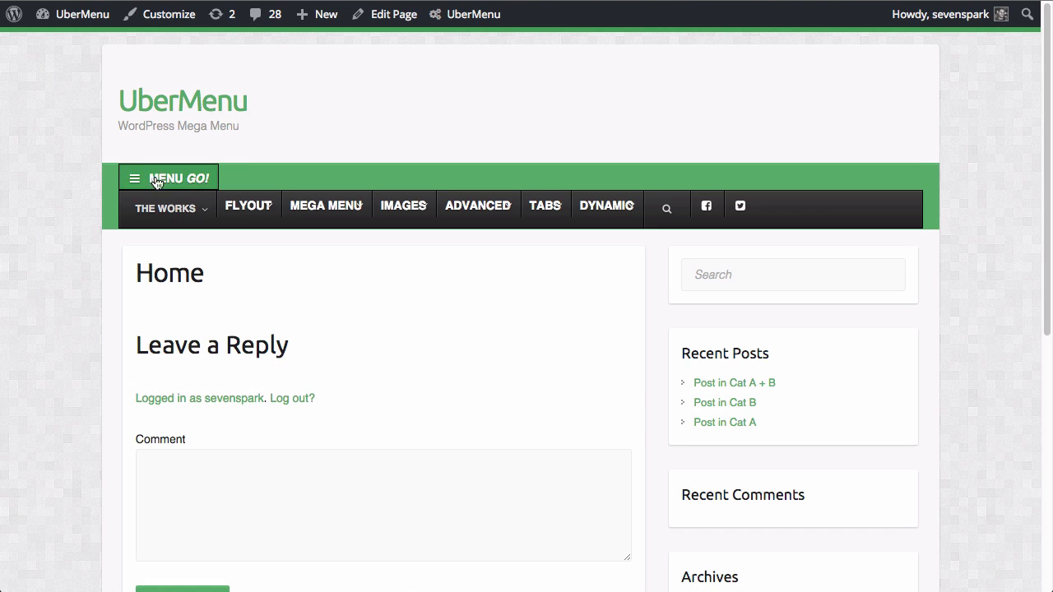
mouse_move(164, 179)
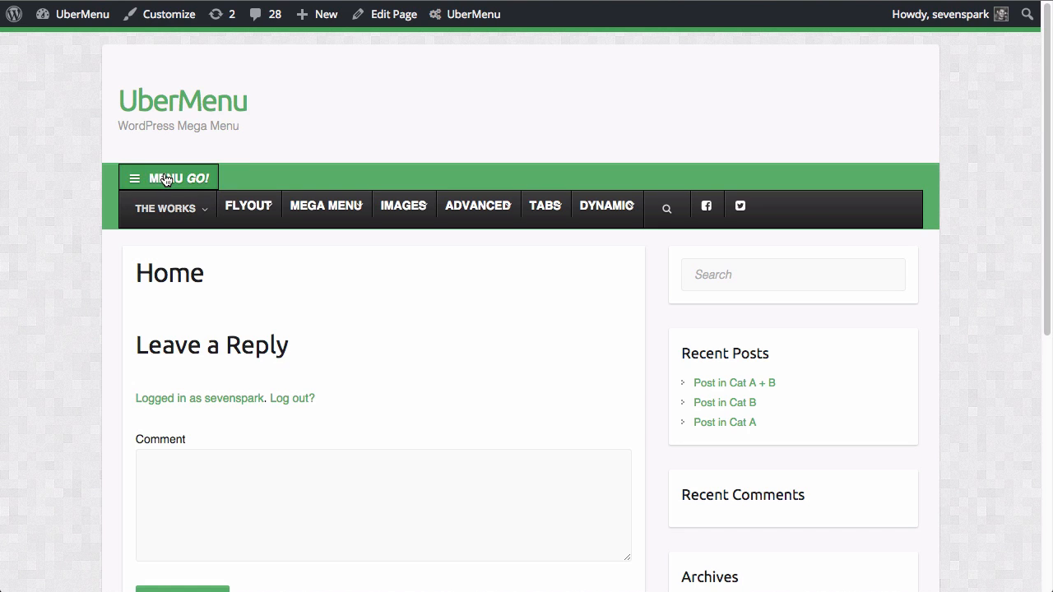
mouse_move(248, 204)
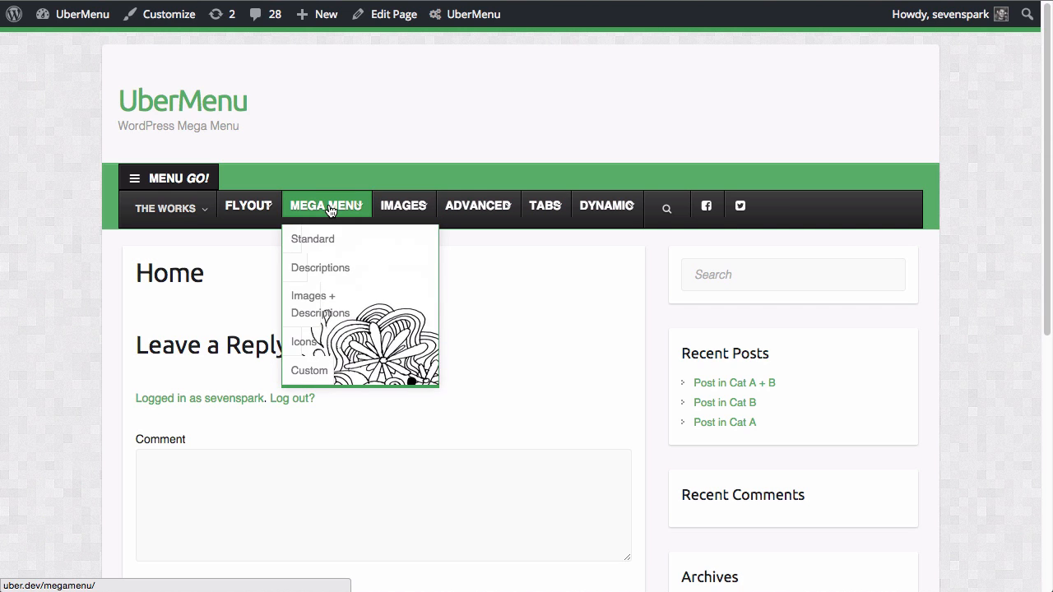
mouse_move(313, 285)
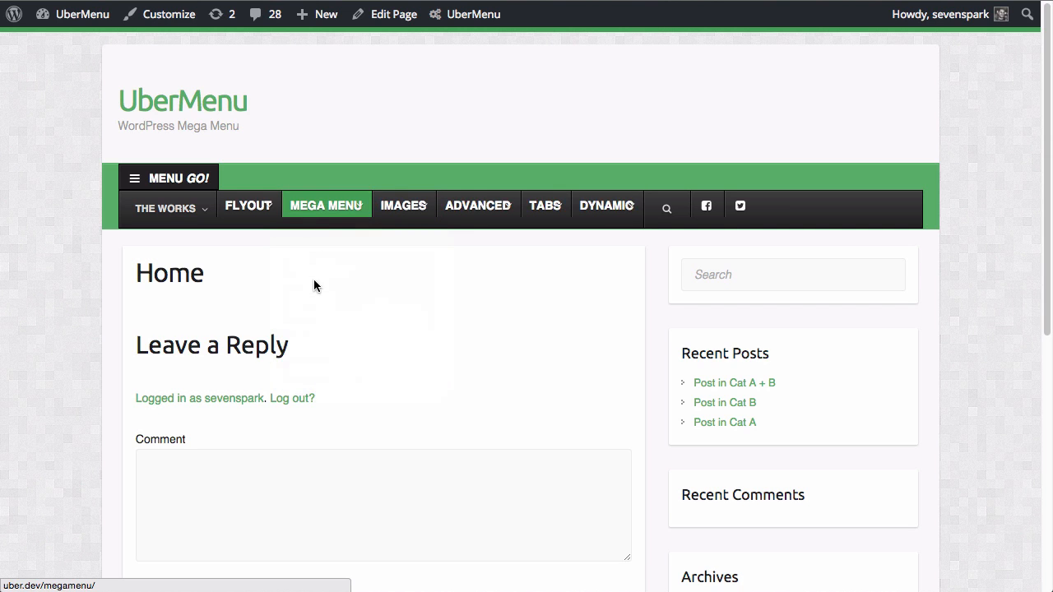
mouse_move(462, 133)
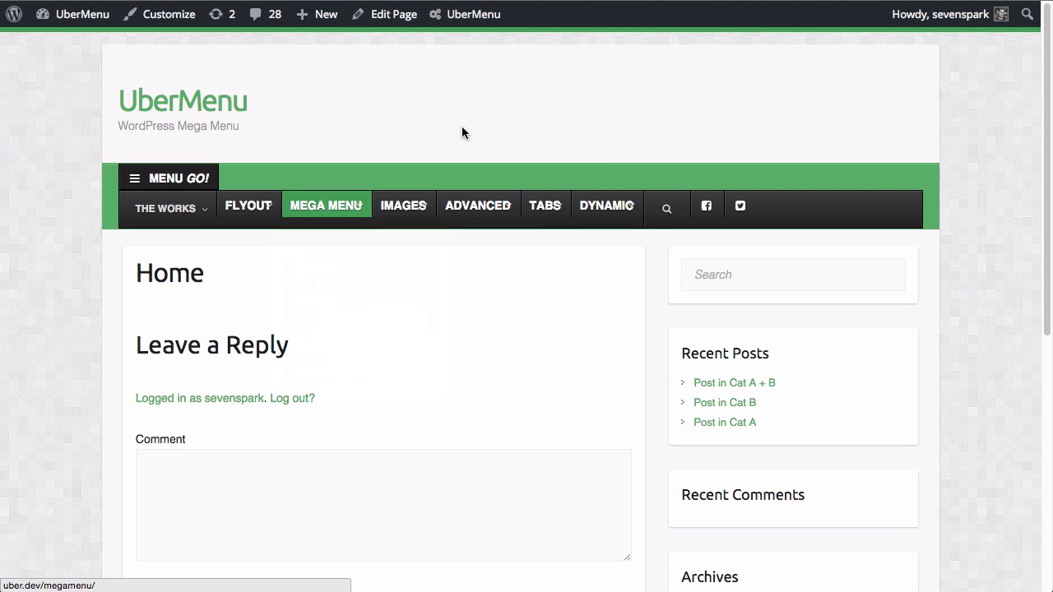
mouse_move(507, 85)
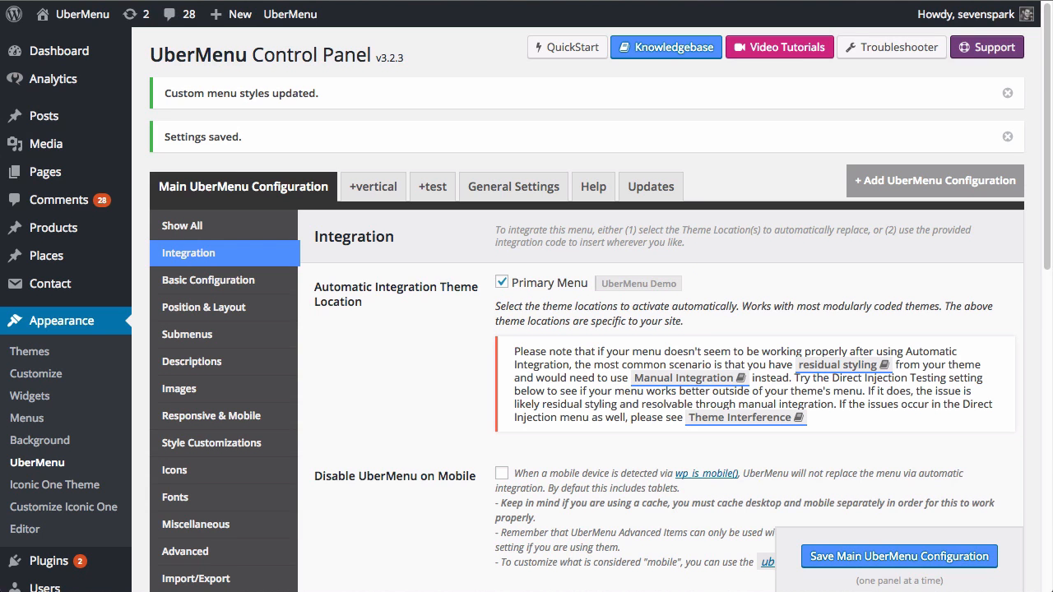
Enable Direct Injection Testing, save, and compare both menus on the front end
scroll("down", 3)
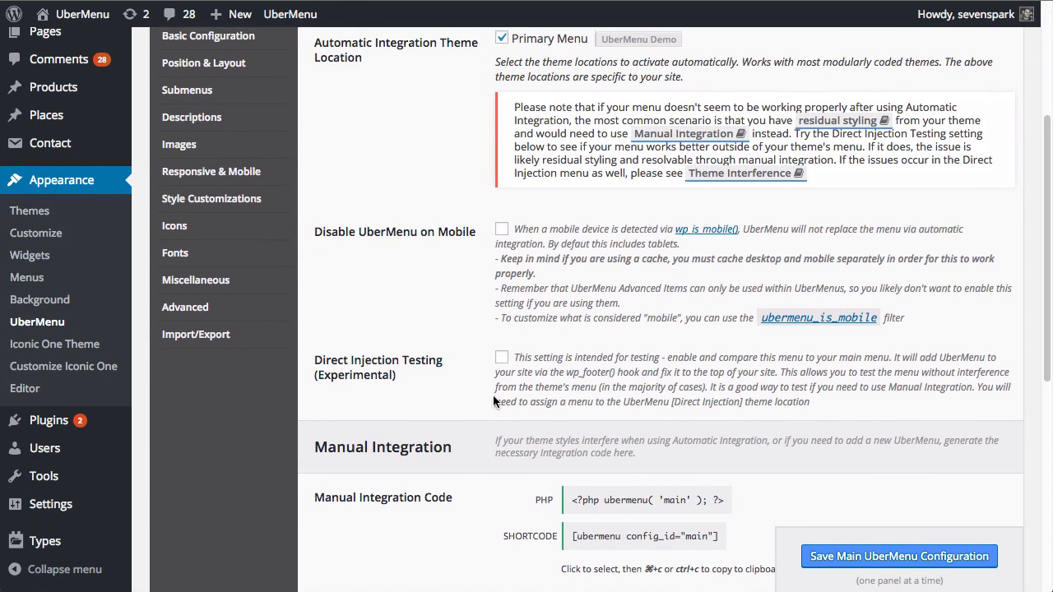
left_click(501, 355)
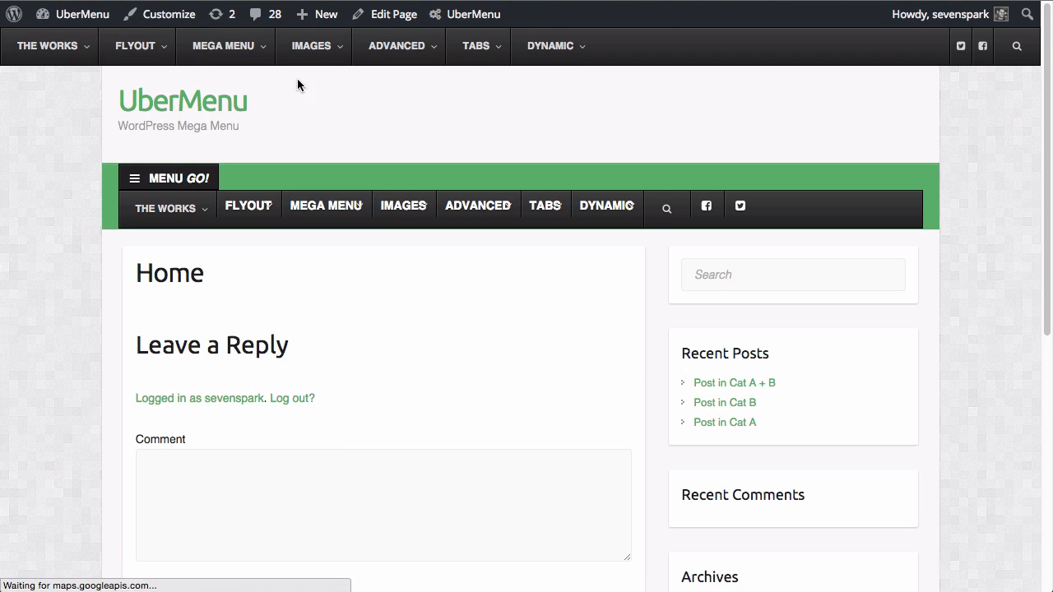
left_click(224, 45)
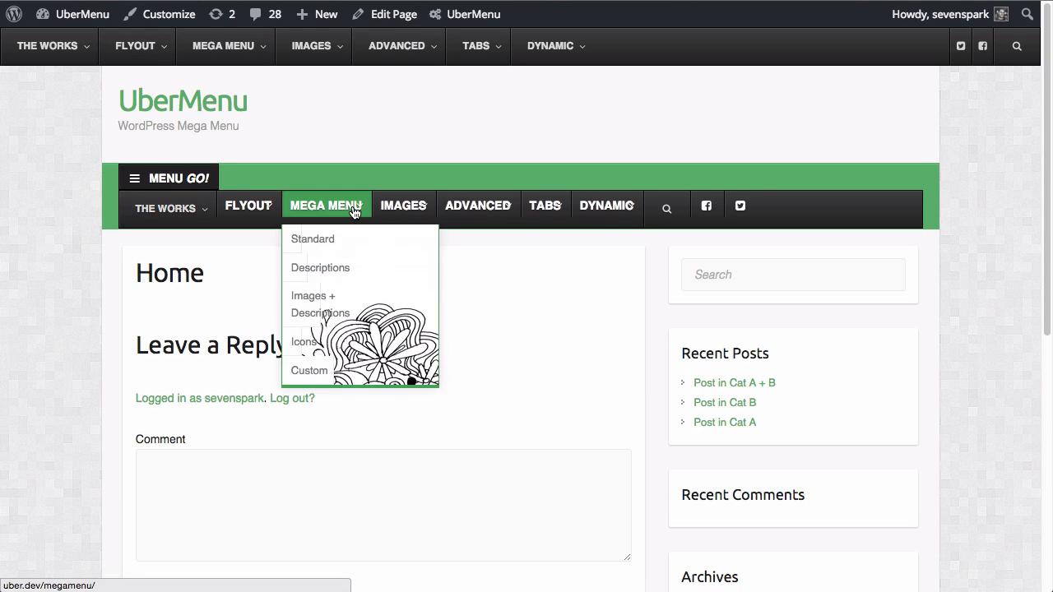
left_click(473, 14)
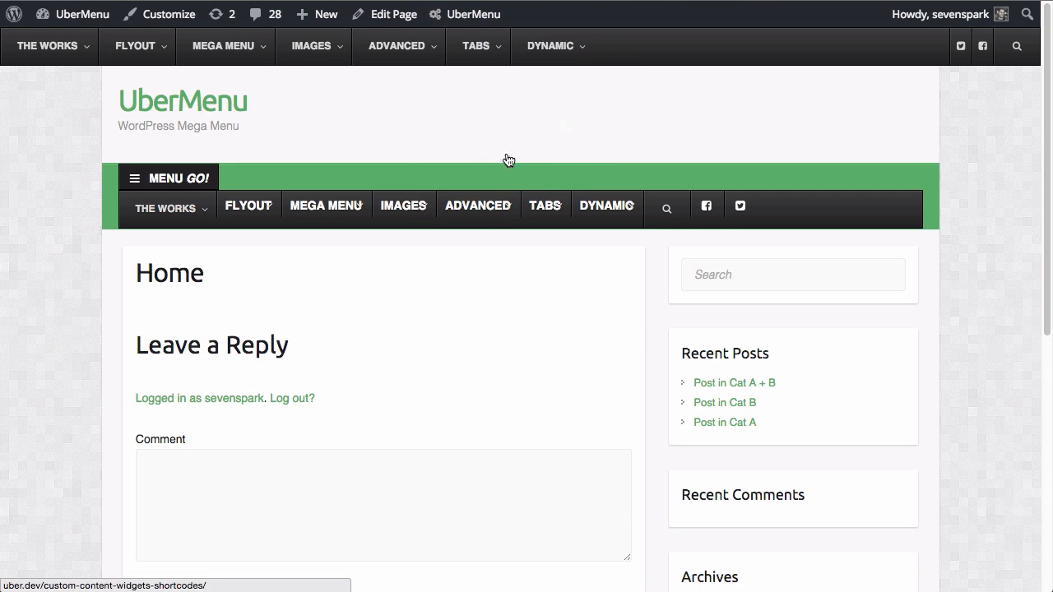
left_click(472, 14)
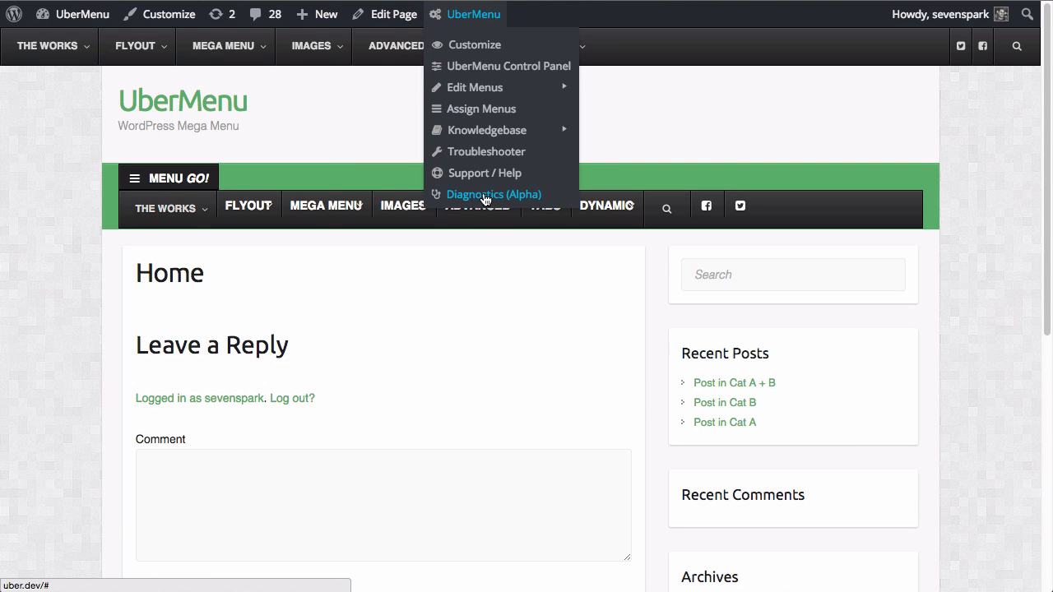
Launch UberMenu Diagnostics and advance the tool to the unwrap-the-menu step
left_click(493, 194)
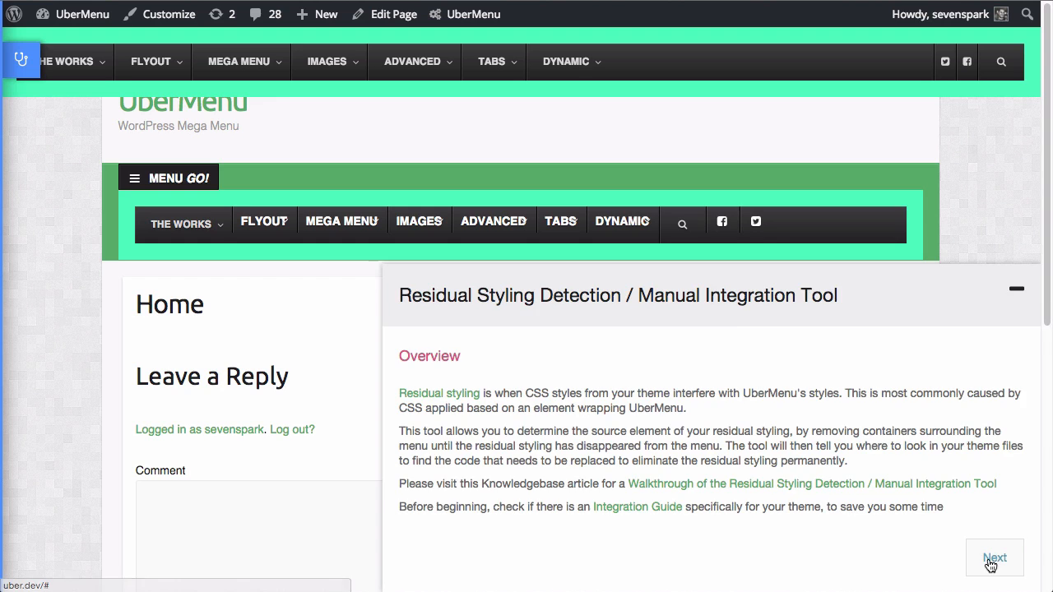
left_click(993, 558)
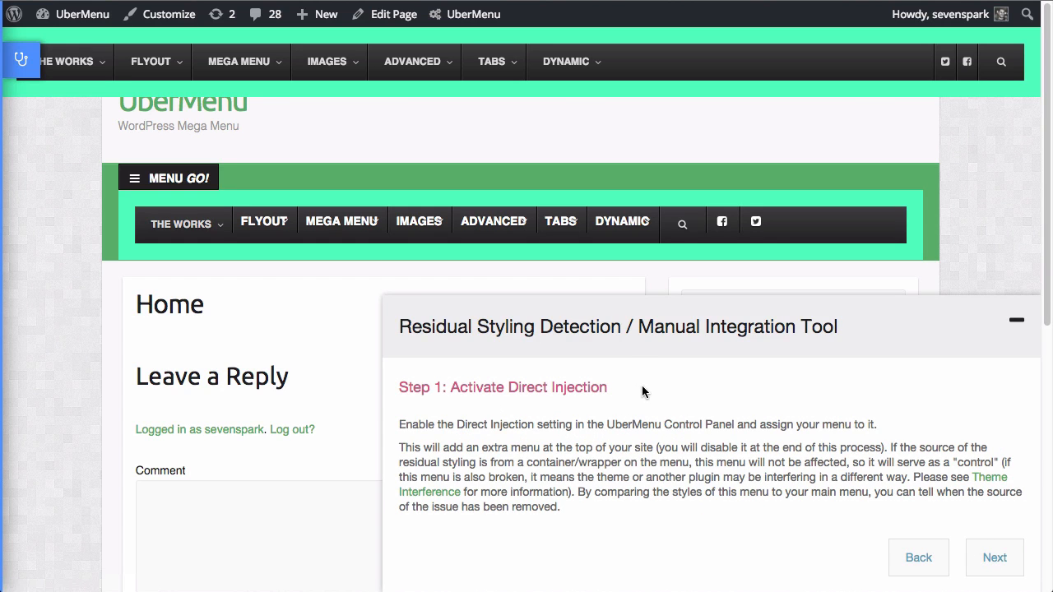
left_click(993, 557)
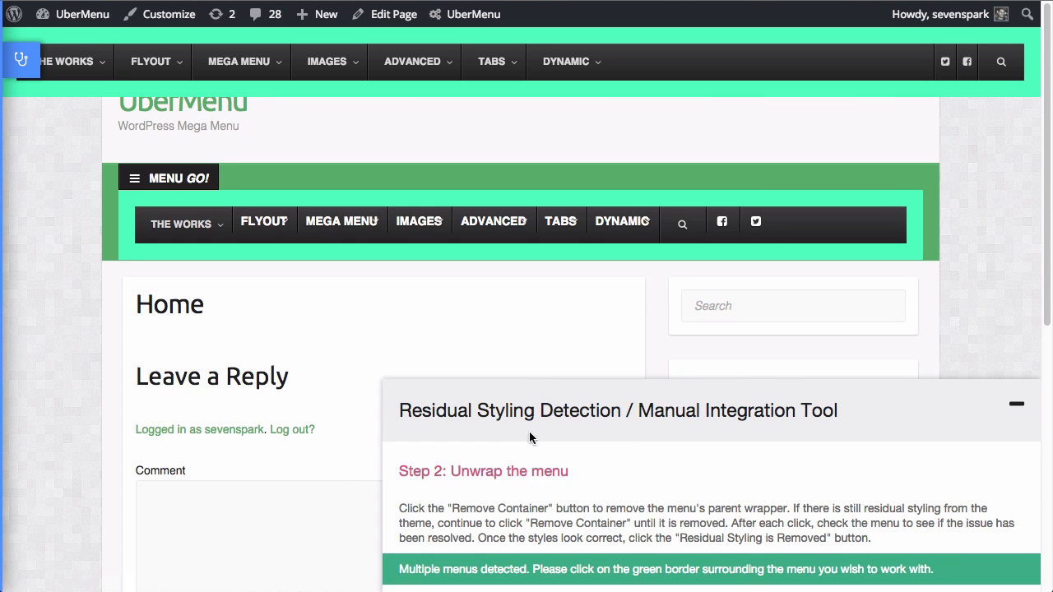
mouse_move(429, 347)
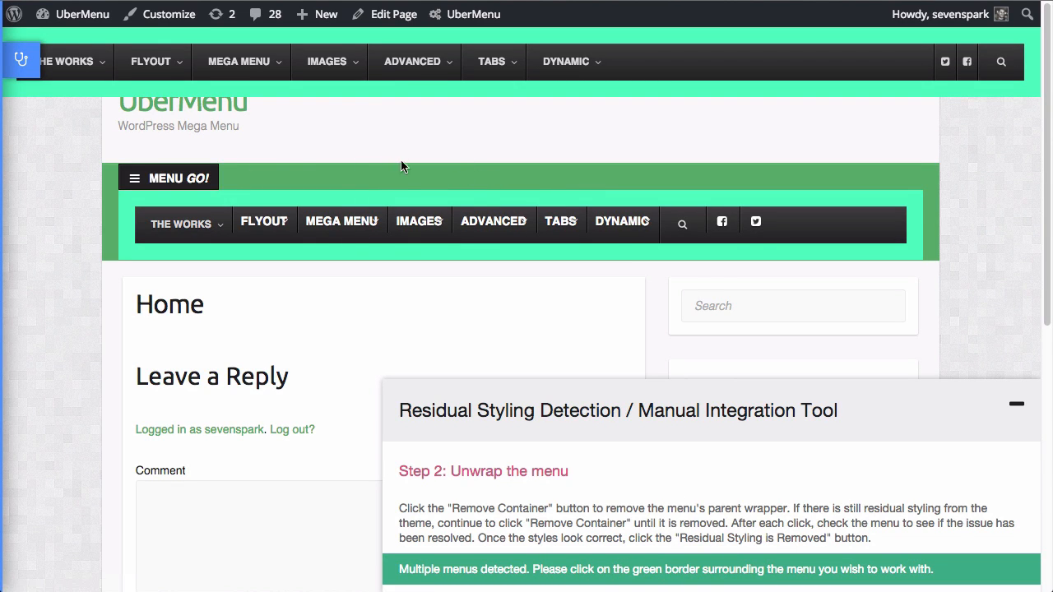
mouse_move(395, 175)
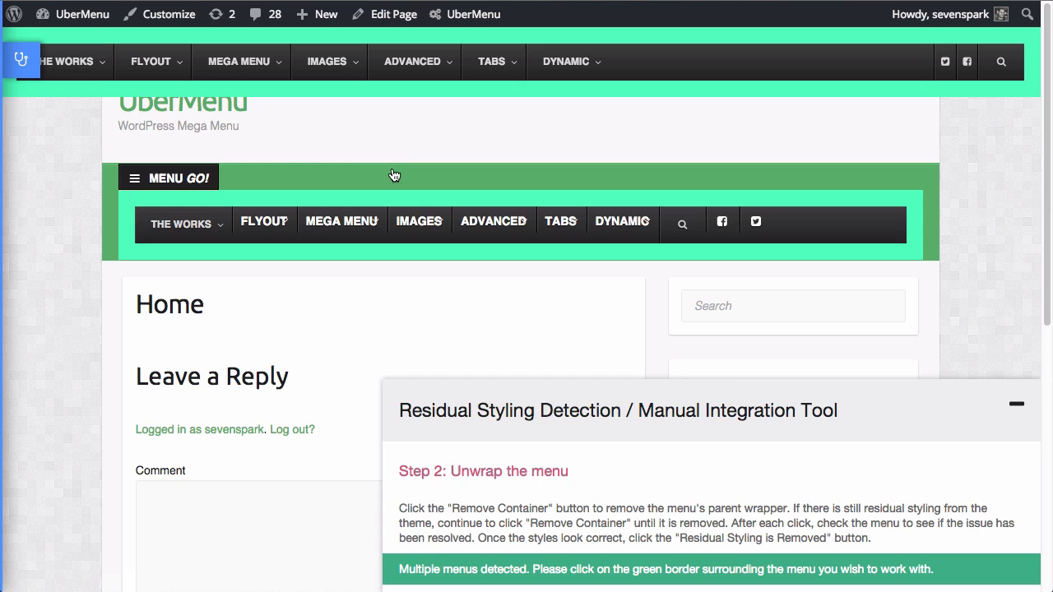
mouse_move(211, 206)
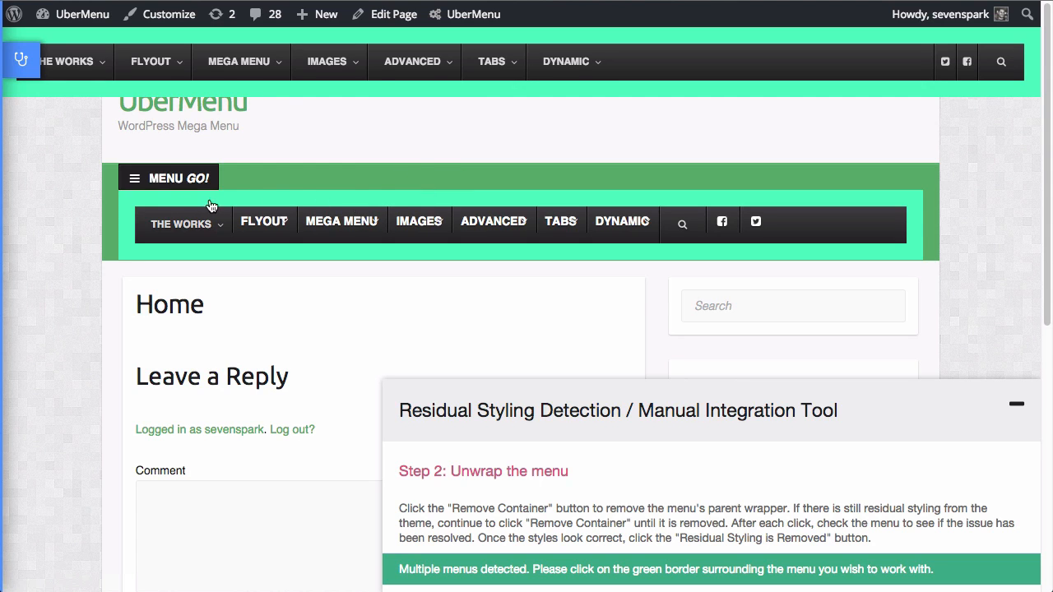
mouse_move(389, 200)
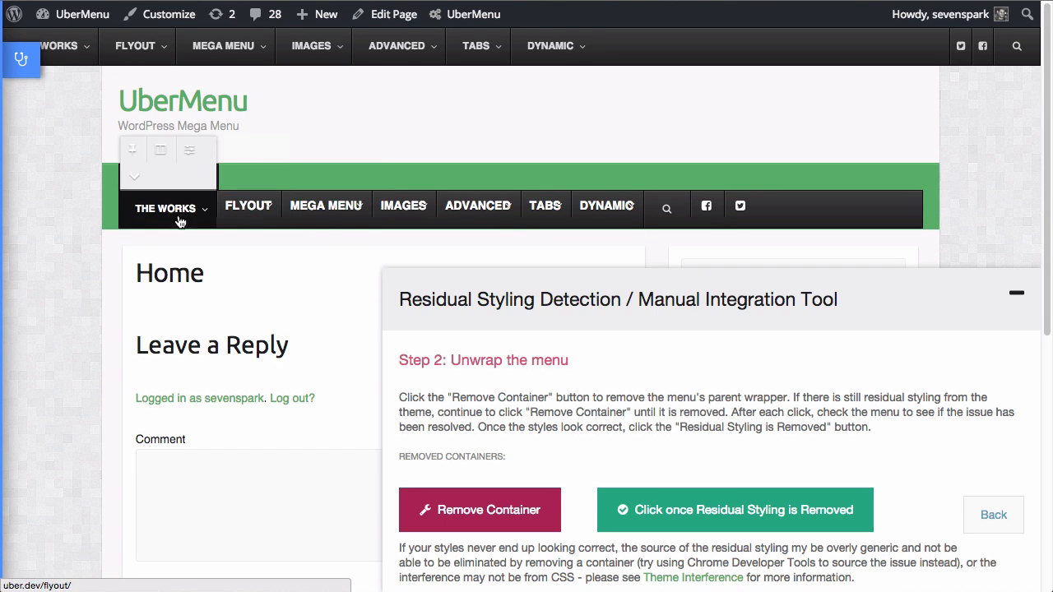
Remove the main-nav and container clearfix wrappers, then test the FLYOUT item
left_click(479, 509)
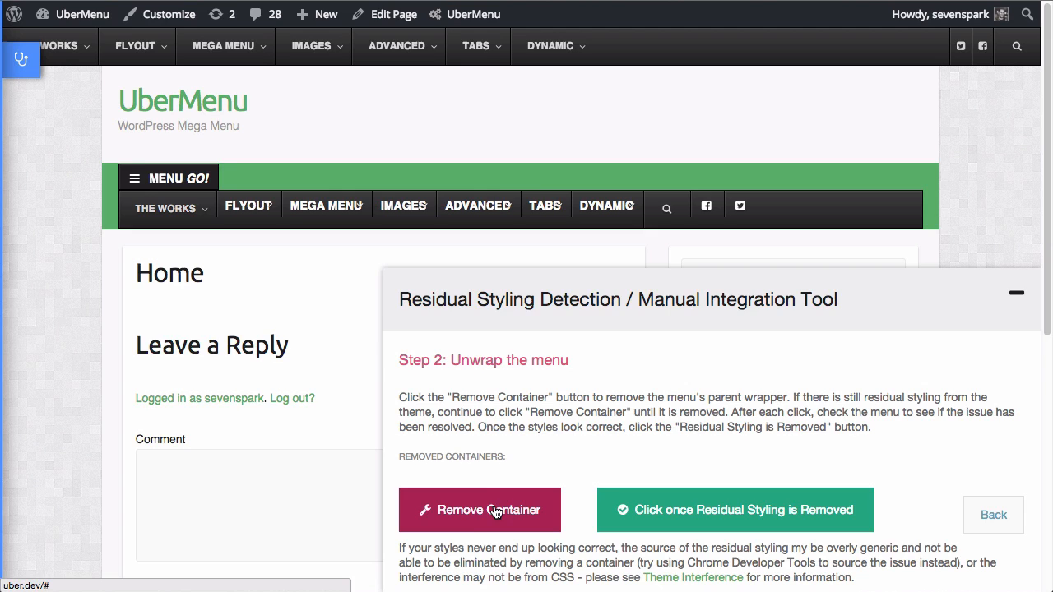
left_click(480, 509)
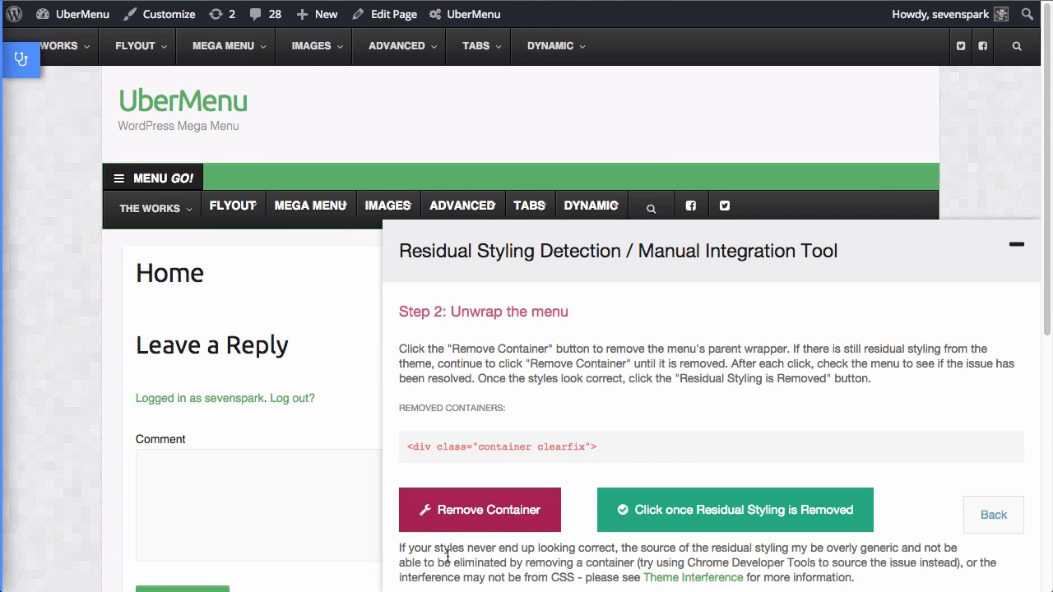
left_click(480, 509)
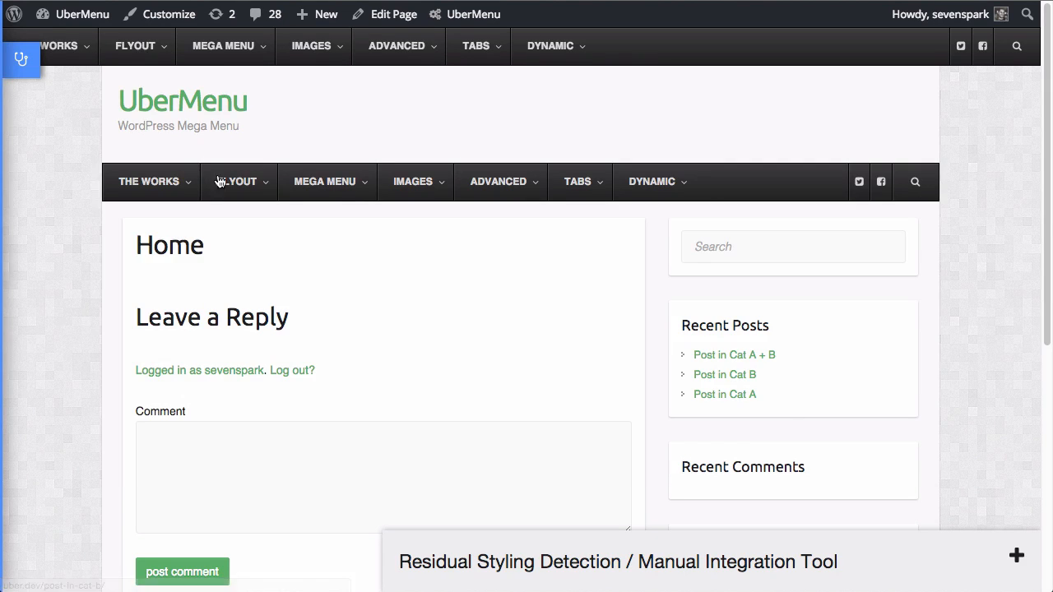
left_click(324, 181)
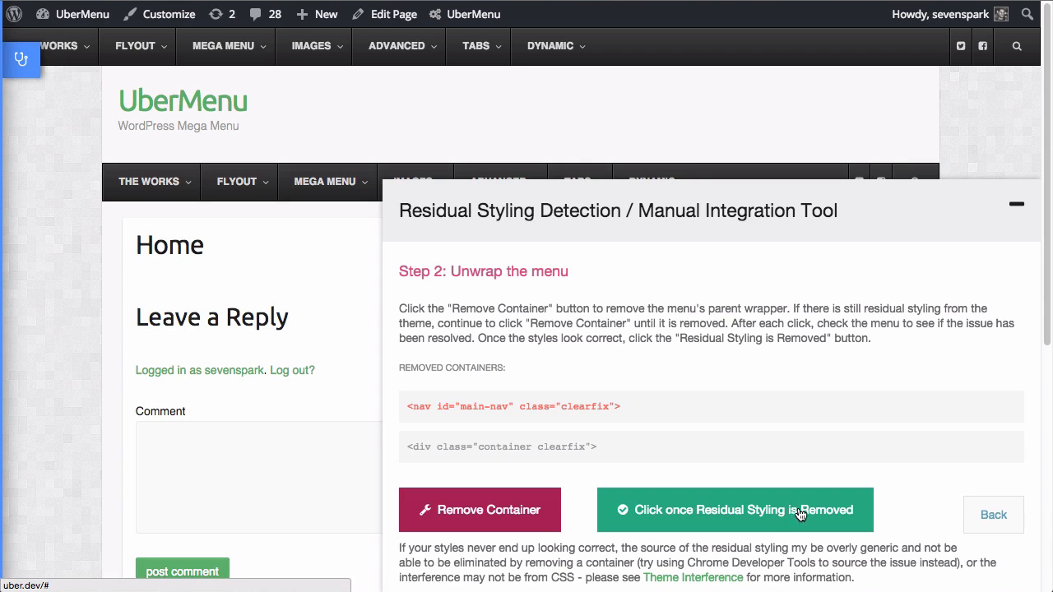
Confirm residual styling is removed and highlight lines in the container markup snippet
left_click(730, 509)
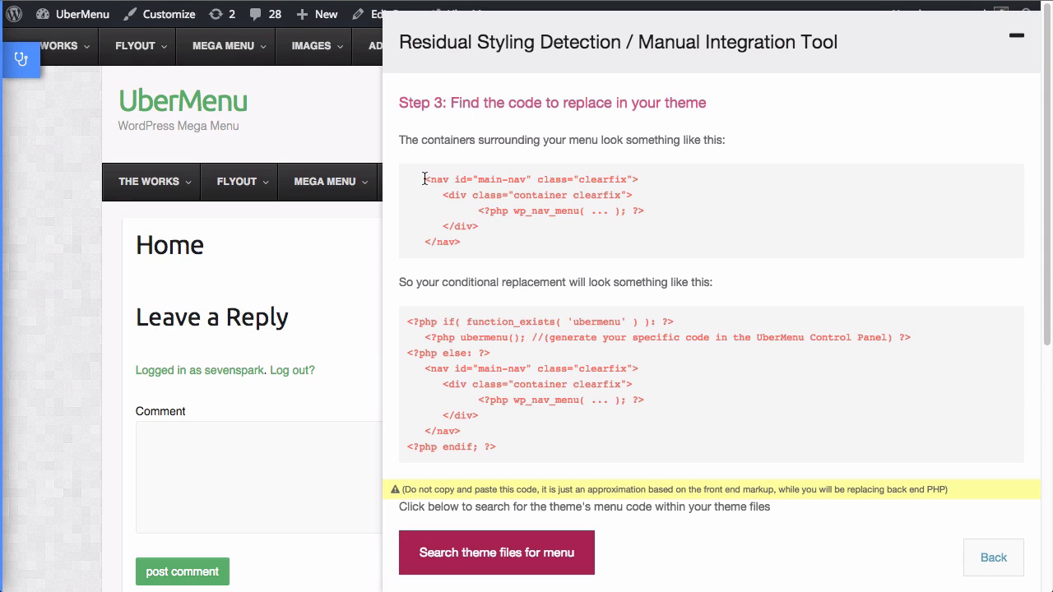
double_click(534, 195)
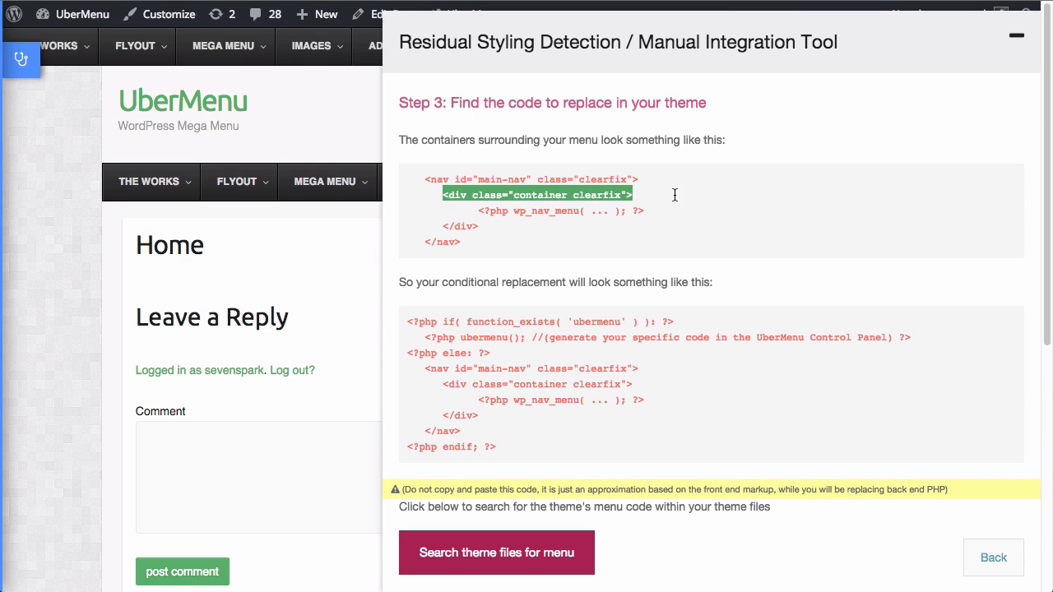
mouse_move(481, 212)
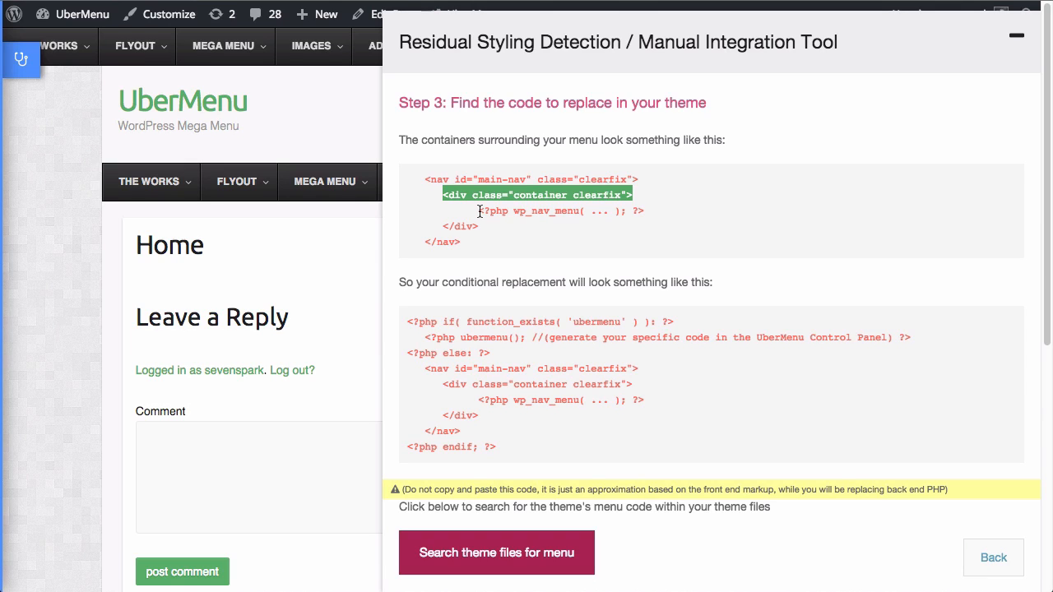
double_click(539, 195)
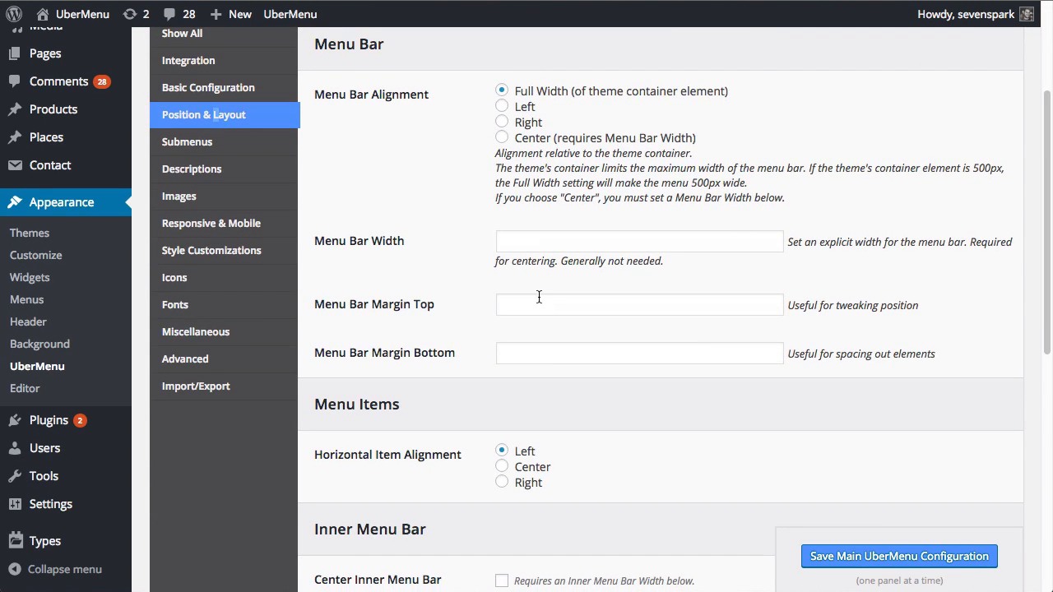
Focus the Menu Bar Width field in Position & Layout settings
left_click(639, 241)
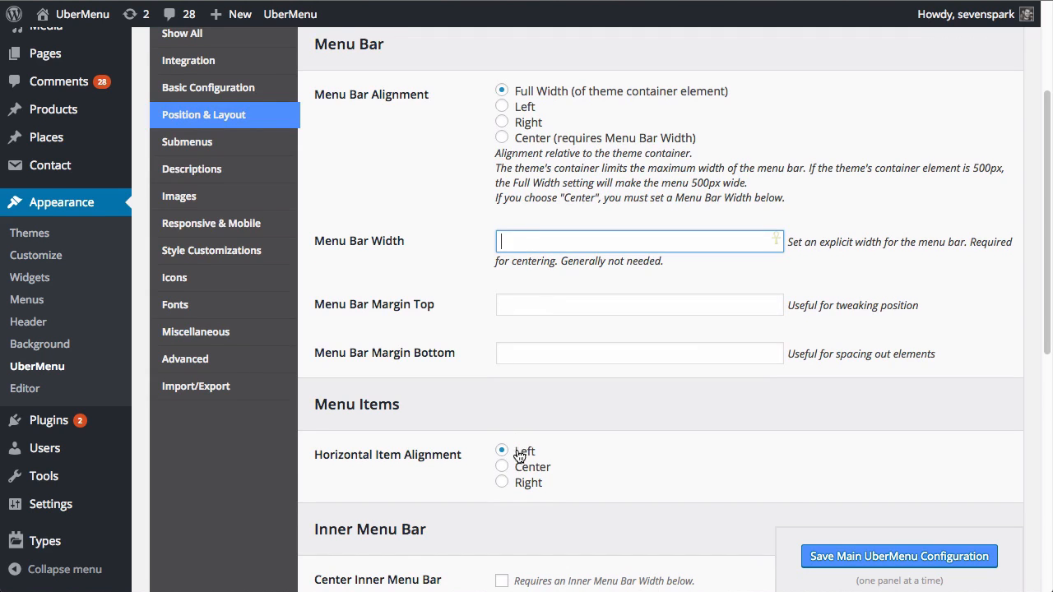
scroll("down", 3)
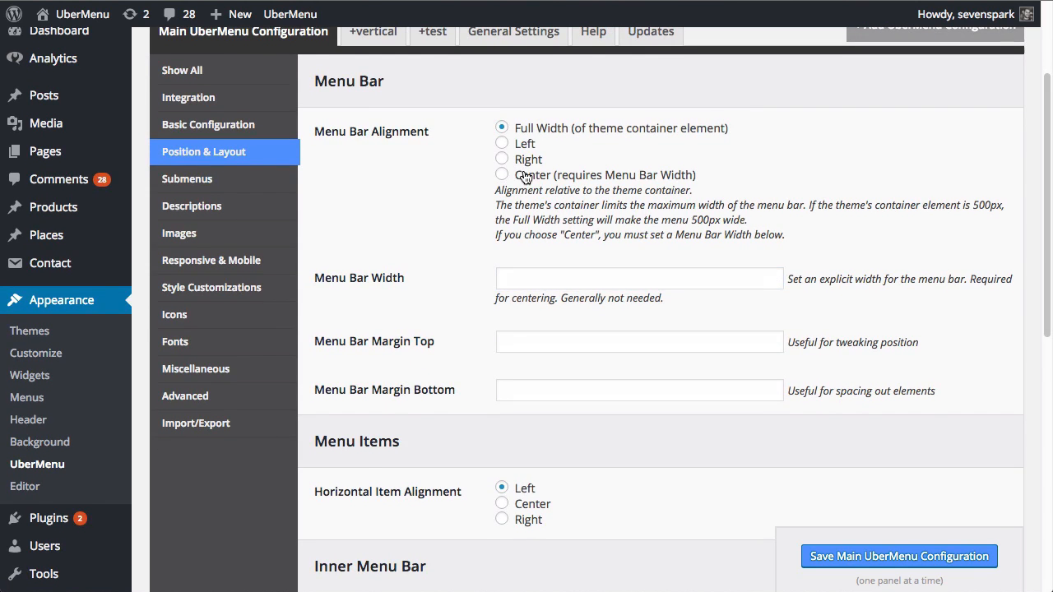
Set Menu Bar Alignment to Center and review the step 3 replacement code
left_click(501, 174)
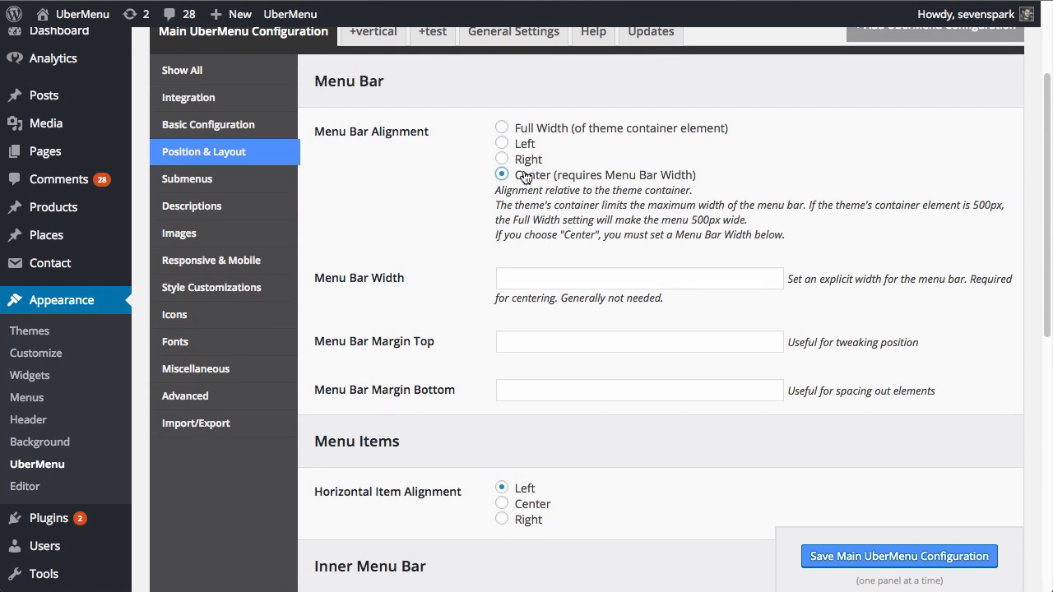
left_click(502, 128)
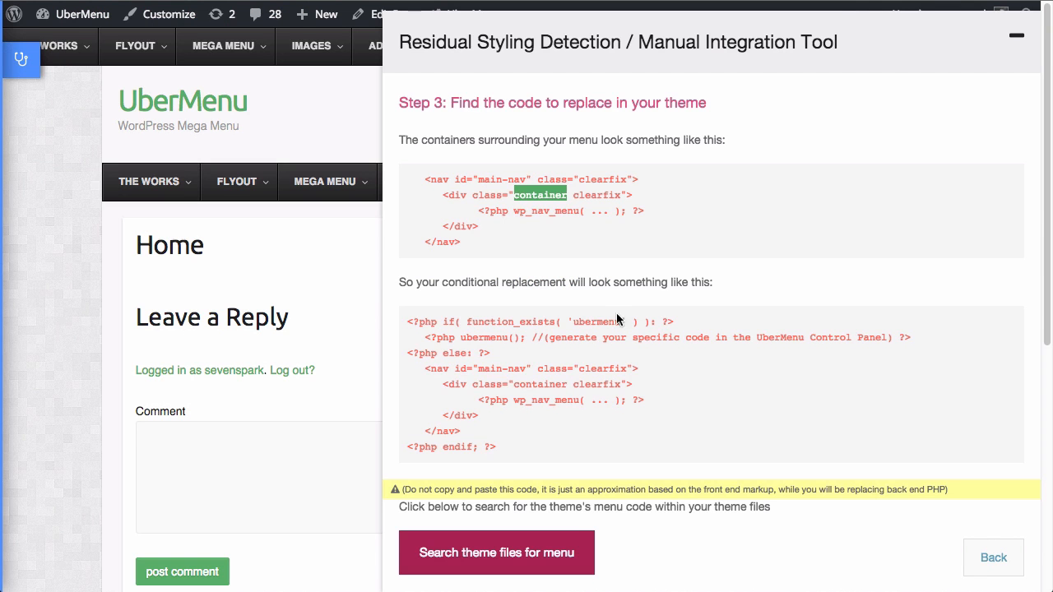
mouse_move(586, 237)
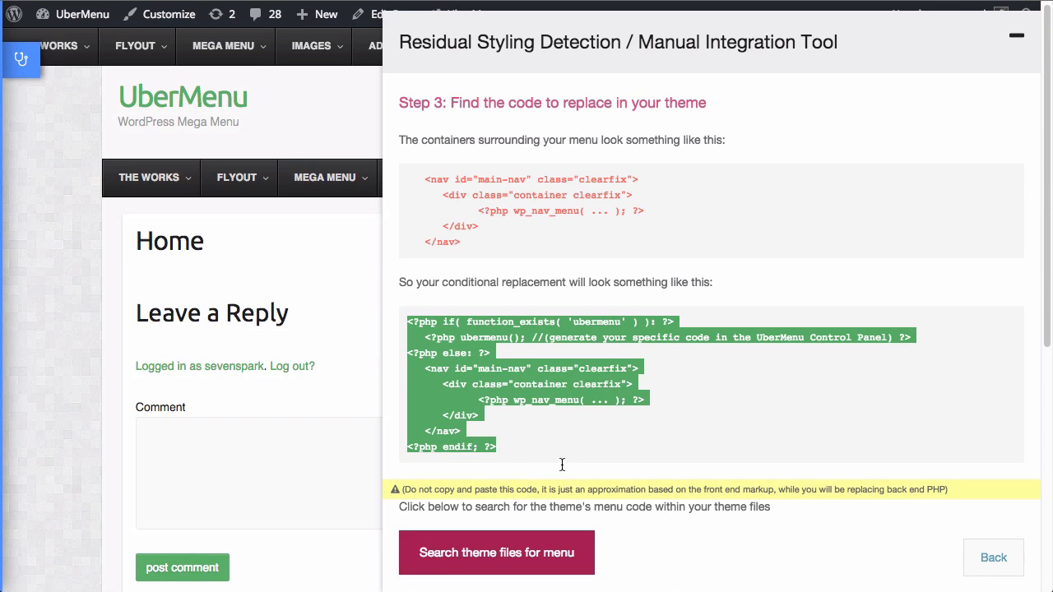
left_click(562, 464)
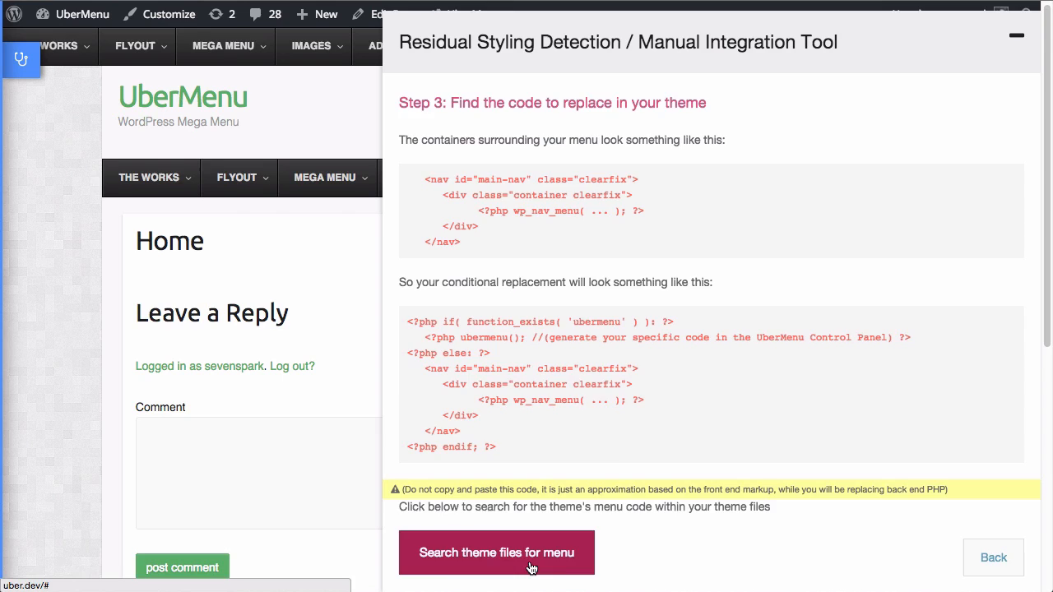
Search theme files for the menu code and scroll through main-nav and wp_nav_menu matches
left_click(496, 552)
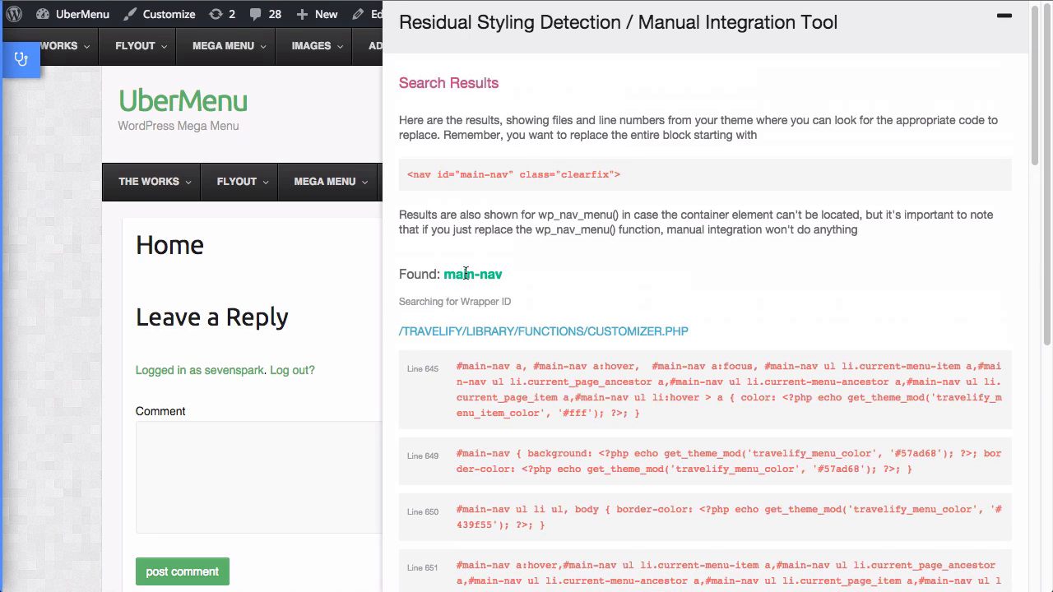
scroll("down", 3)
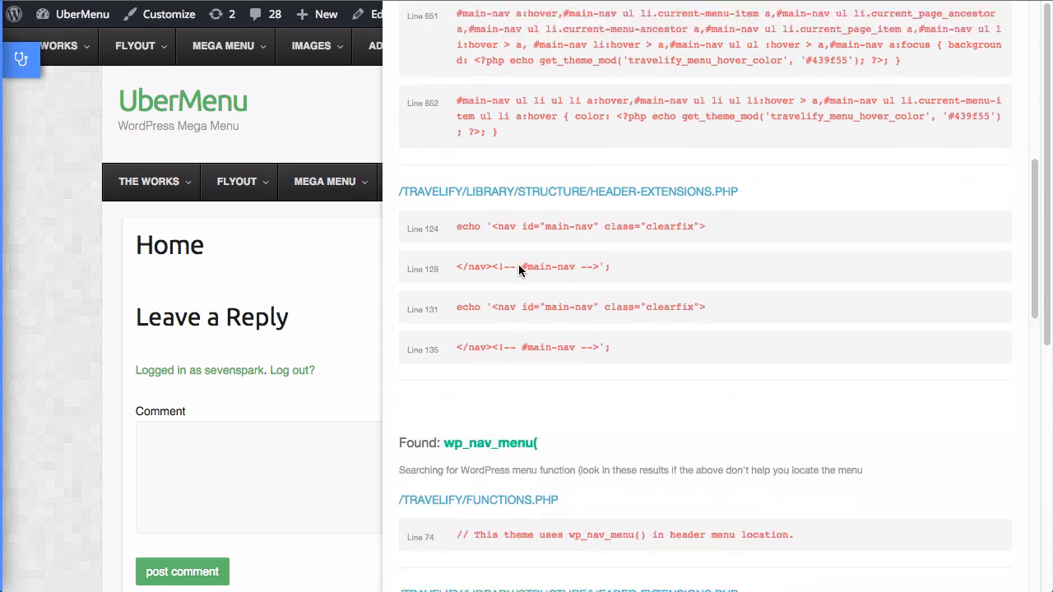
scroll("down", 3)
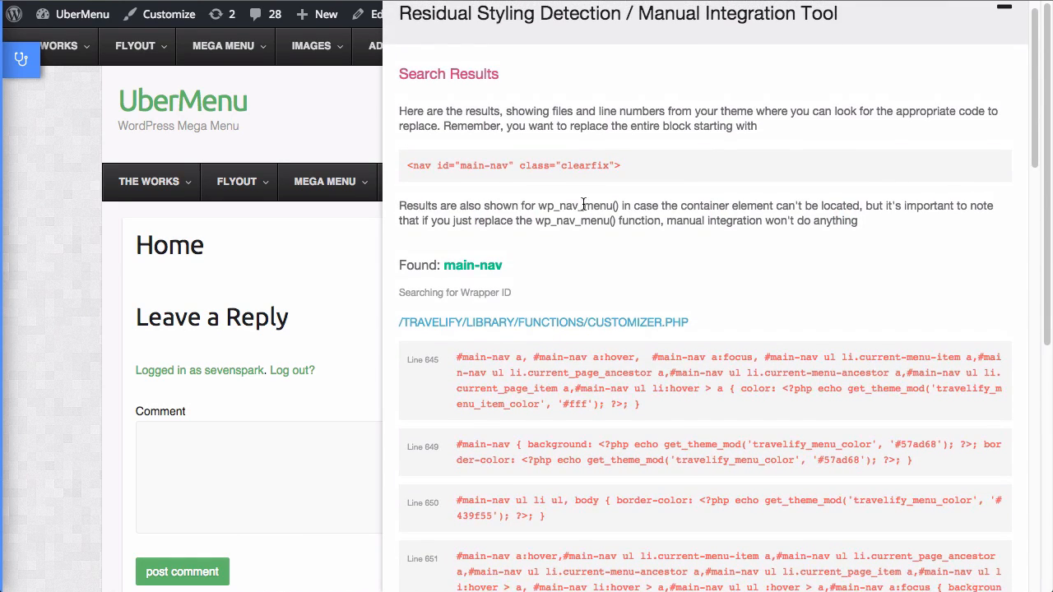
scroll("down", 3)
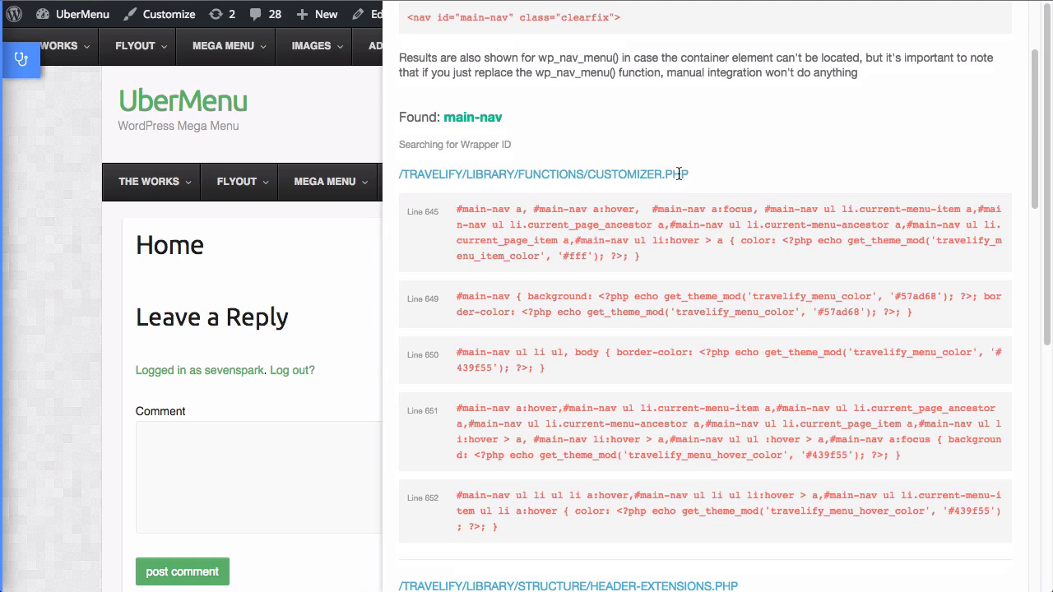
scroll("down", 3)
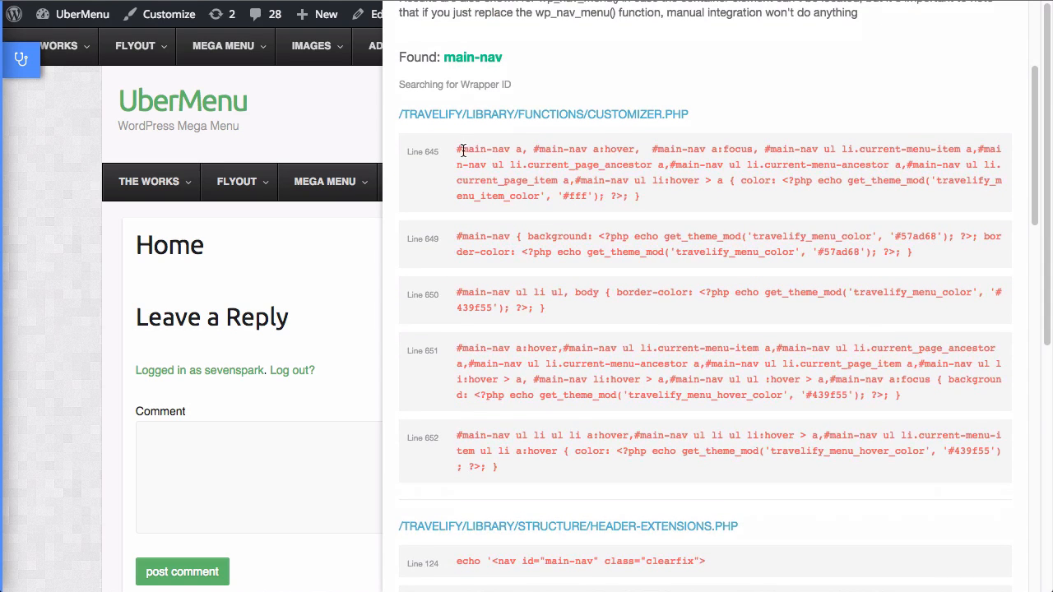
mouse_move(483, 292)
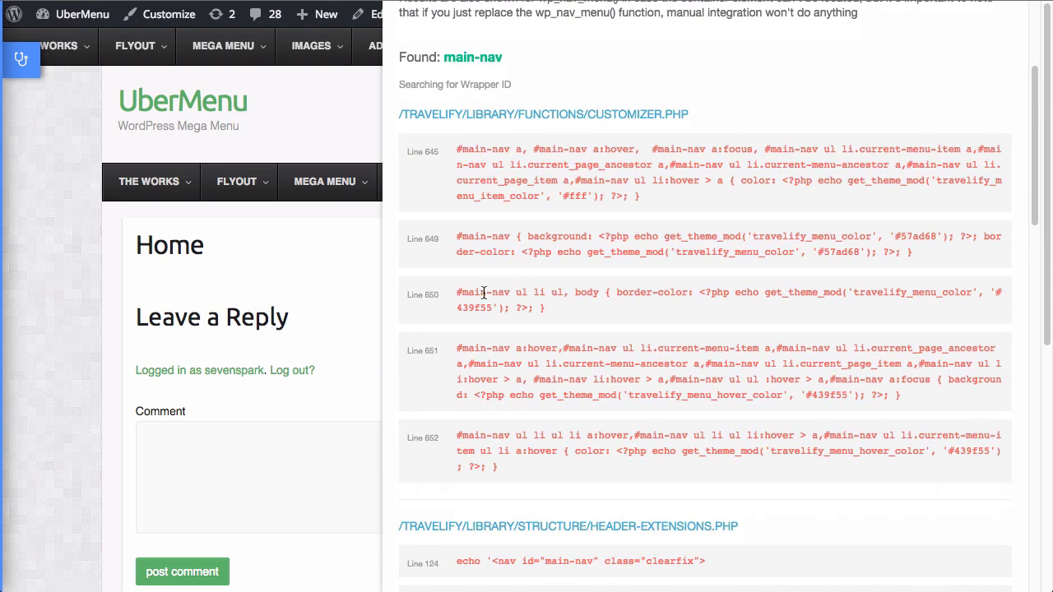
scroll("down", 3)
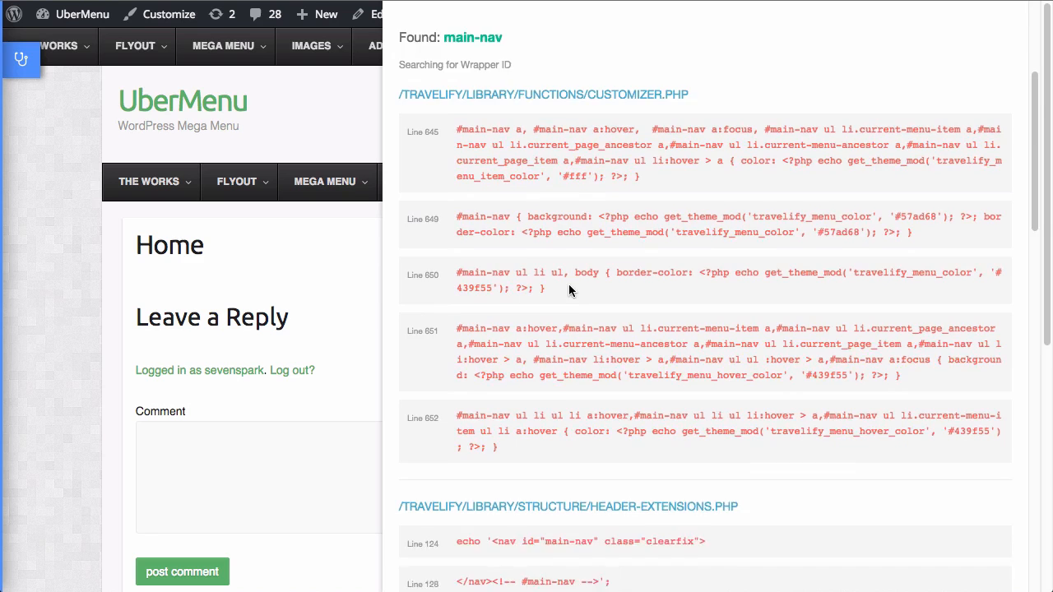
scroll("down", 3)
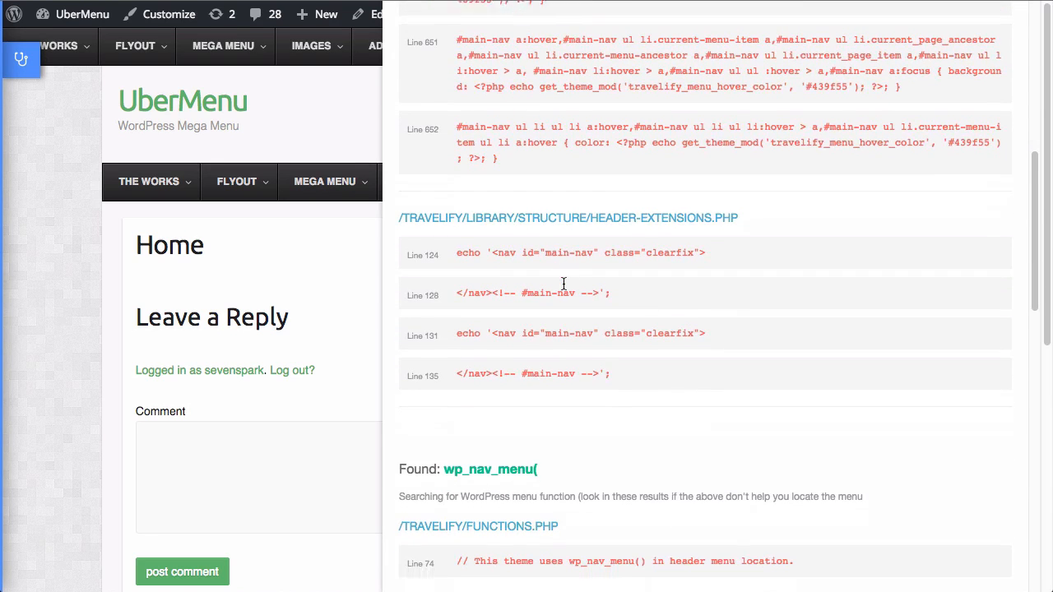
scroll("down", 3)
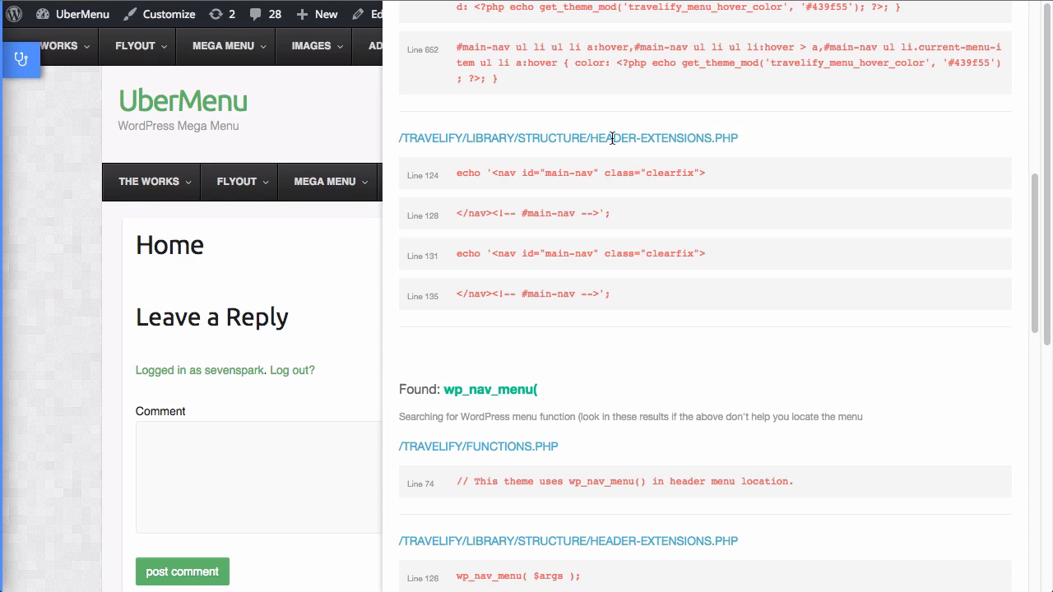
mouse_move(465, 174)
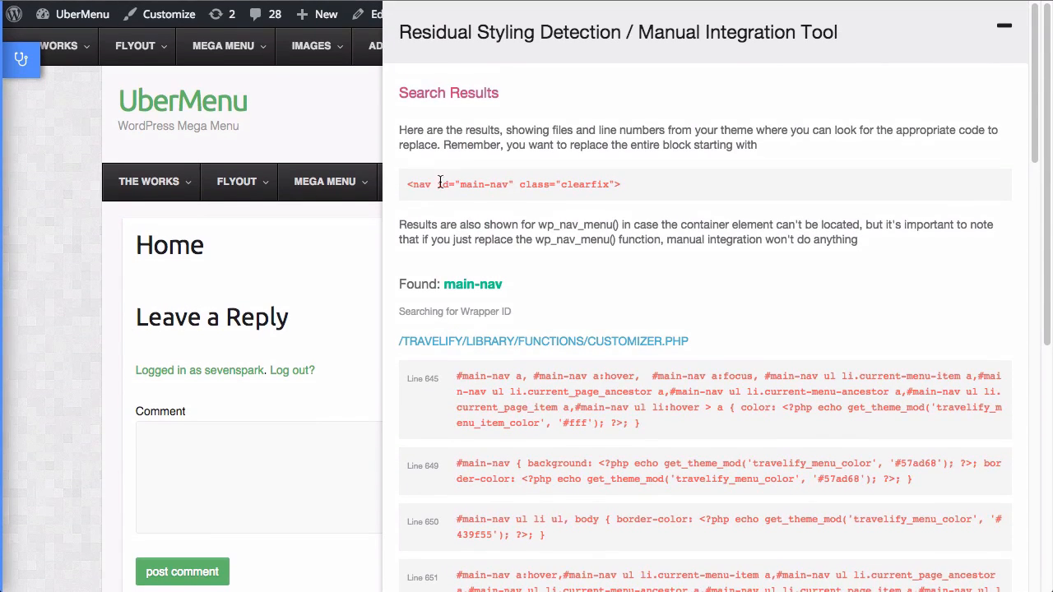
Select the main-nav wrapper line and scroll to header-extensions.php matches at lines 124–135
triple_click(513, 183)
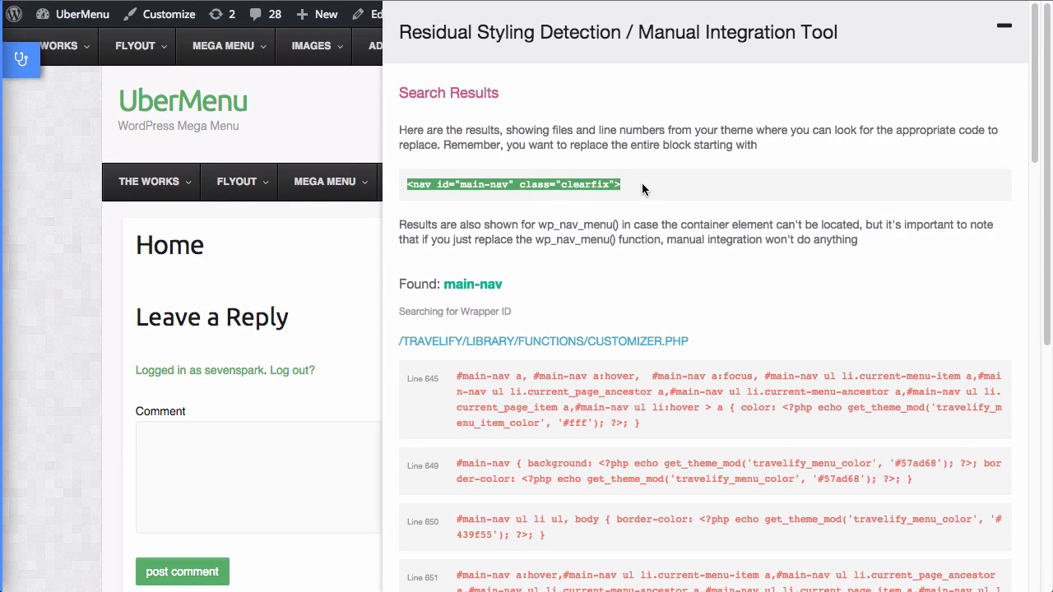
scroll("down", 3)
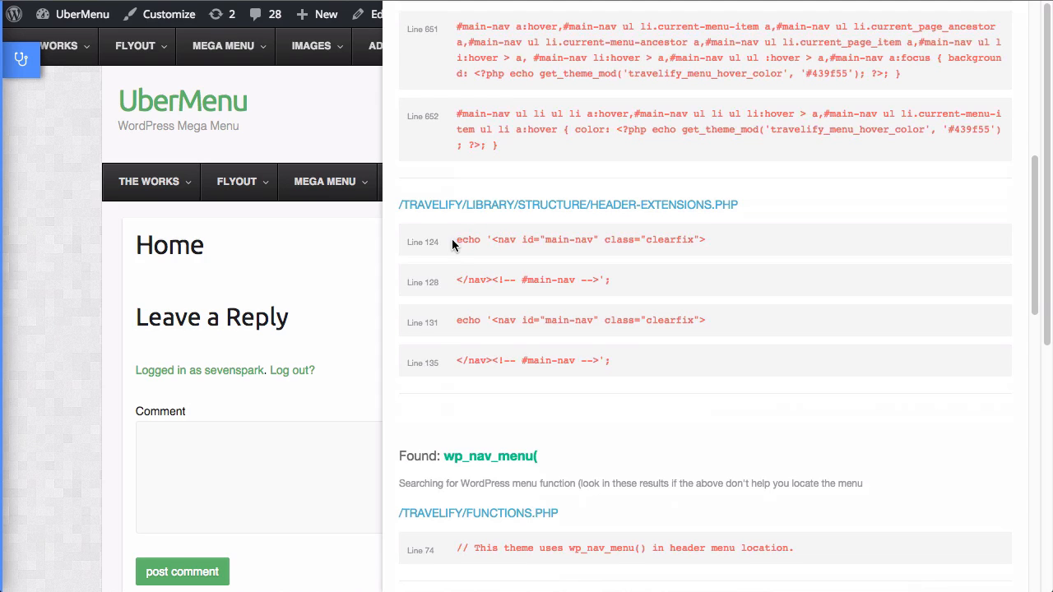
mouse_move(502, 241)
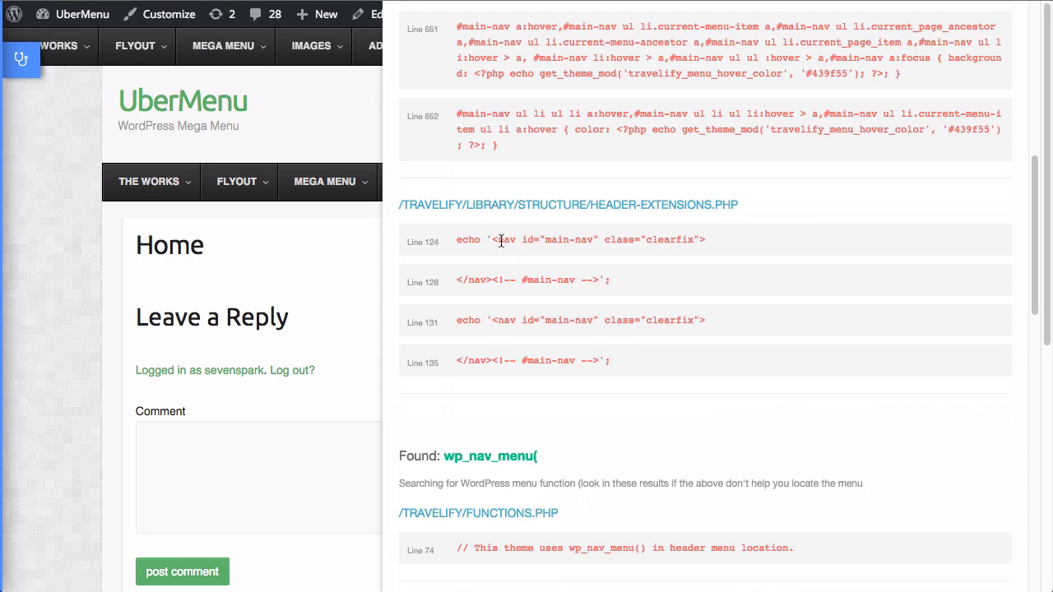
mouse_move(541, 297)
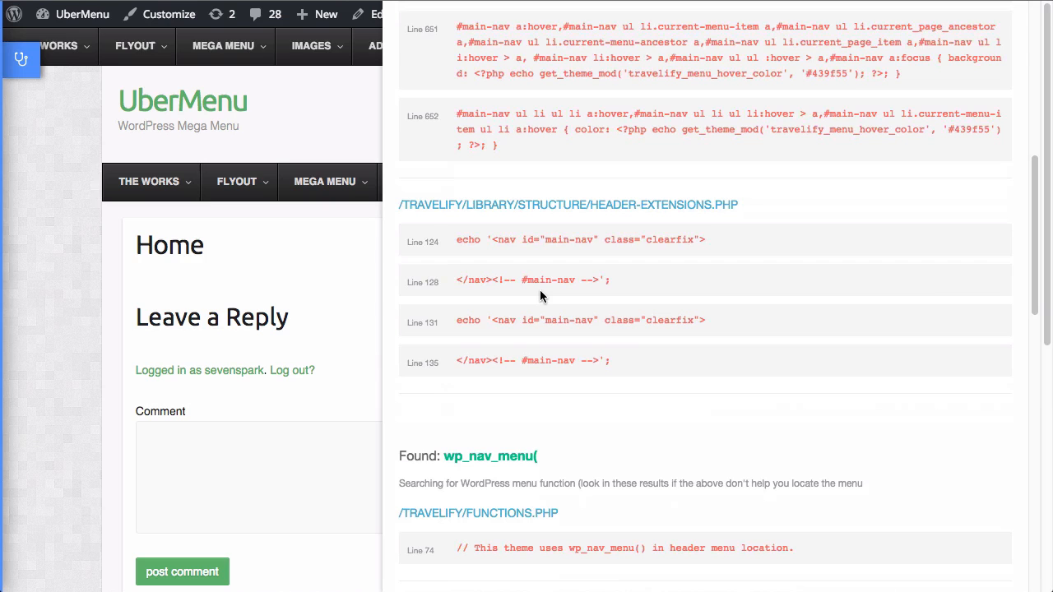
mouse_move(763, 243)
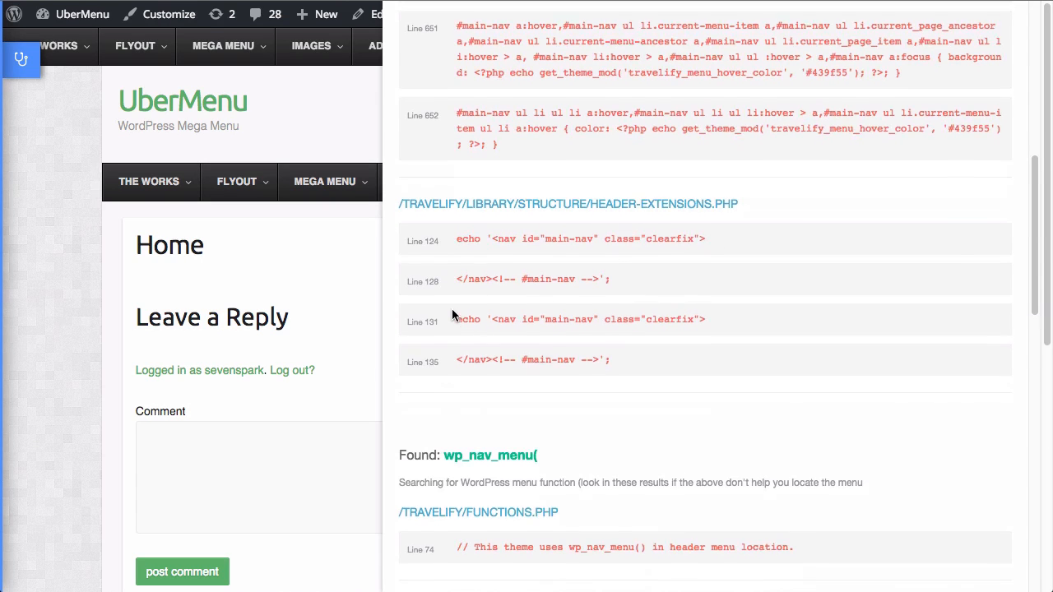
scroll("down", 3)
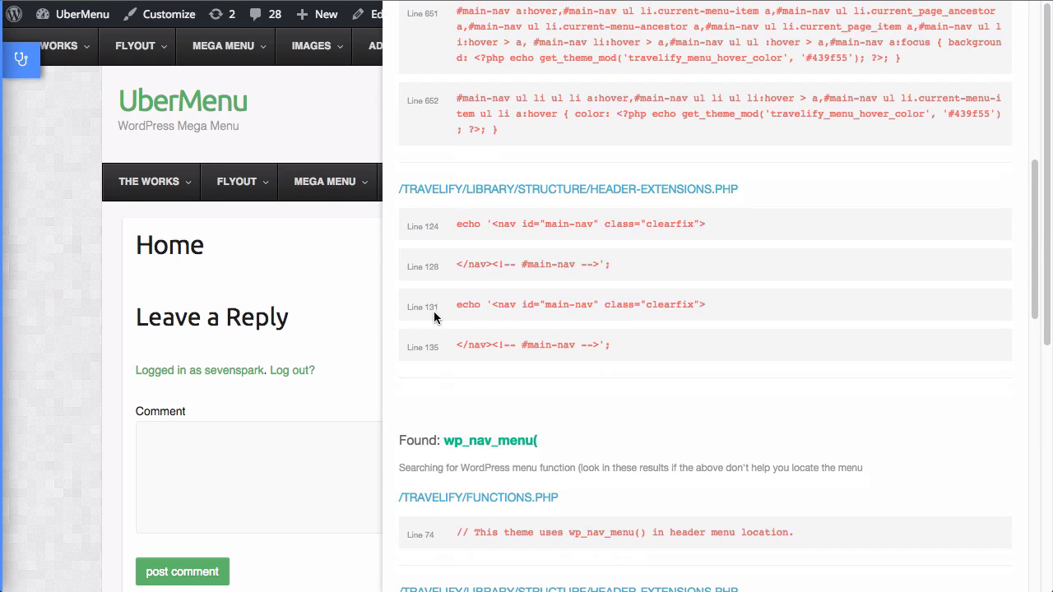
scroll("down", 3)
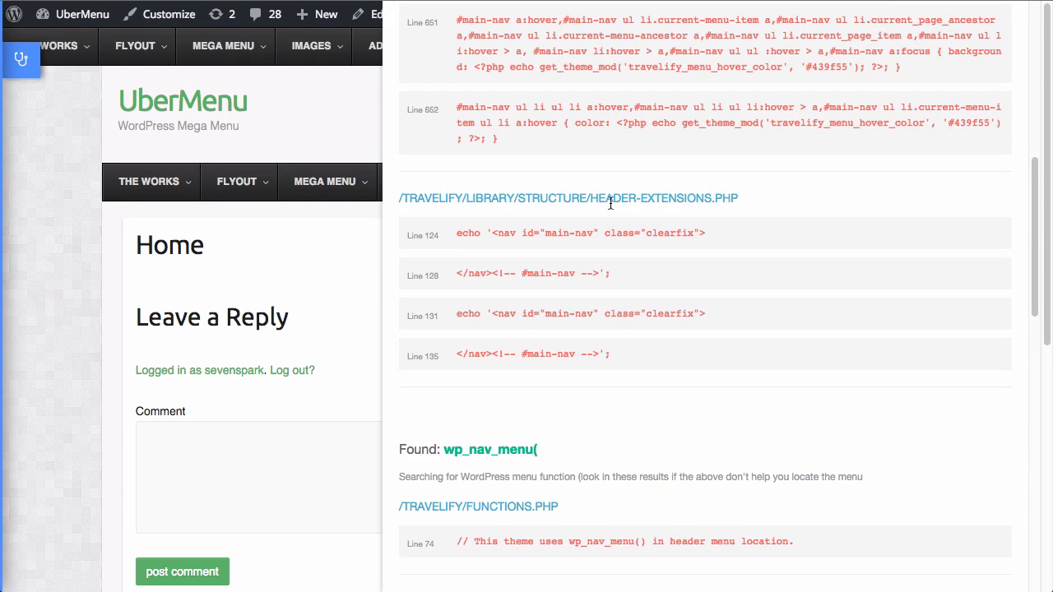
mouse_move(441, 211)
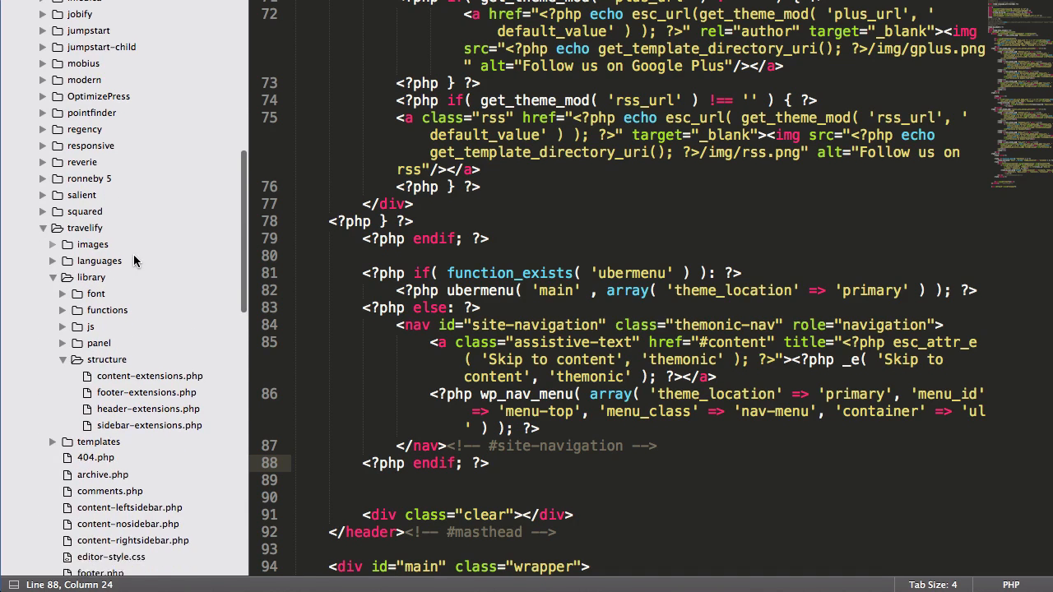
Open Travelify's header-extensions.php and scroll to the has_nav_menu primary navigation block
scroll("down", 3)
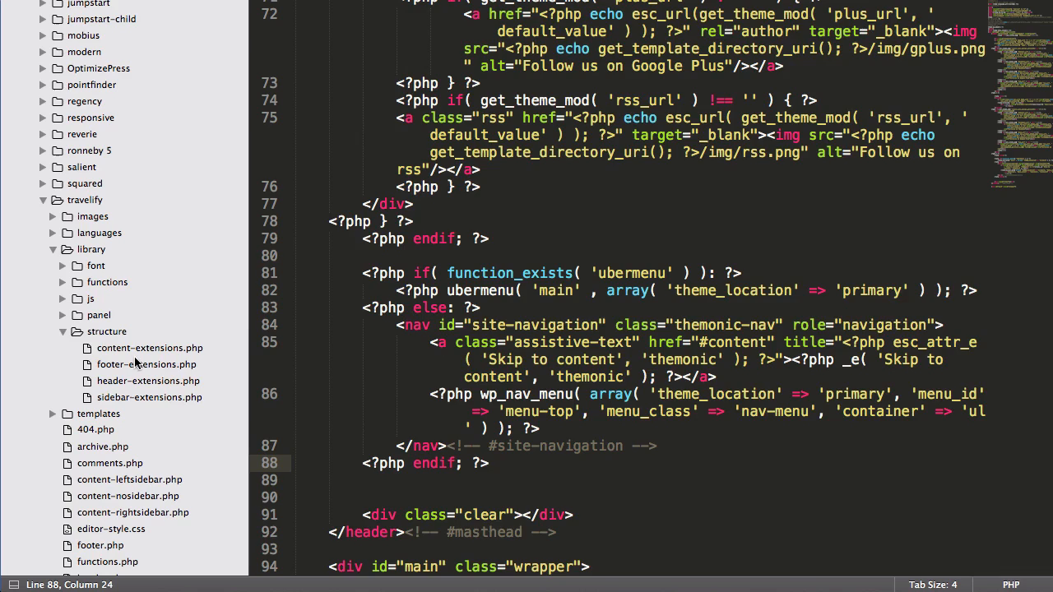
left_click(148, 380)
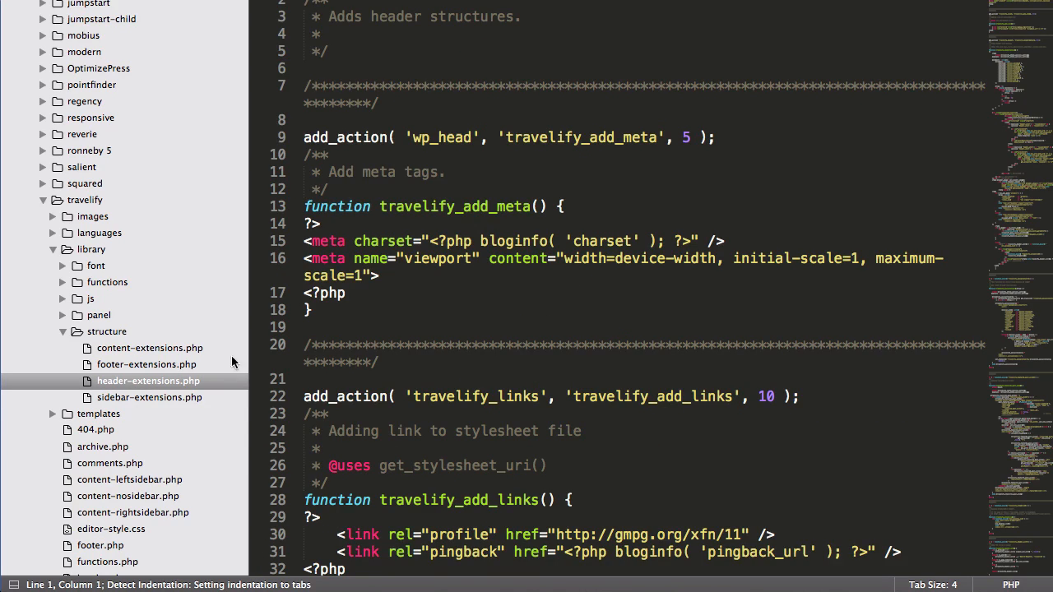
scroll("down", 3)
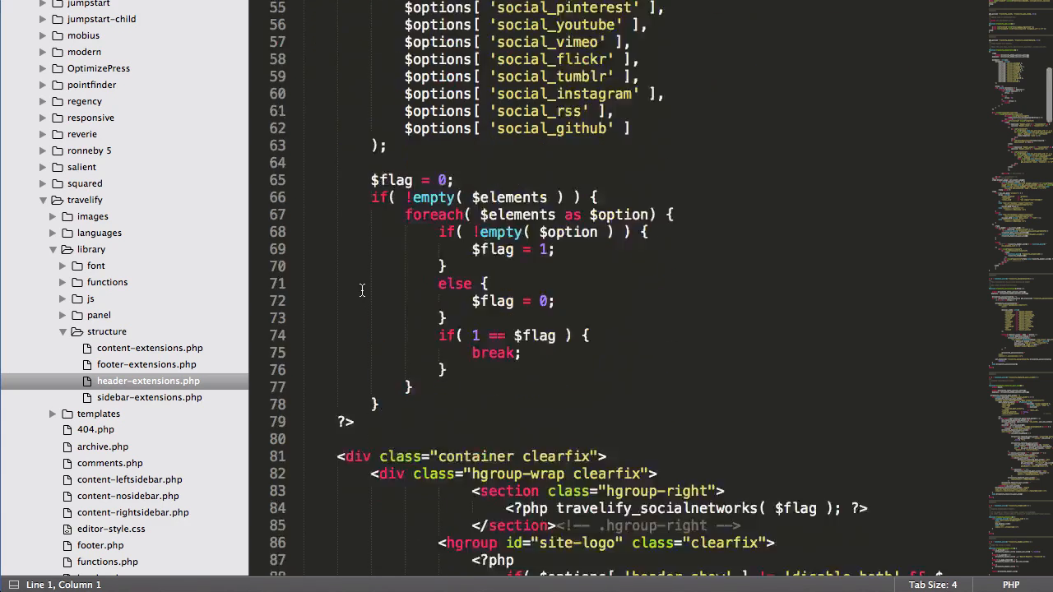
scroll("down", 3)
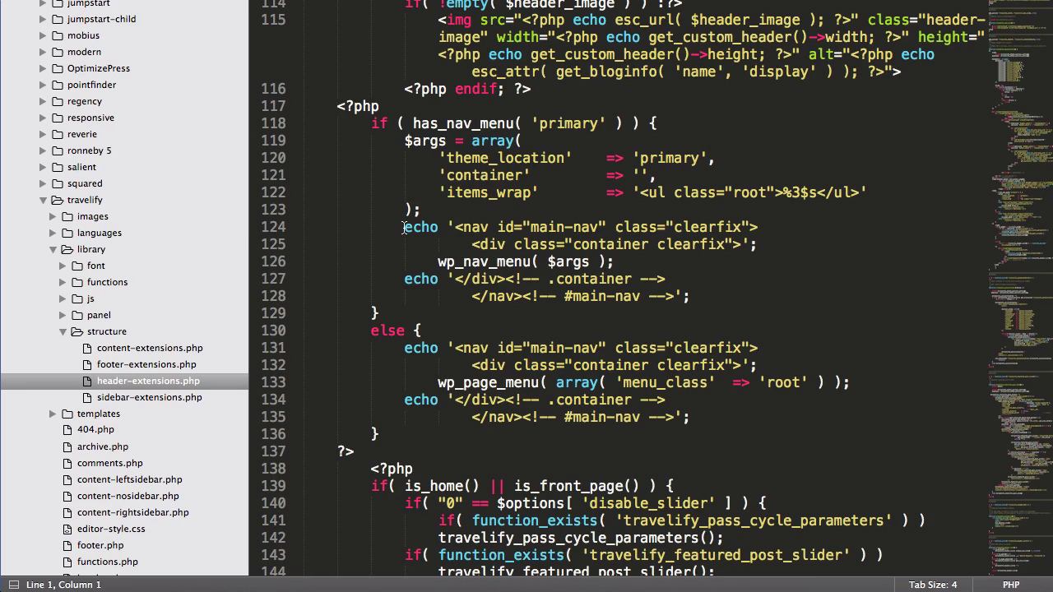
left_click_drag(403, 226, 665, 282)
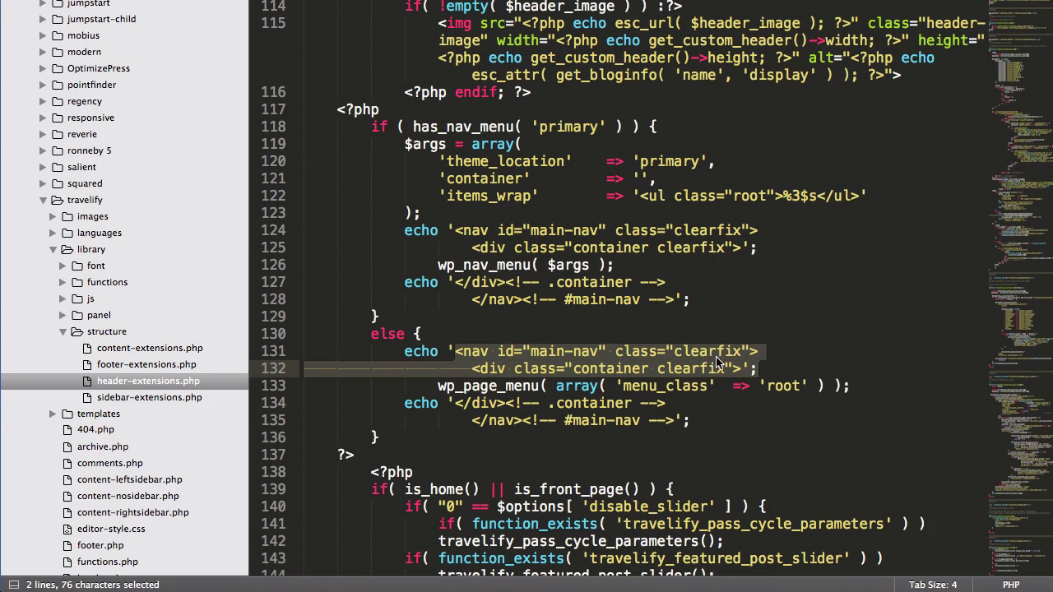
mouse_move(535, 299)
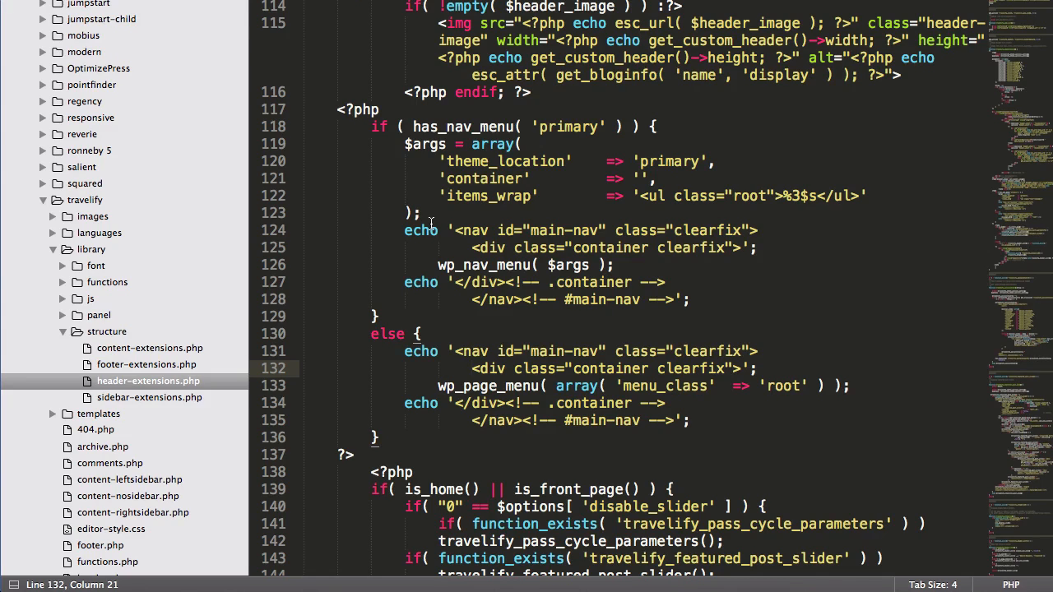
double_click(462, 126)
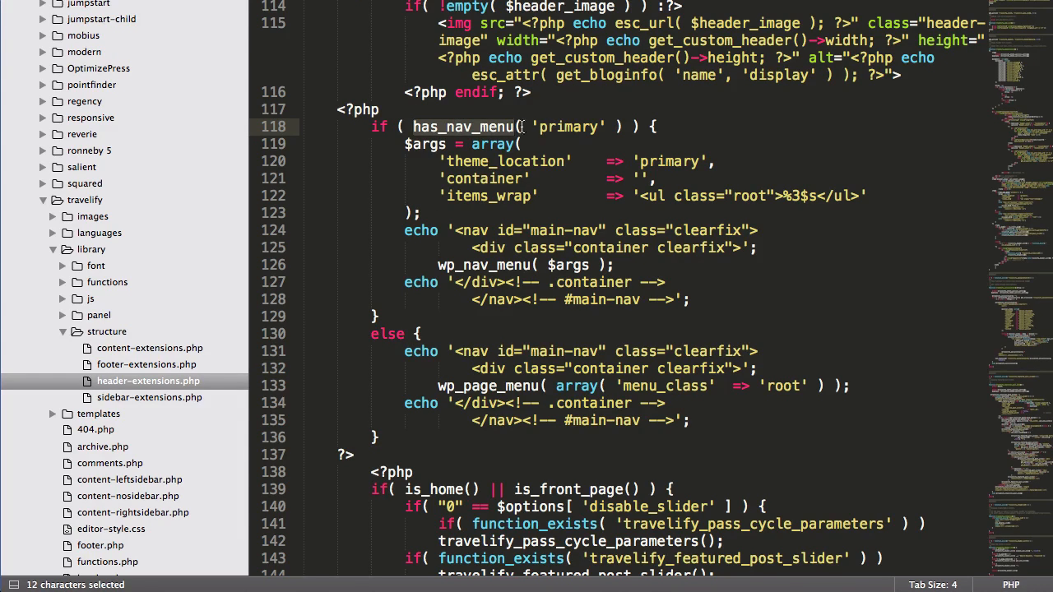
mouse_move(494, 127)
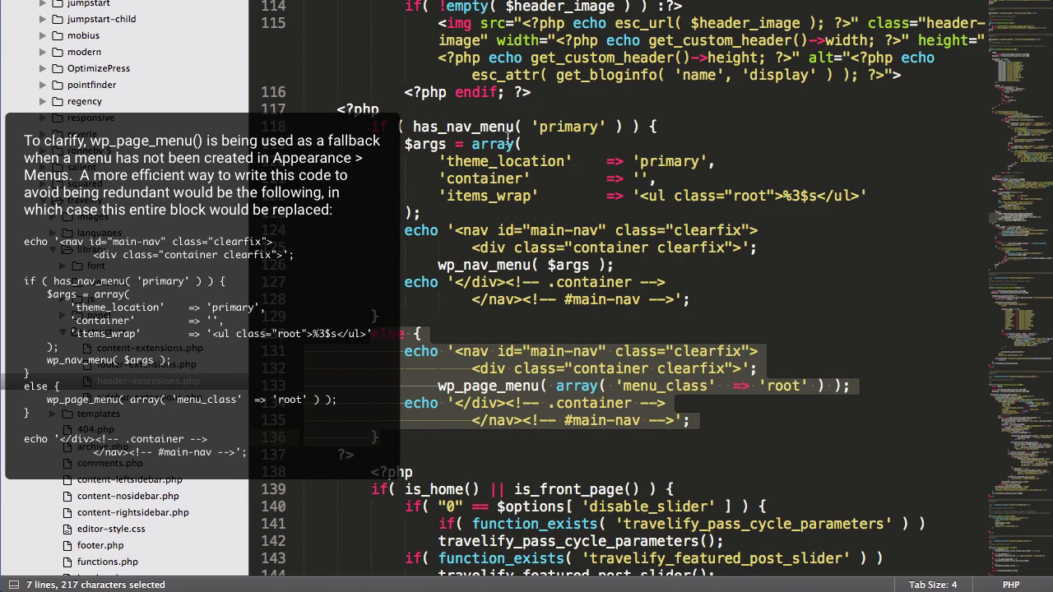
mouse_move(422, 159)
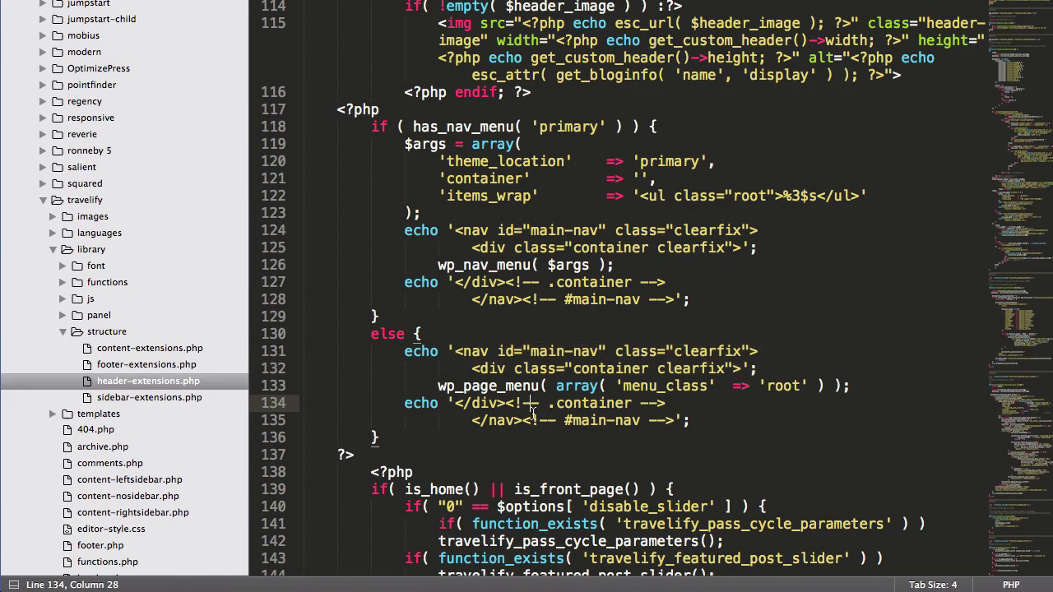
left_click_drag(404, 230, 664, 282)
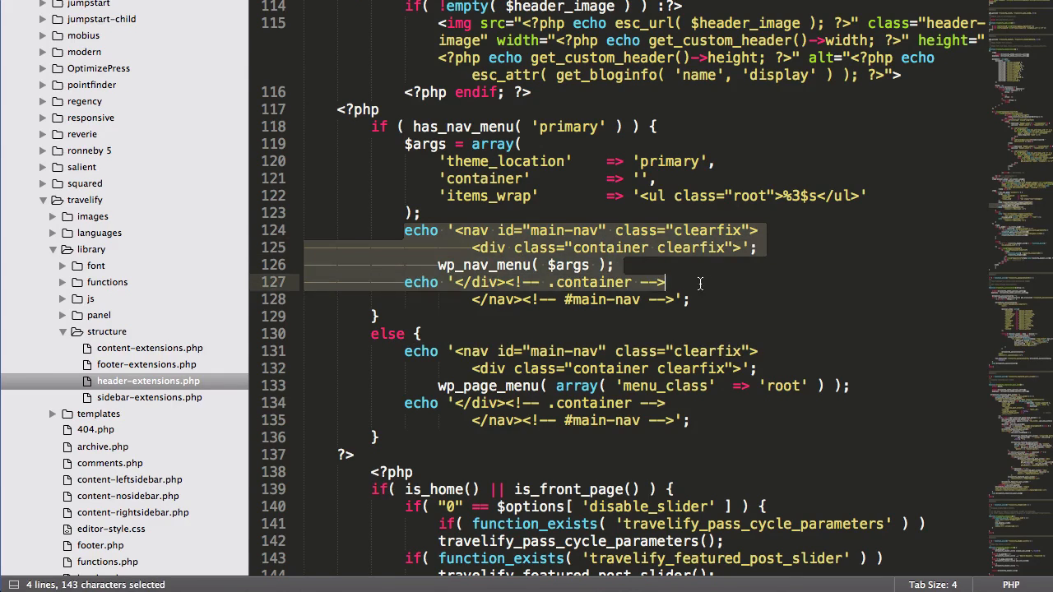
left_click(419, 213)
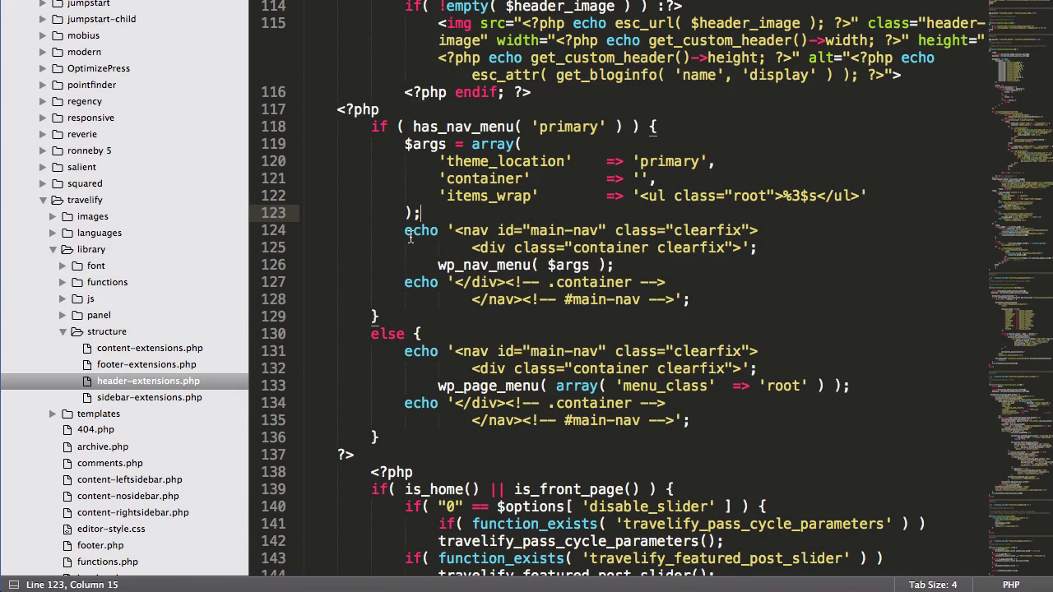
left_click_drag(404, 230, 690, 299)
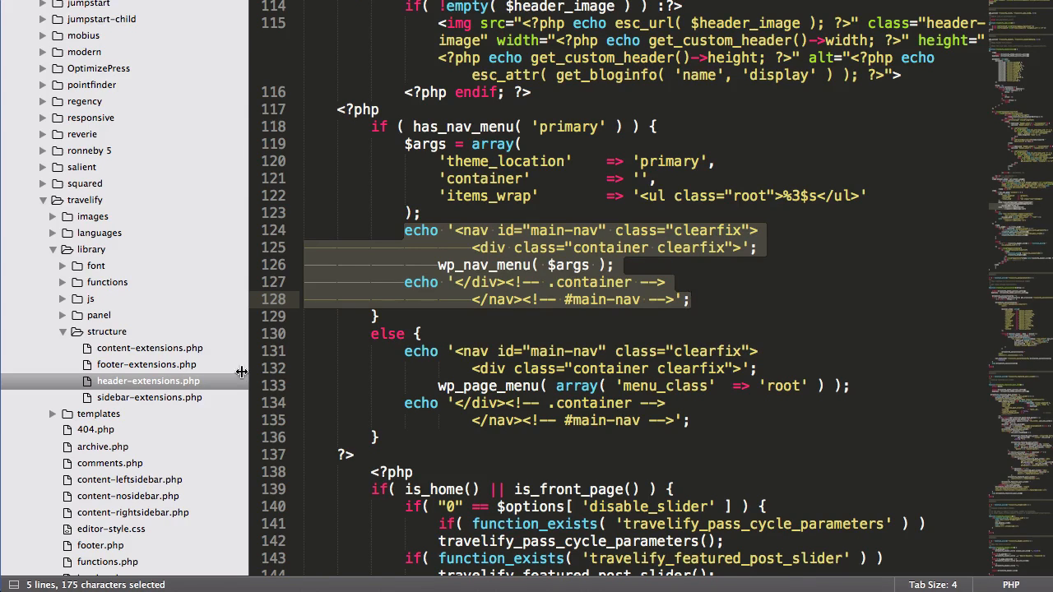
mouse_move(499, 93)
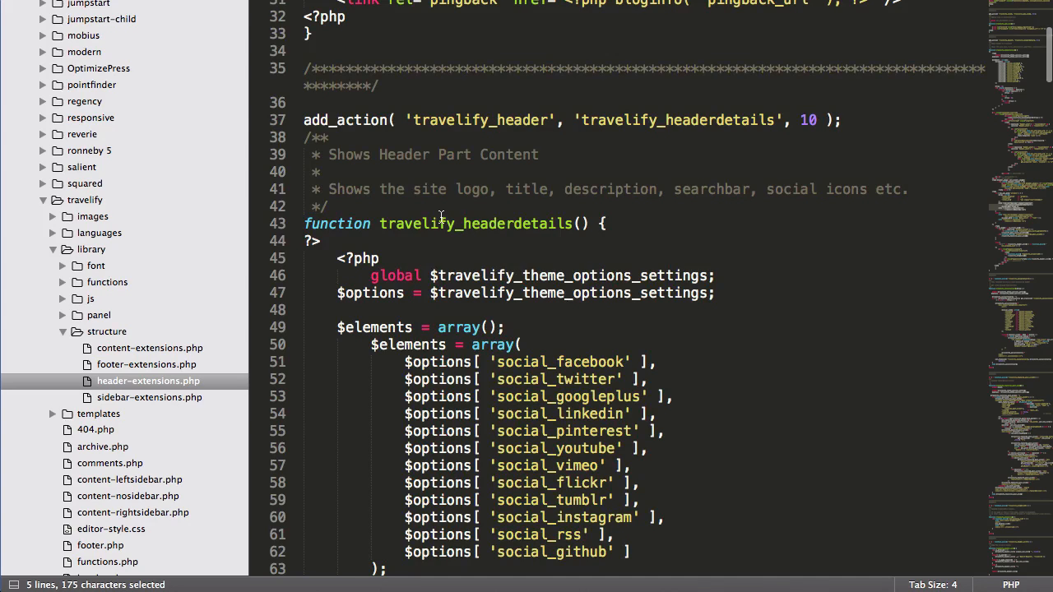
mouse_move(658, 106)
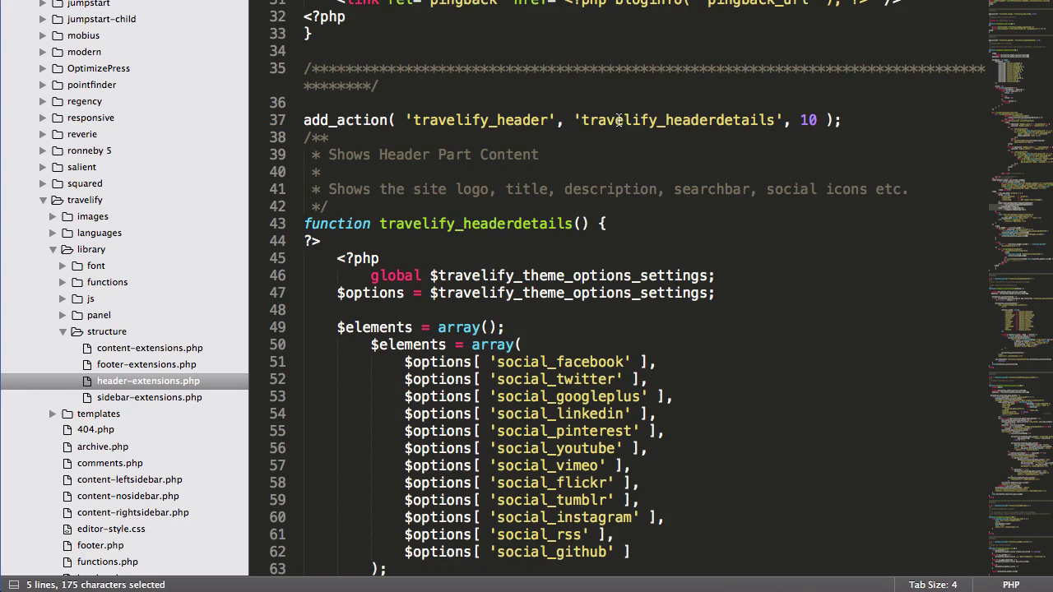
scroll("down", 3)
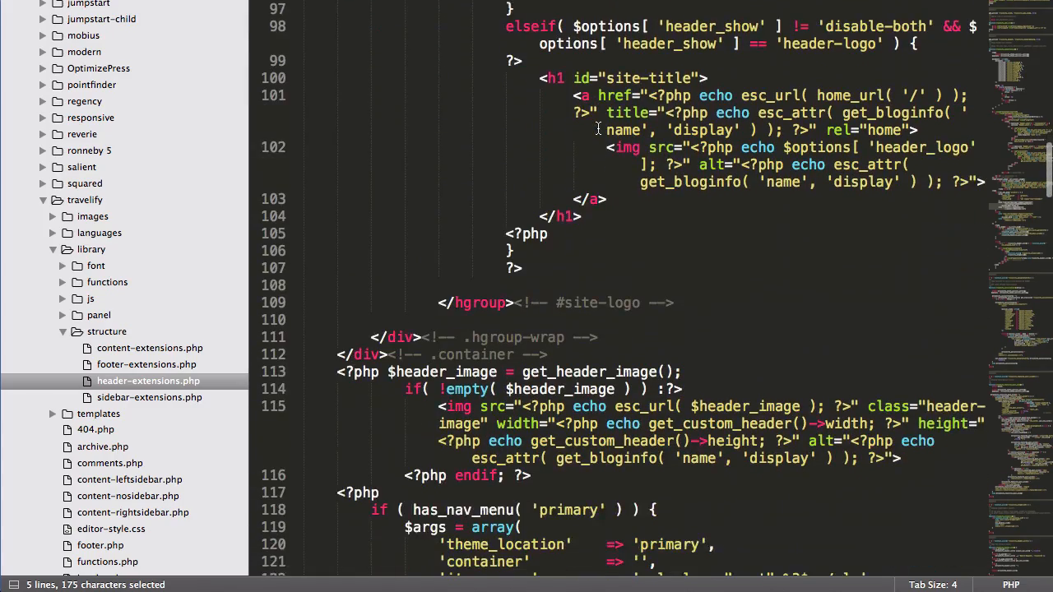
scroll("down", 3)
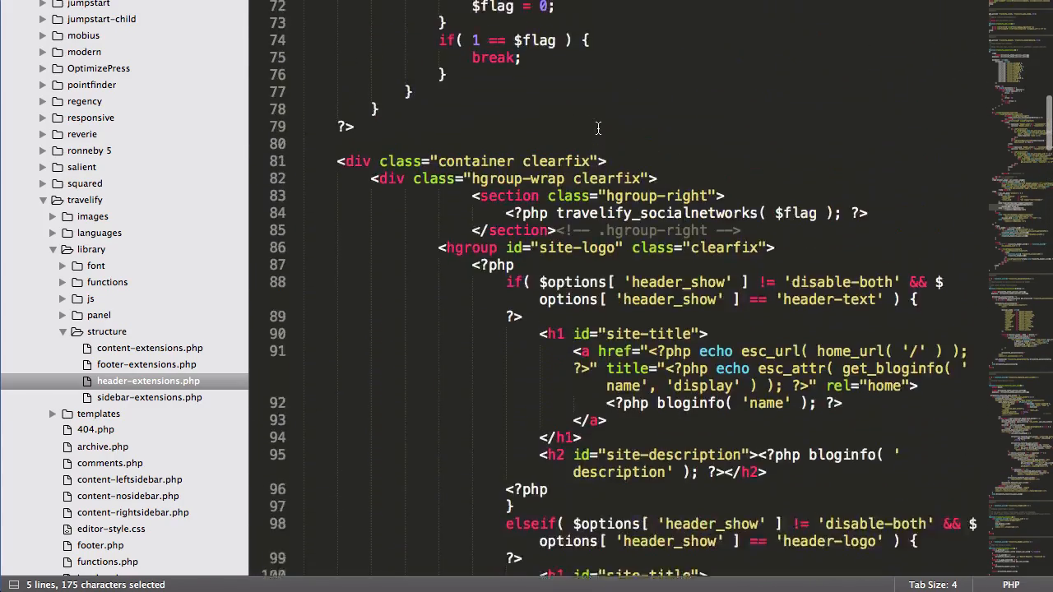
scroll("up", 3)
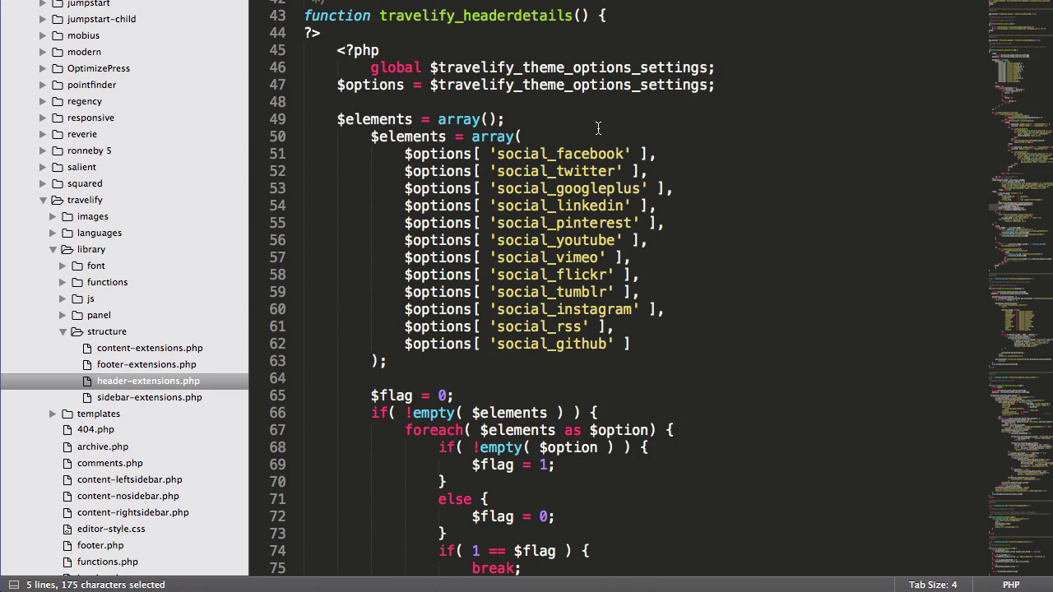
scroll("down", 3)
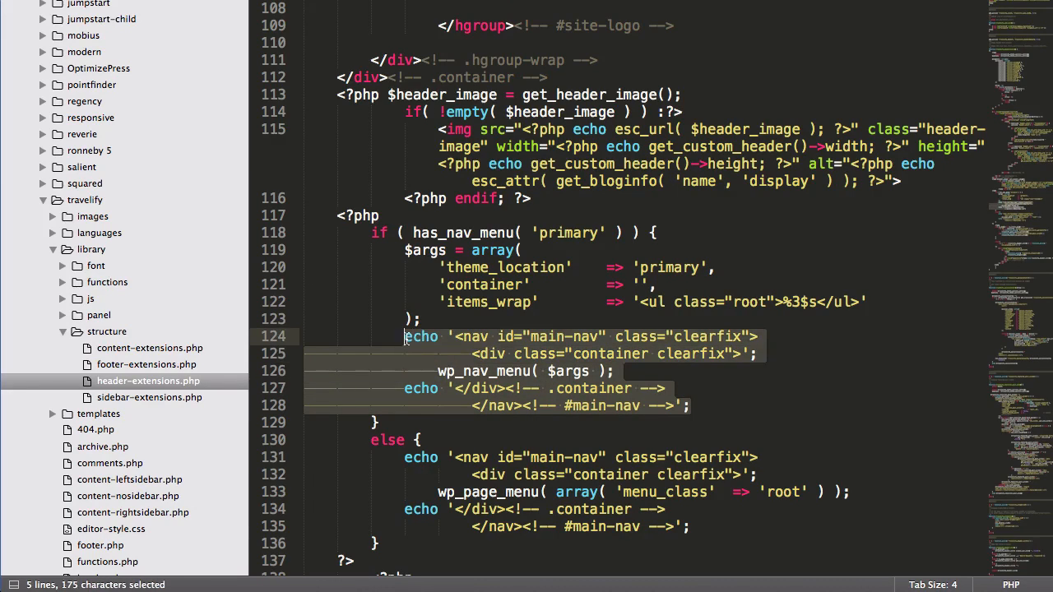
mouse_move(411, 343)
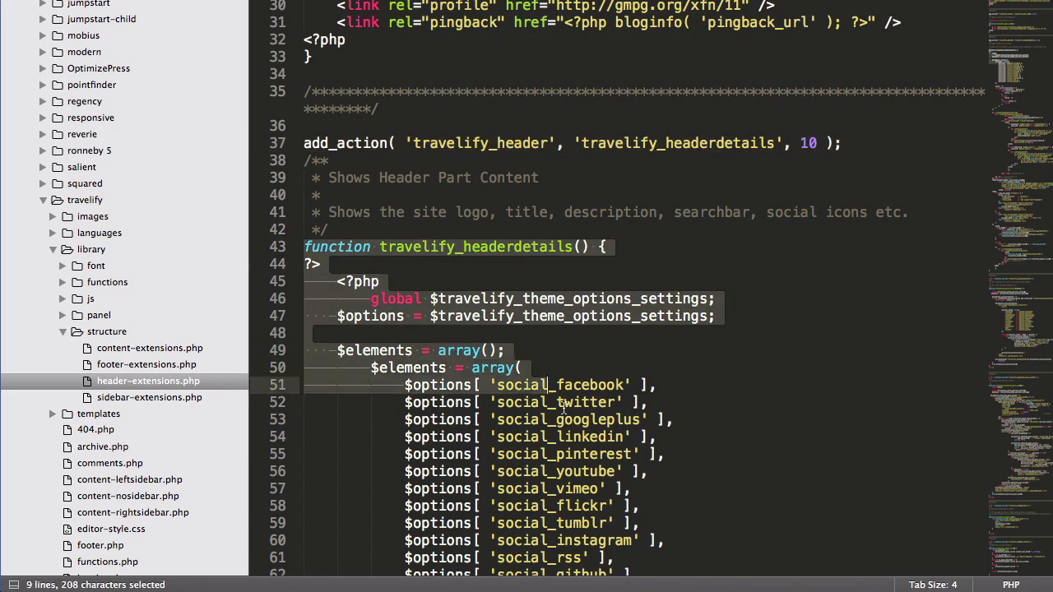
left_click_drag(563, 385, 609, 471)
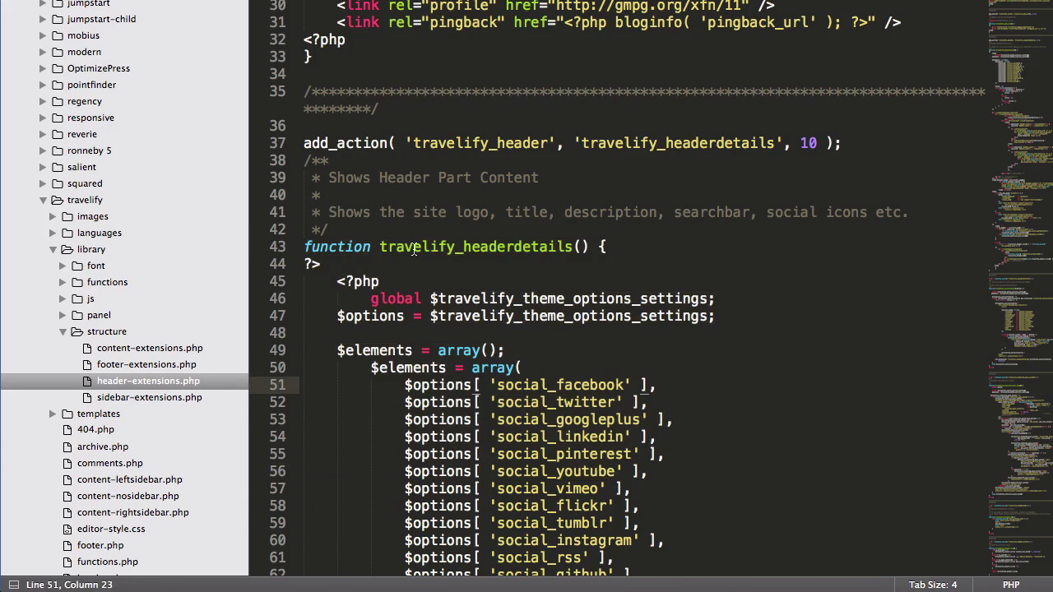
double_click(479, 142)
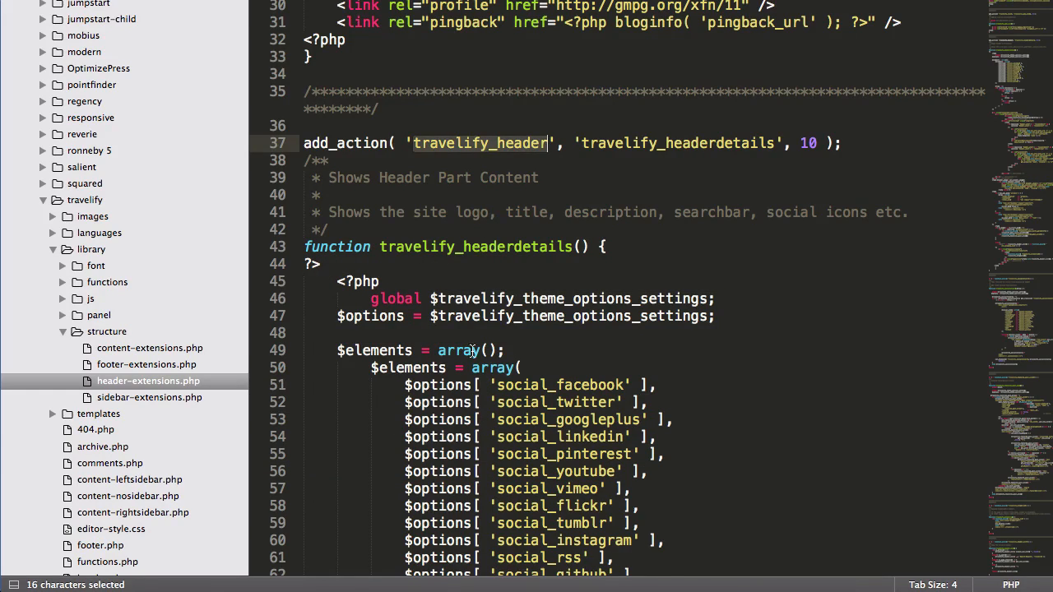
scroll("down", 3)
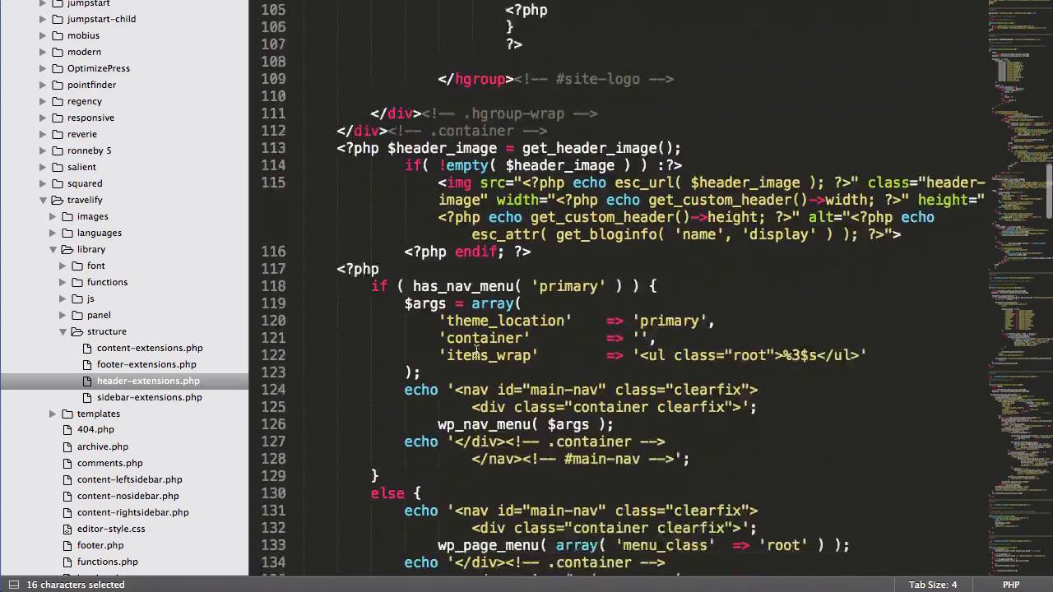
scroll("down", 3)
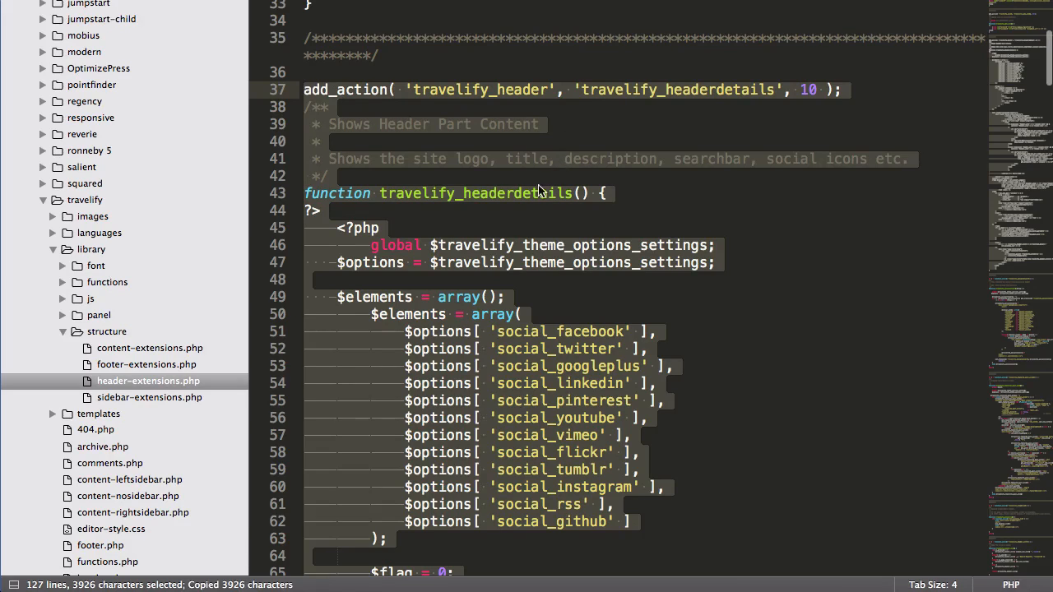
mouse_move(180, 411)
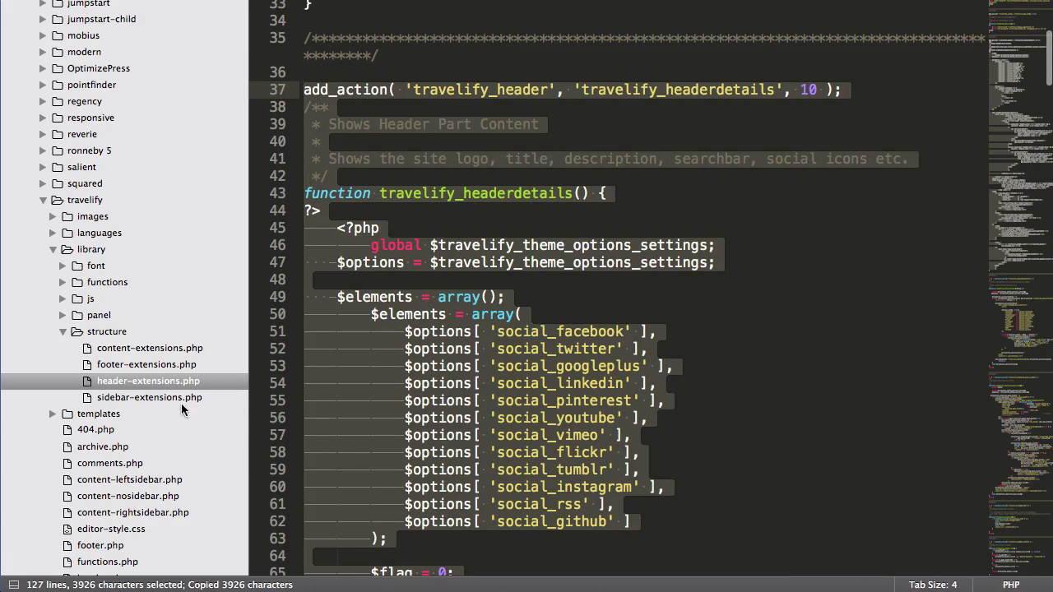
mouse_move(41, 294)
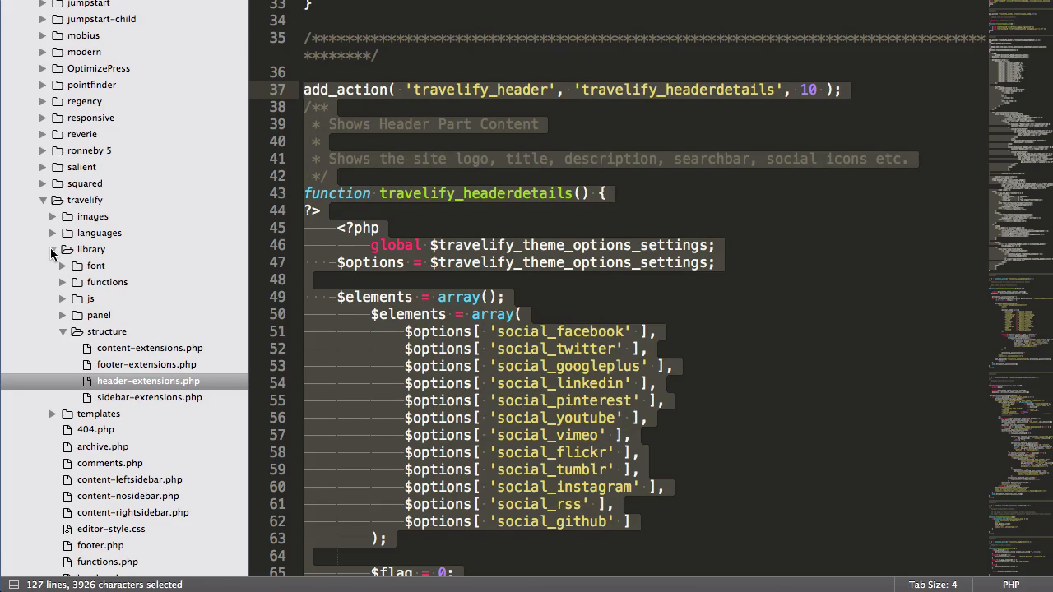
mouse_move(362, 140)
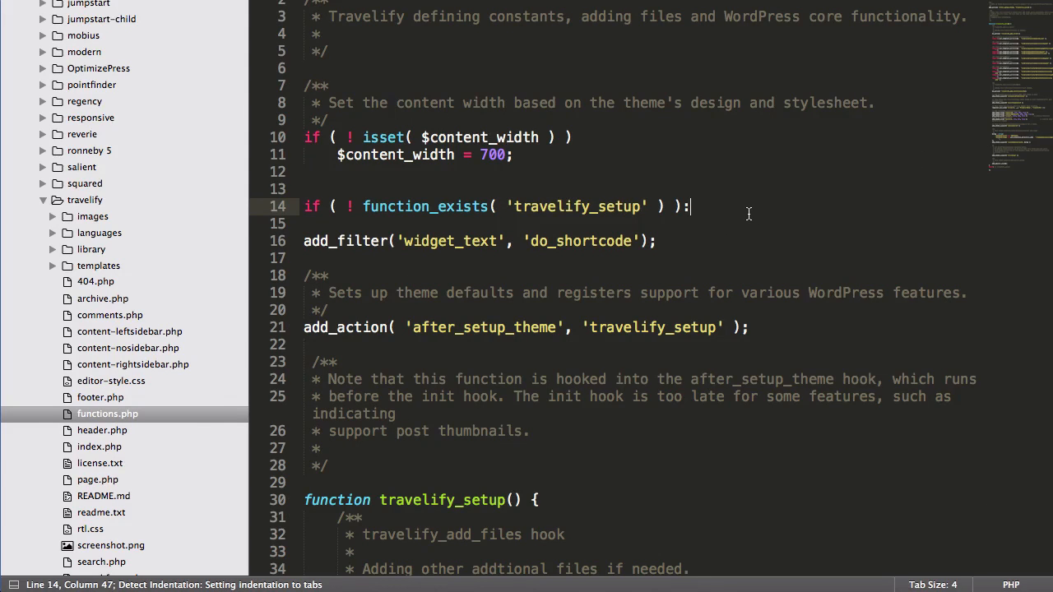
Rename the copied function travelify_headerdetails_ubermenu and hook it in add_action
scroll("down", 3)
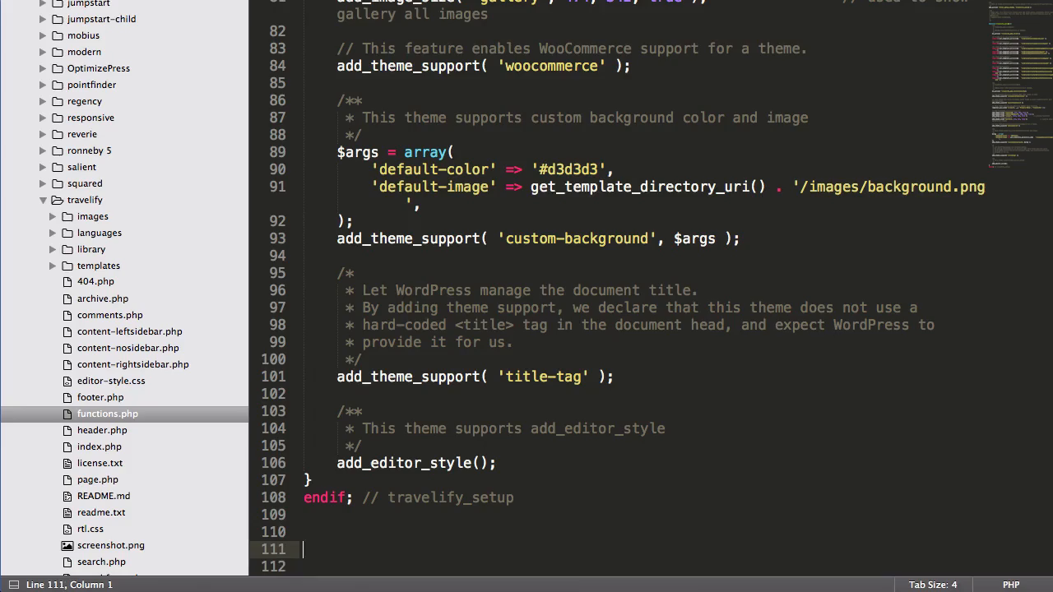
scroll("down", 3)
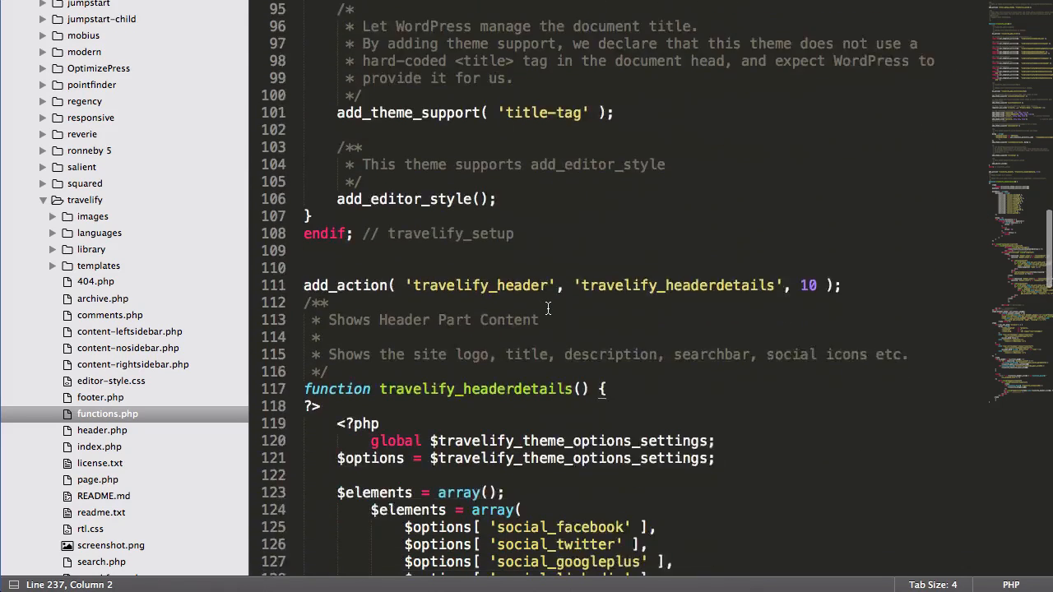
scroll("down", 3)
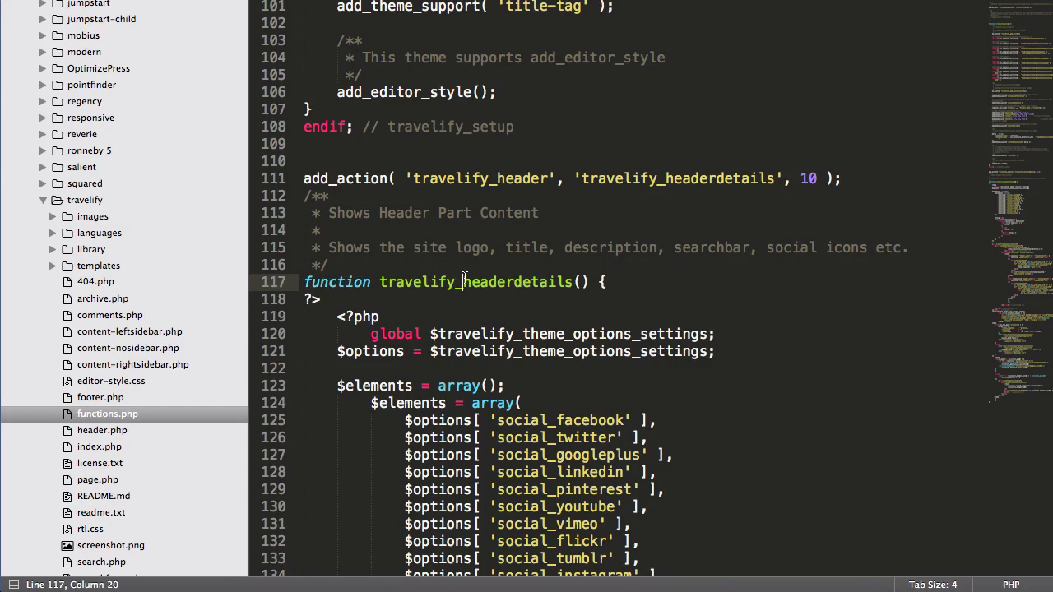
mouse_move(625, 189)
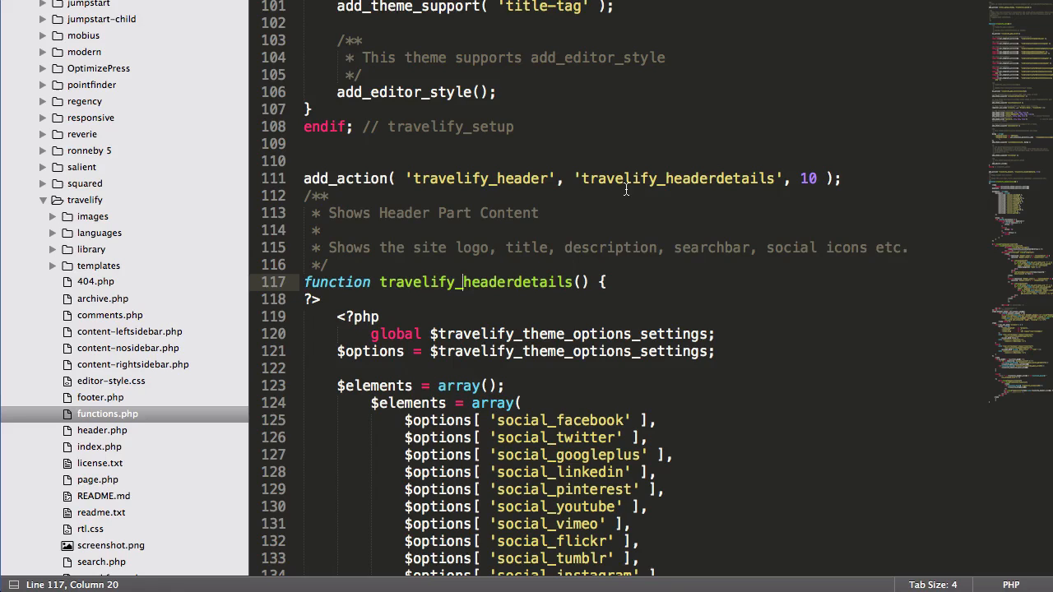
type("_ubermenu")
left_click(573, 178)
type("remove")
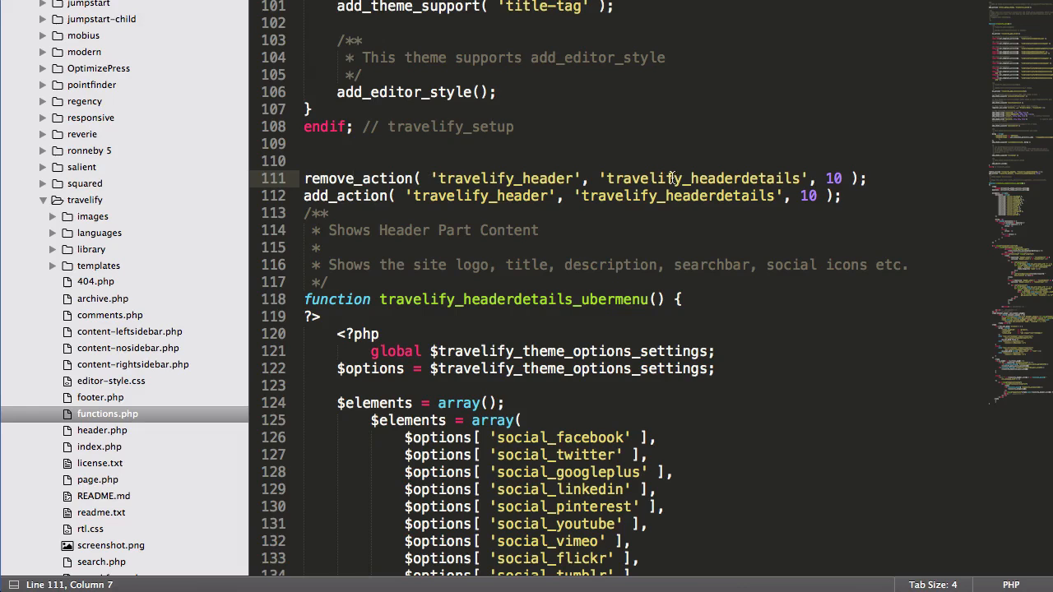
left_click(728, 179)
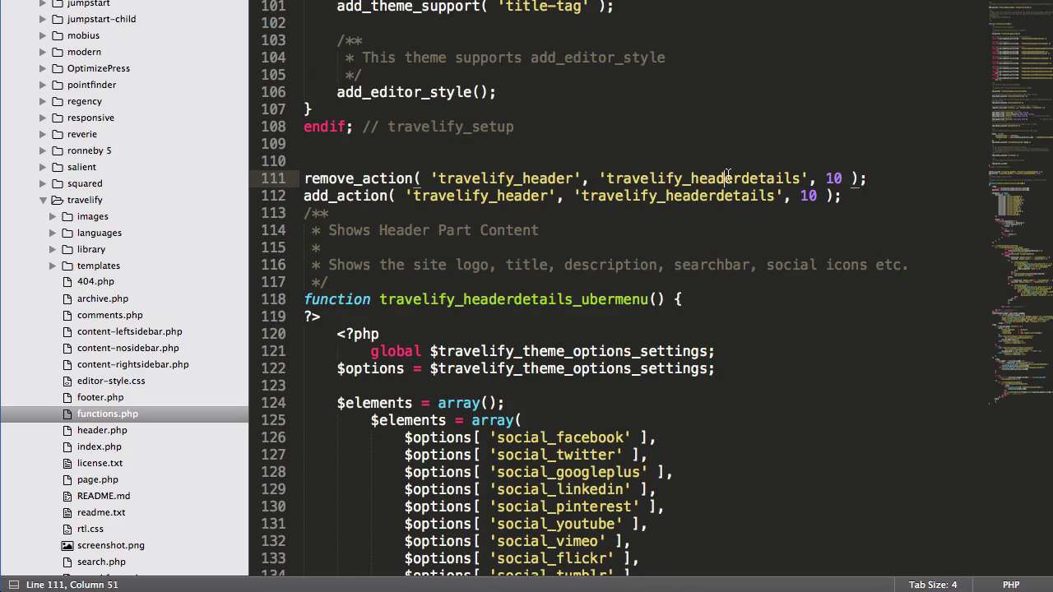
double_click(677, 196)
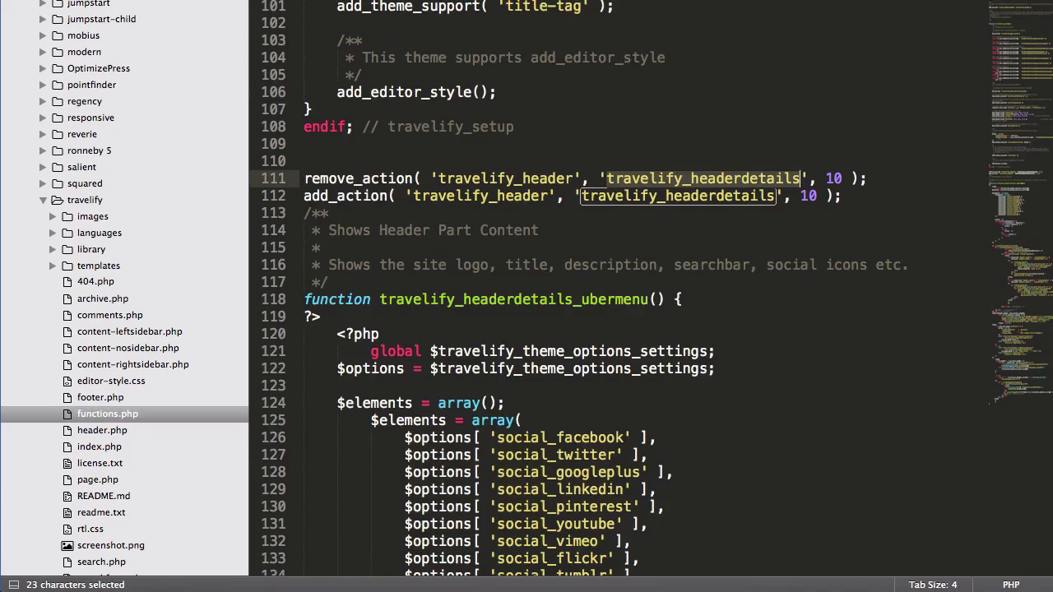
double_click(512, 299)
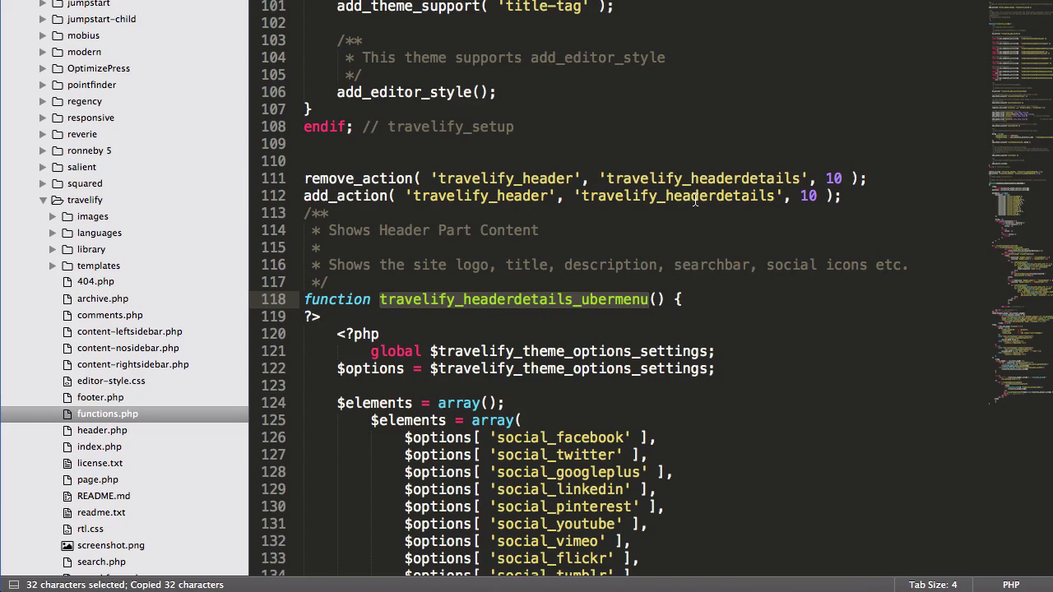
left_click(696, 196)
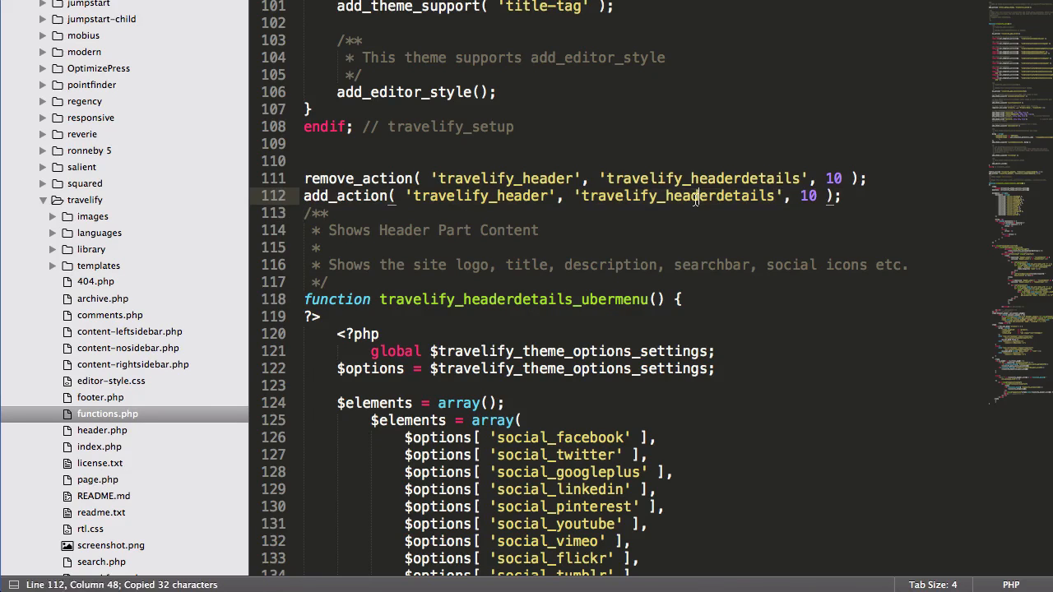
type("_ubermenu")
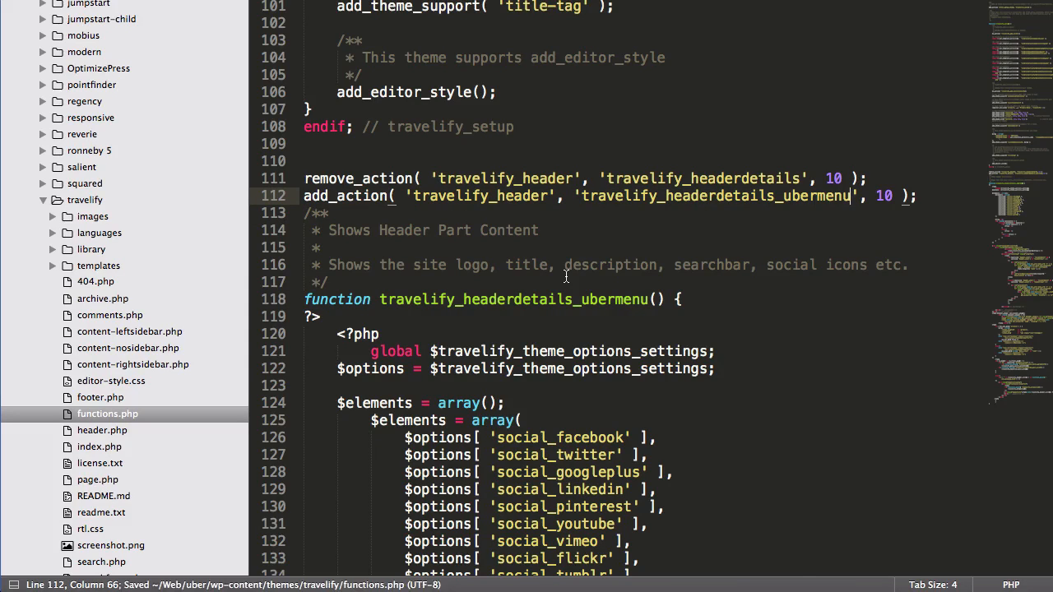
Add echo "new menu"; after the menu args array in the primary nav block
scroll("down", 3)
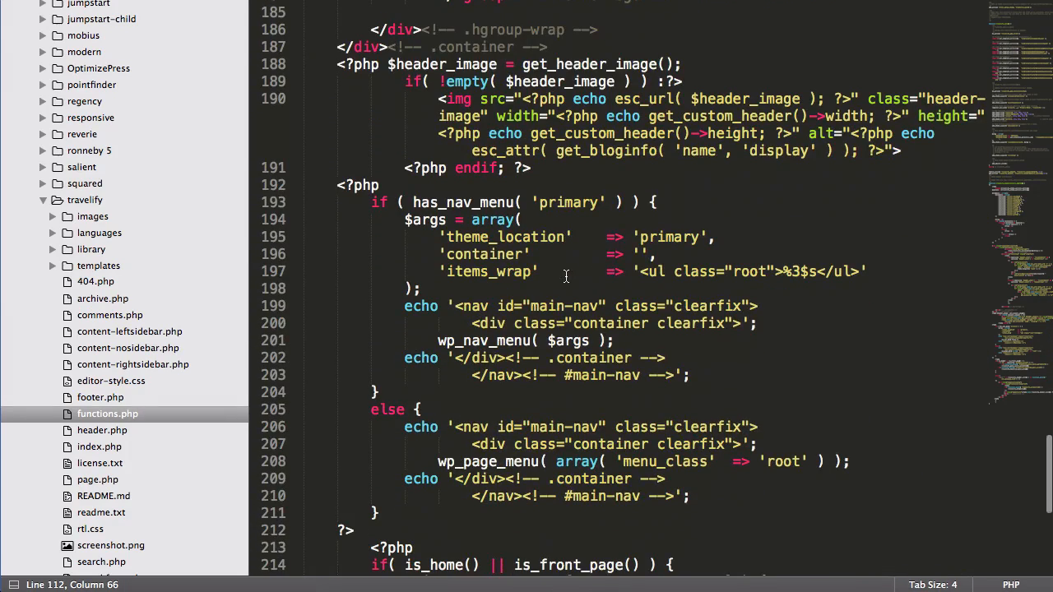
left_click(417, 289)
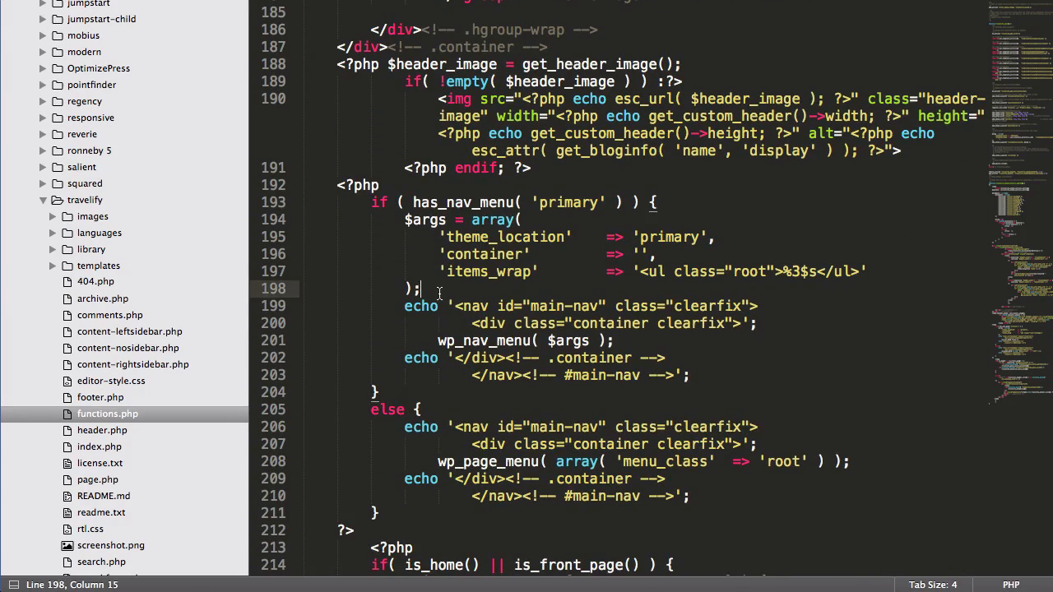
type("echo \"\"")
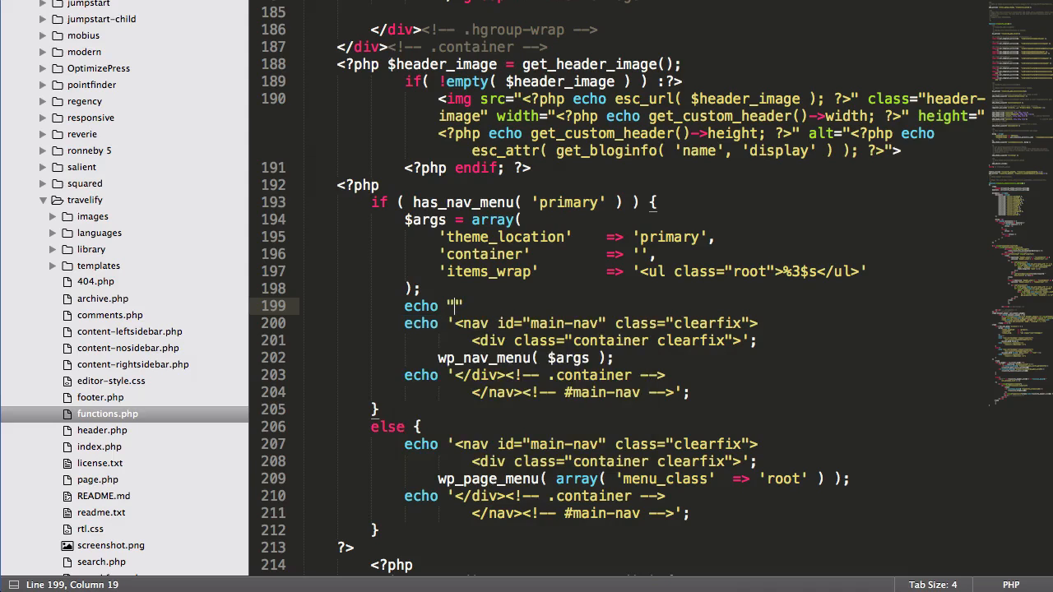
type("new menu")
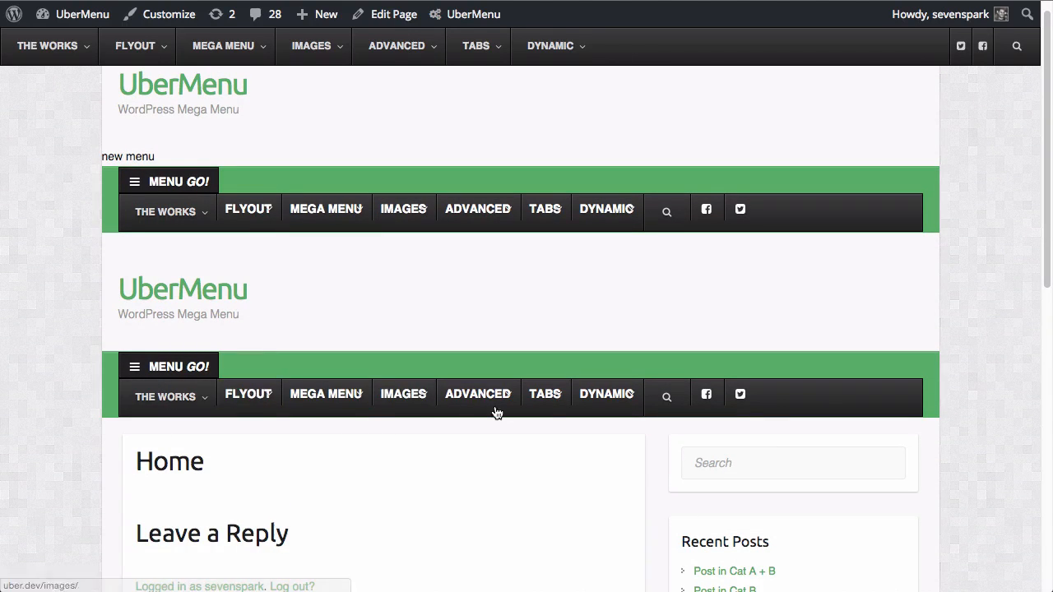
mouse_move(242, 372)
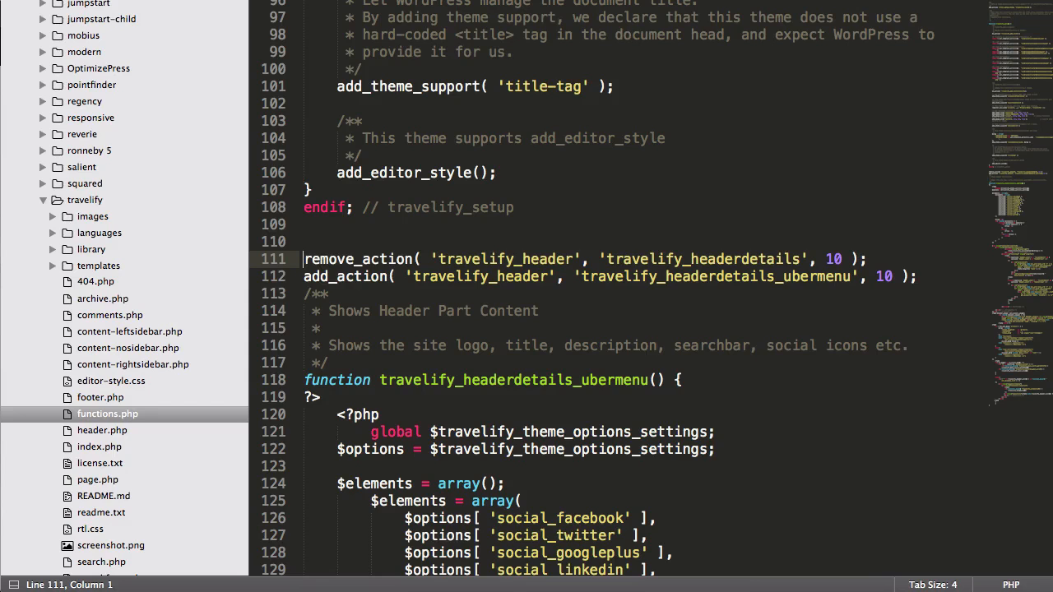
Add a remove_travelify_menu hook and wrap remove_action in function remove_travelify_menu()
type("add_action( 'travelify_header' ,")
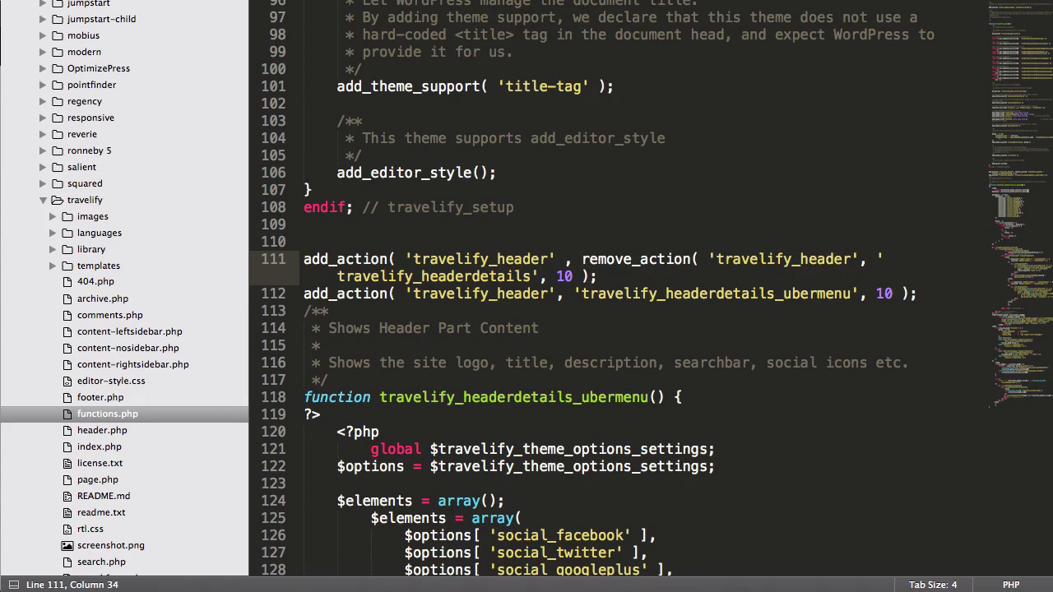
type("remove_travelify_menu' , 1 )")
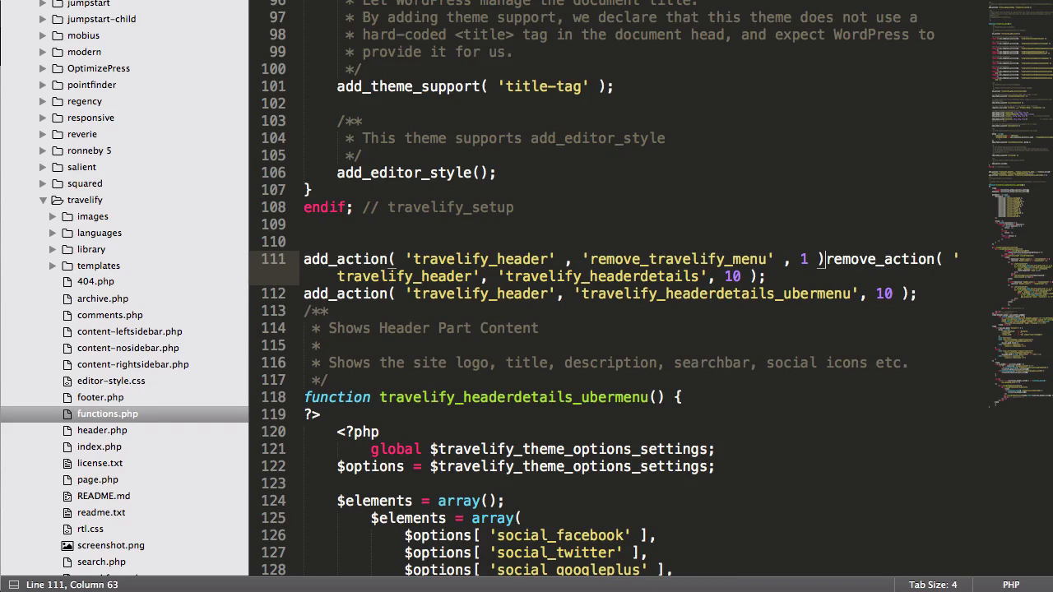
key("Enter")
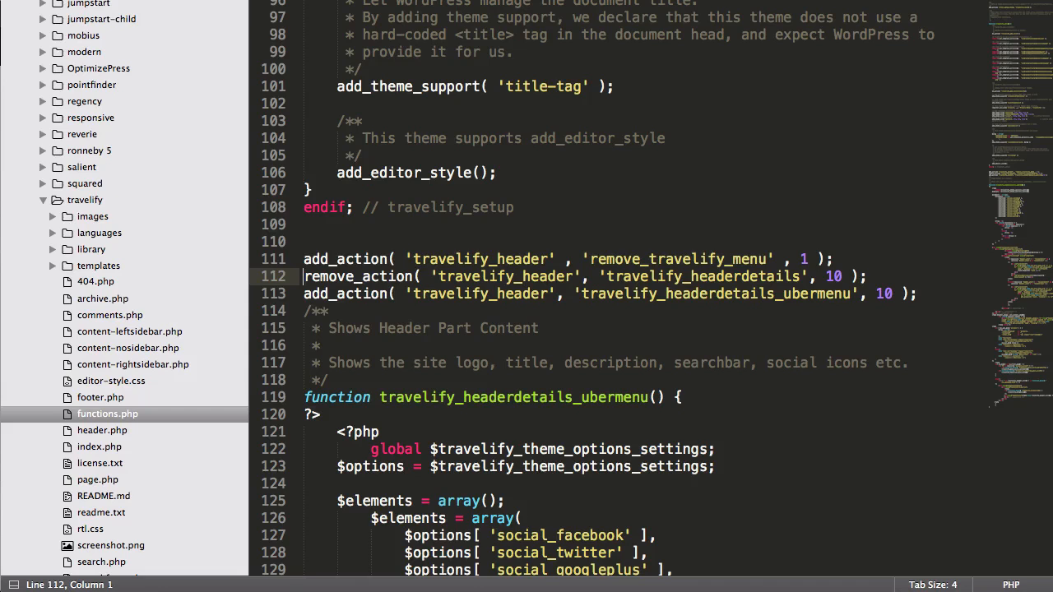
type("function (")
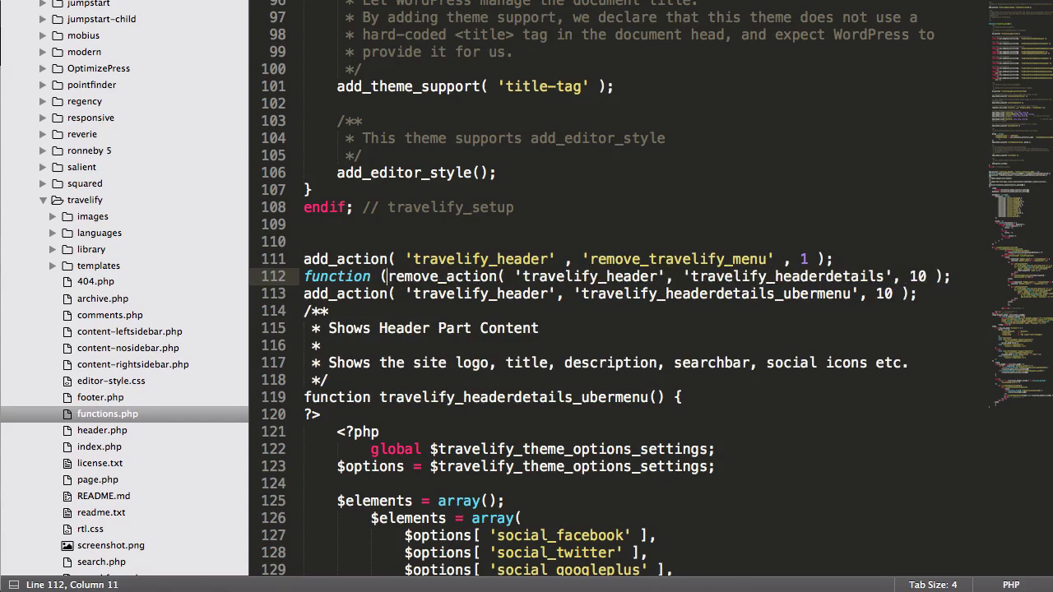
type("remove_travelify_menu")
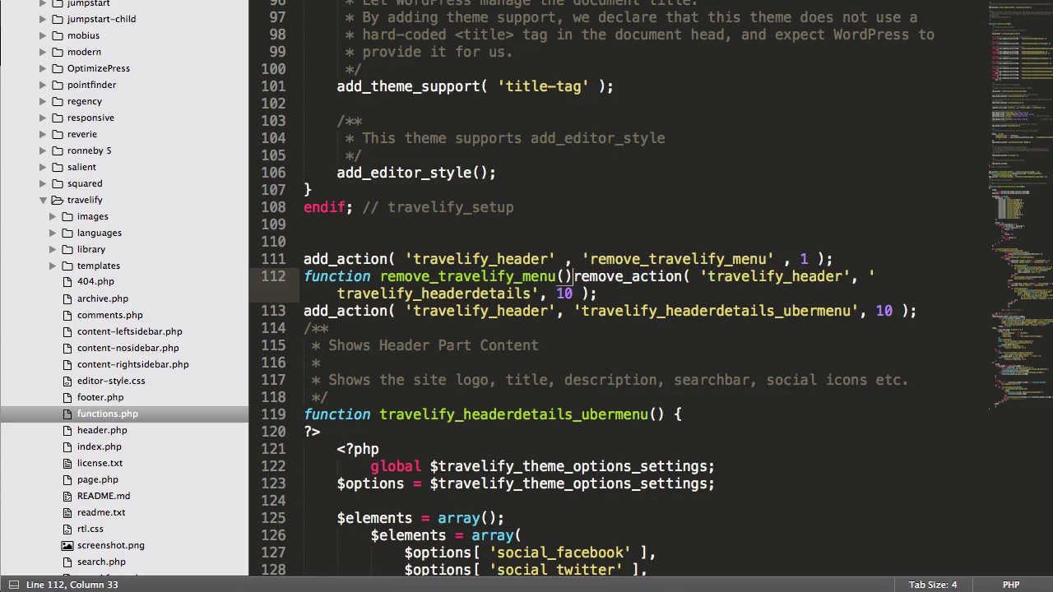
key("enter")
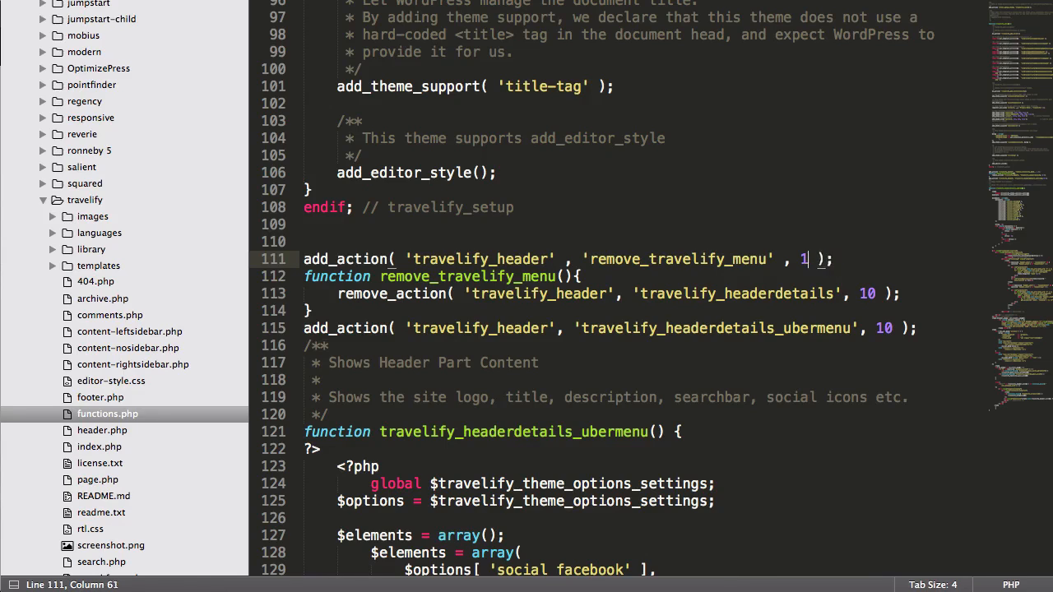
Finish the add_action call with priority 1 and 0 accepted arguments
type(", 0")
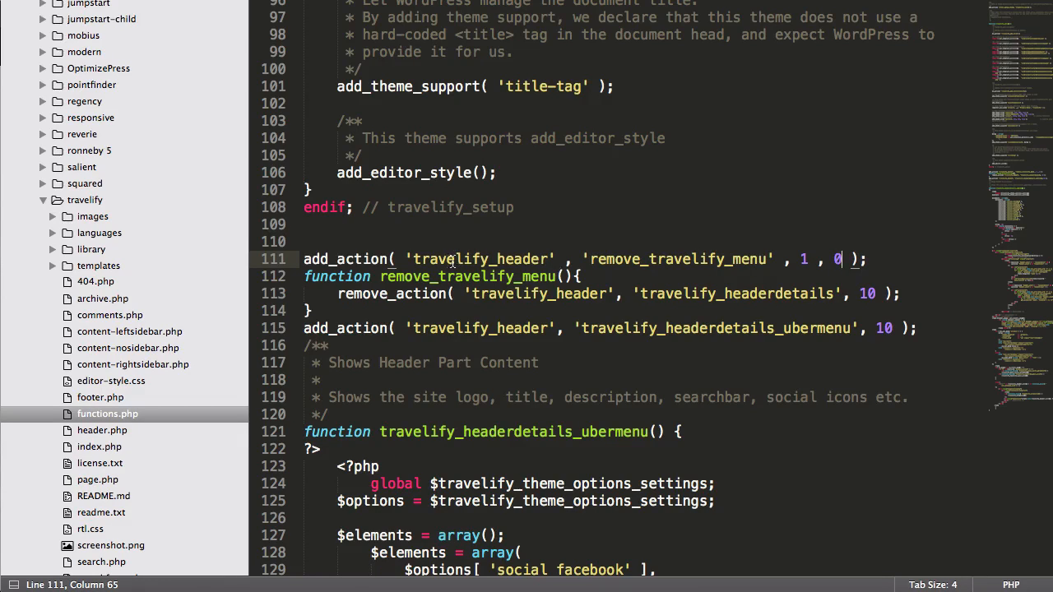
double_click(467, 276)
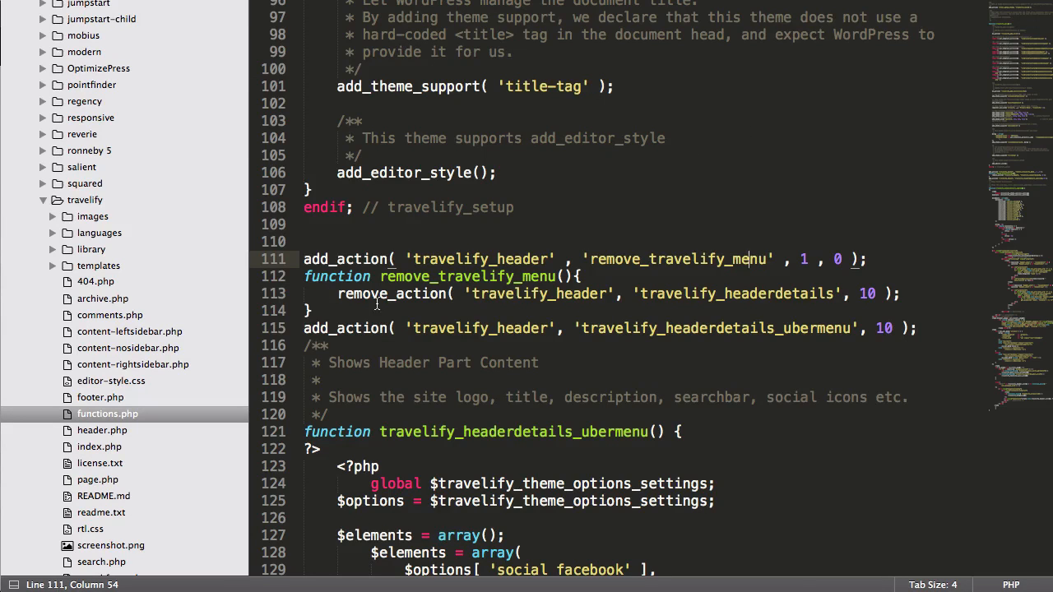
scroll("down", 3)
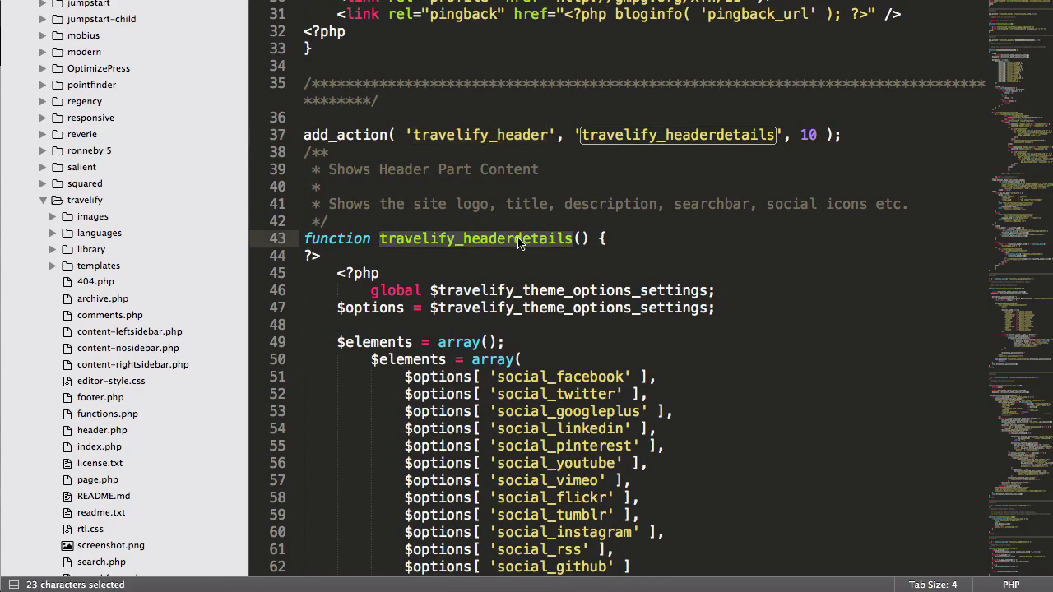
scroll("down", 3)
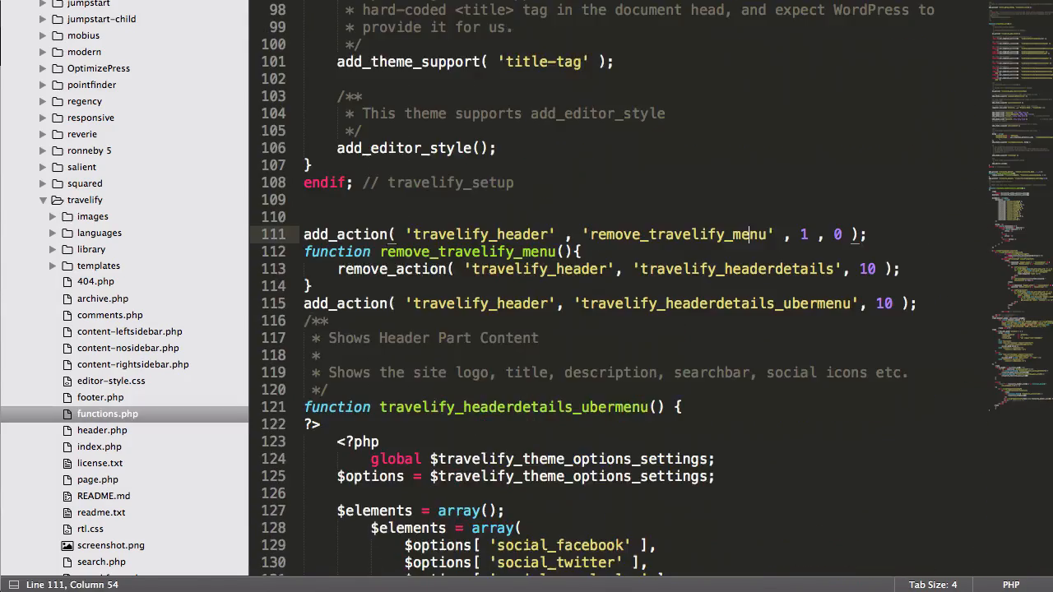
scroll("down", 3)
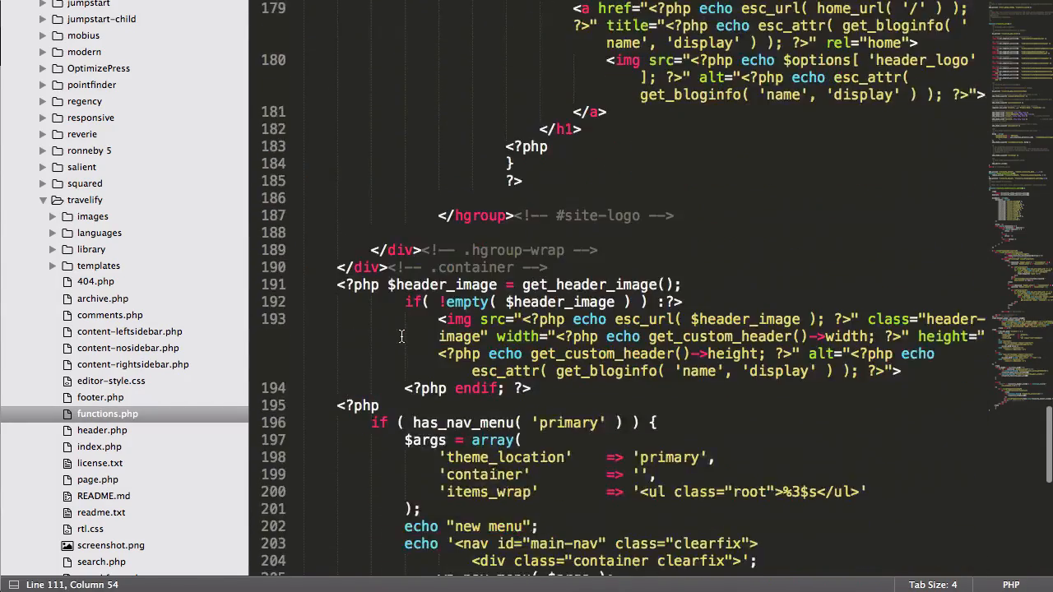
Select the if/else integration skeleton code in the UberMenu integration guide in Chrome
scroll("down", 3)
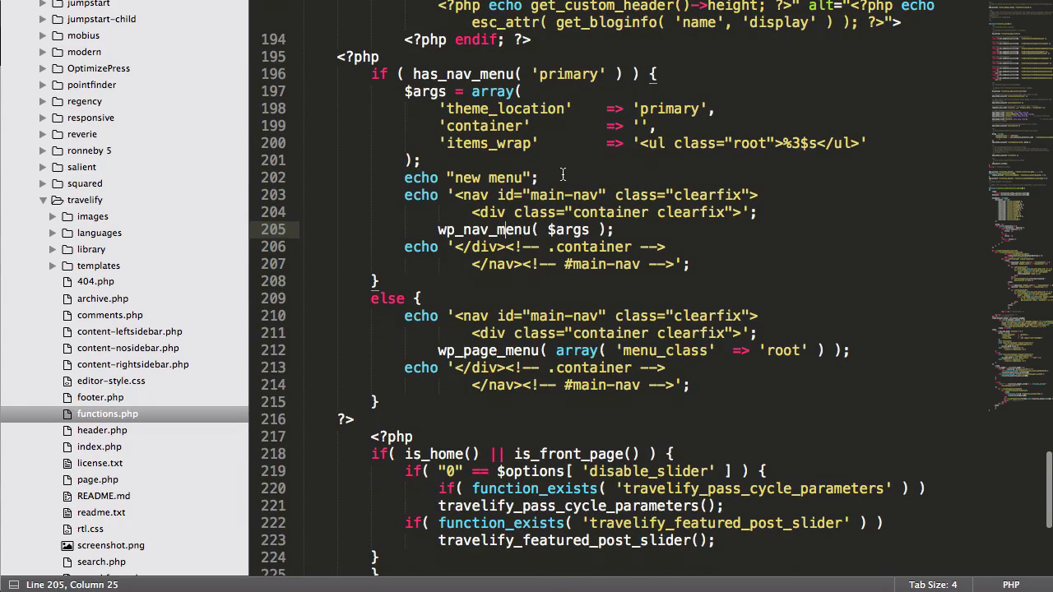
key("cmd+tab")
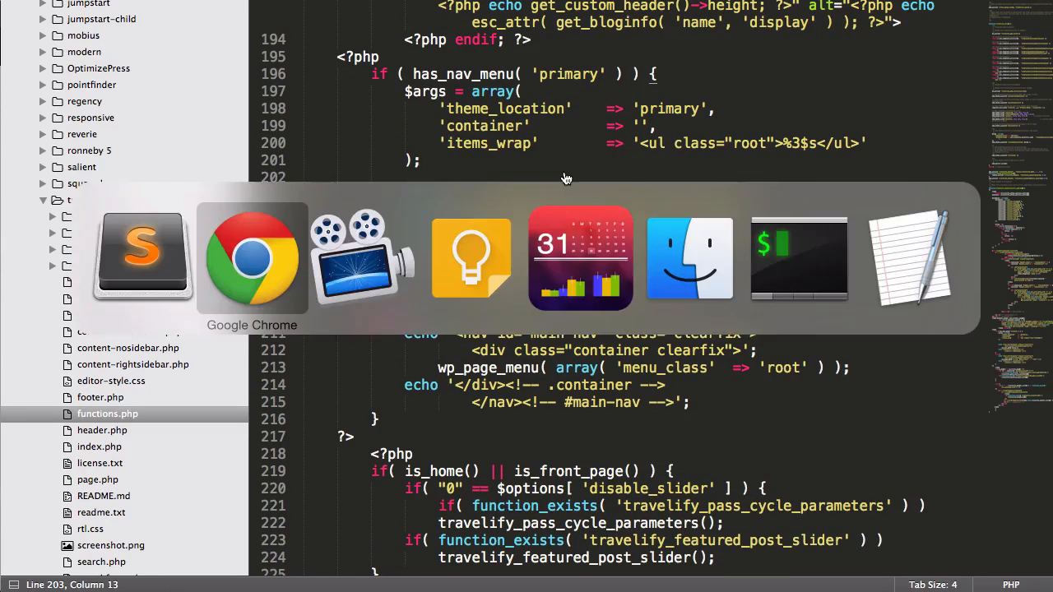
left_click(252, 258)
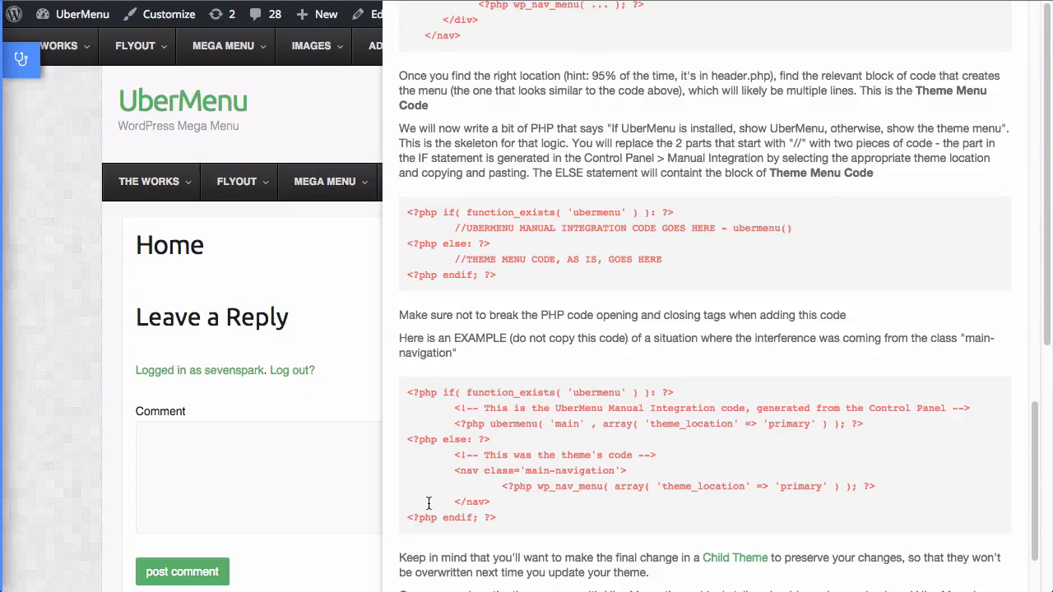
left_click_drag(408, 212, 496, 275)
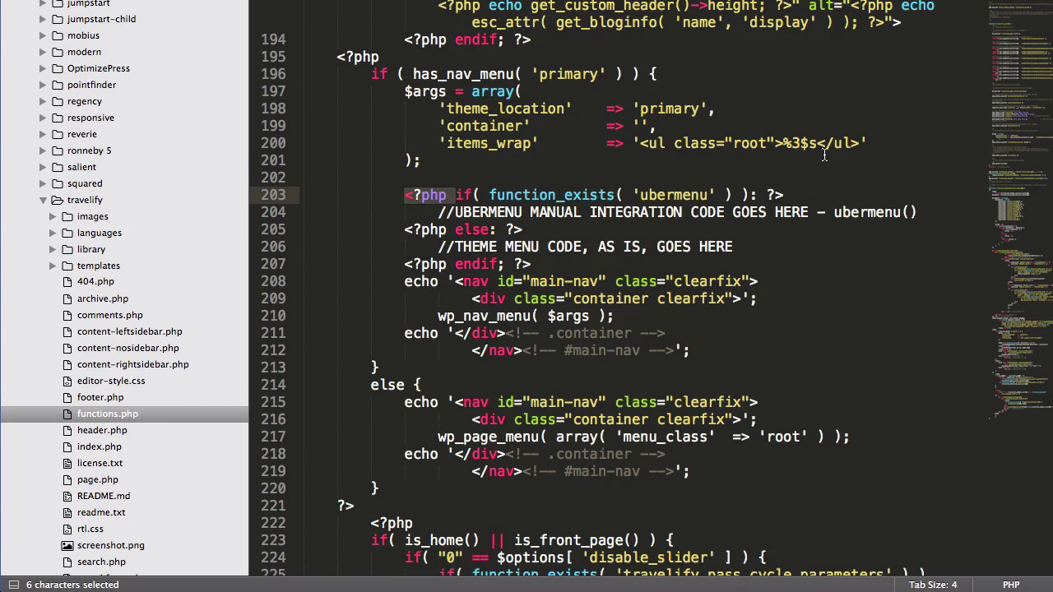
Strip the skeleton's extra opening and closing PHP tags and delete the theme menu placeholder comment
key("Backspace")
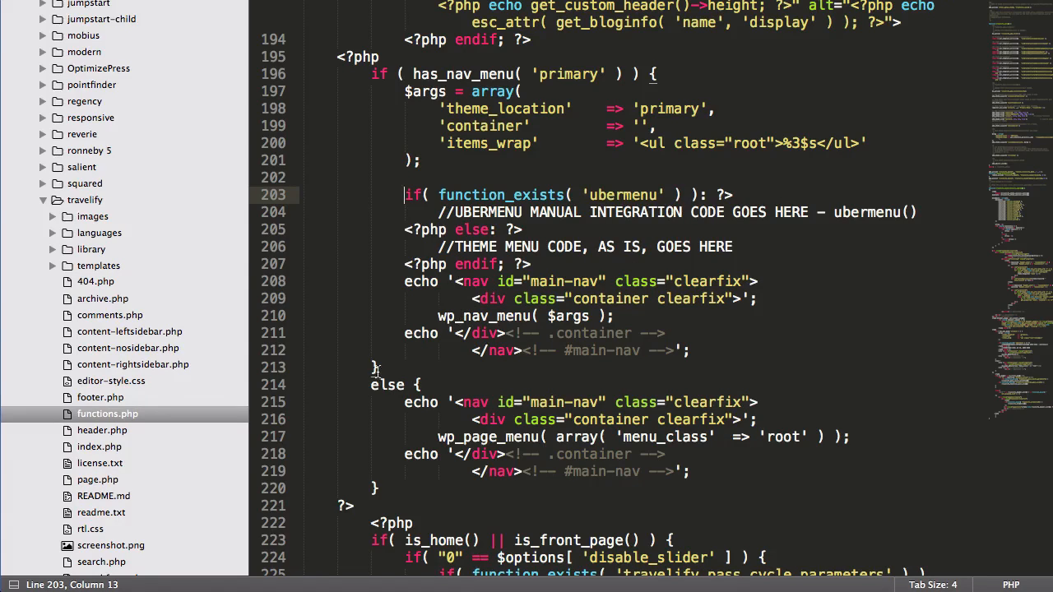
left_click(507, 264)
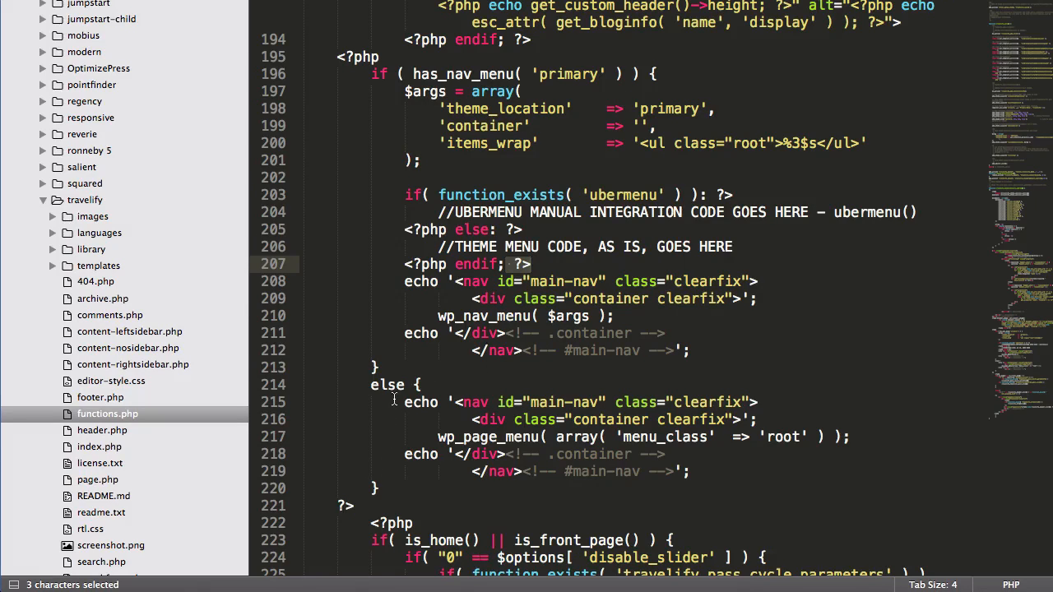
left_click_drag(419, 384, 383, 454)
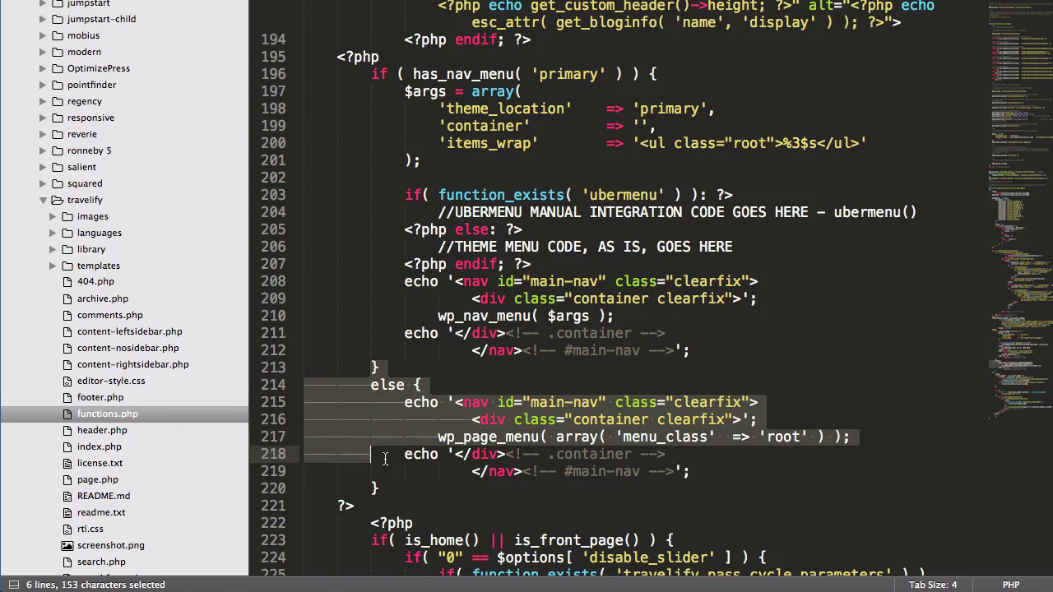
left_click(539, 264)
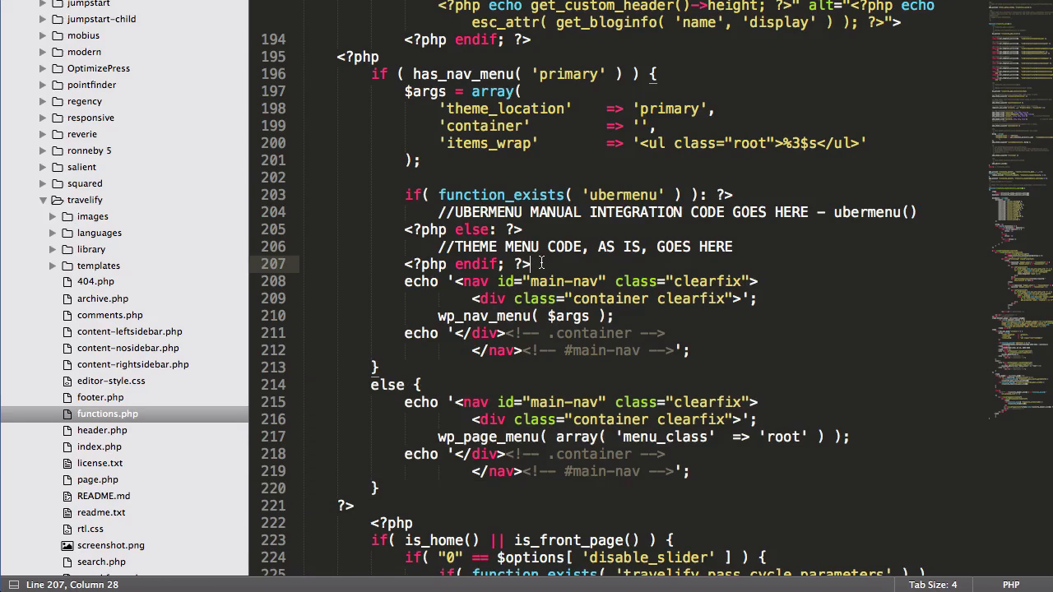
key("BackSpace")
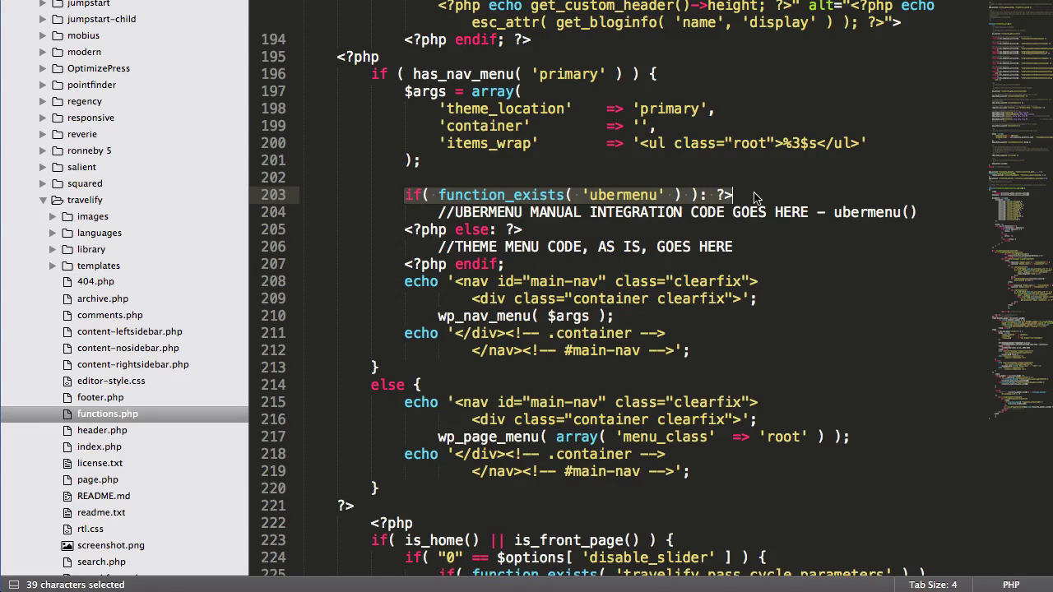
mouse_move(524, 216)
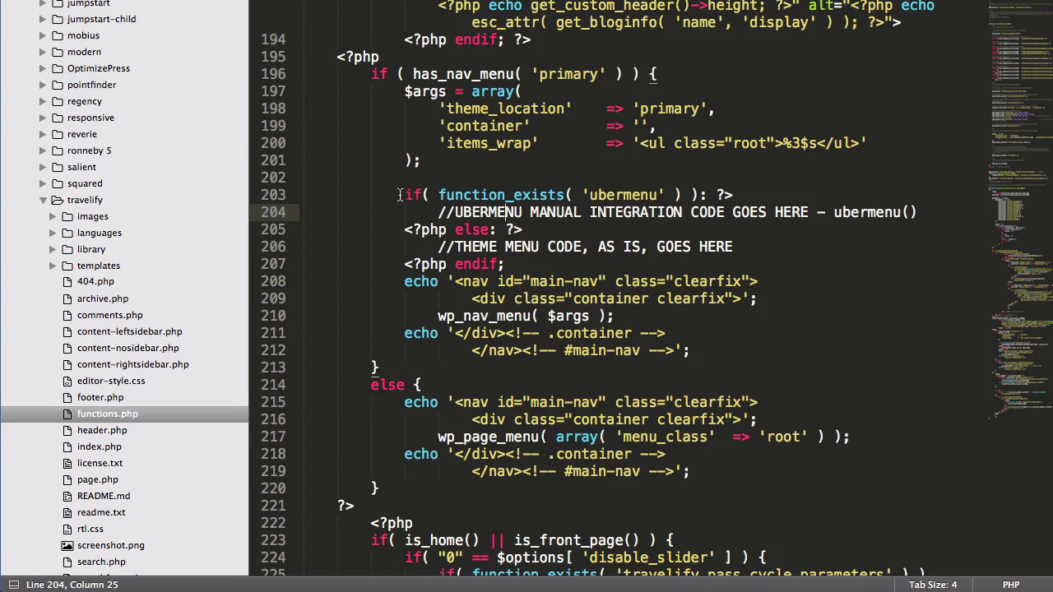
left_click(504, 264)
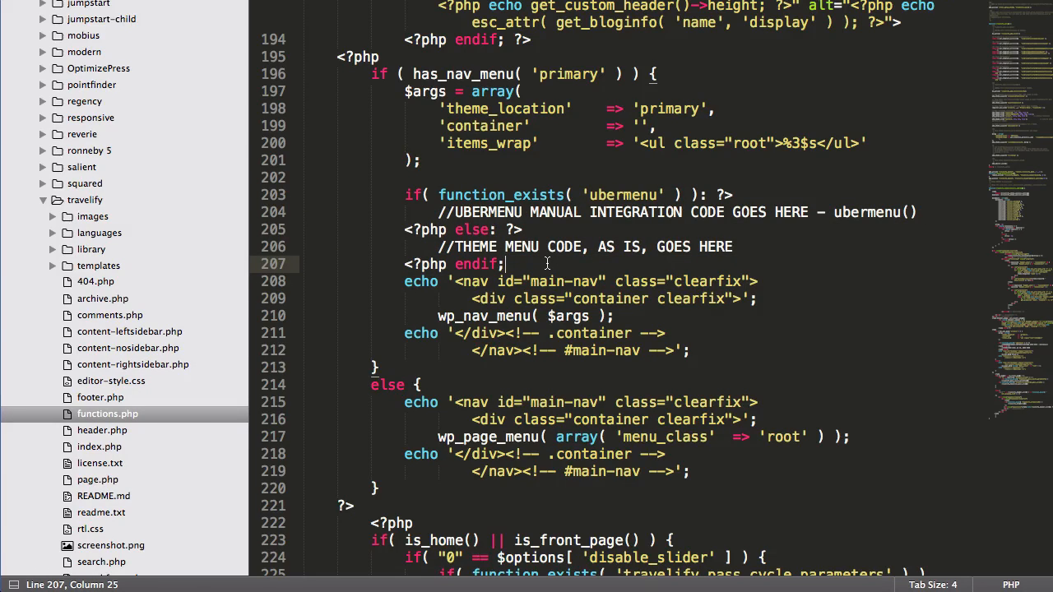
left_click(439, 212)
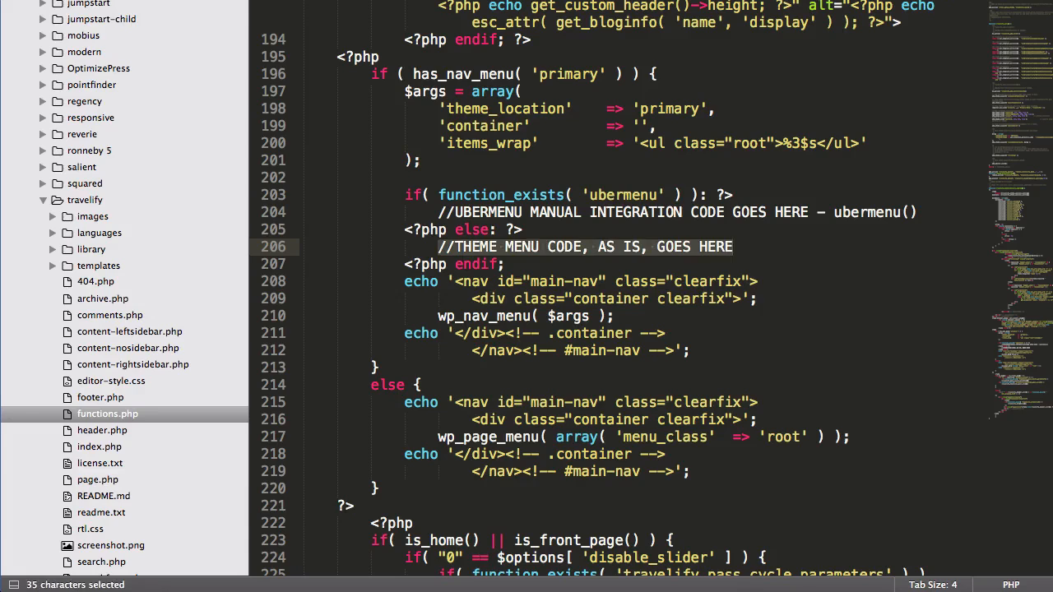
key("Delete")
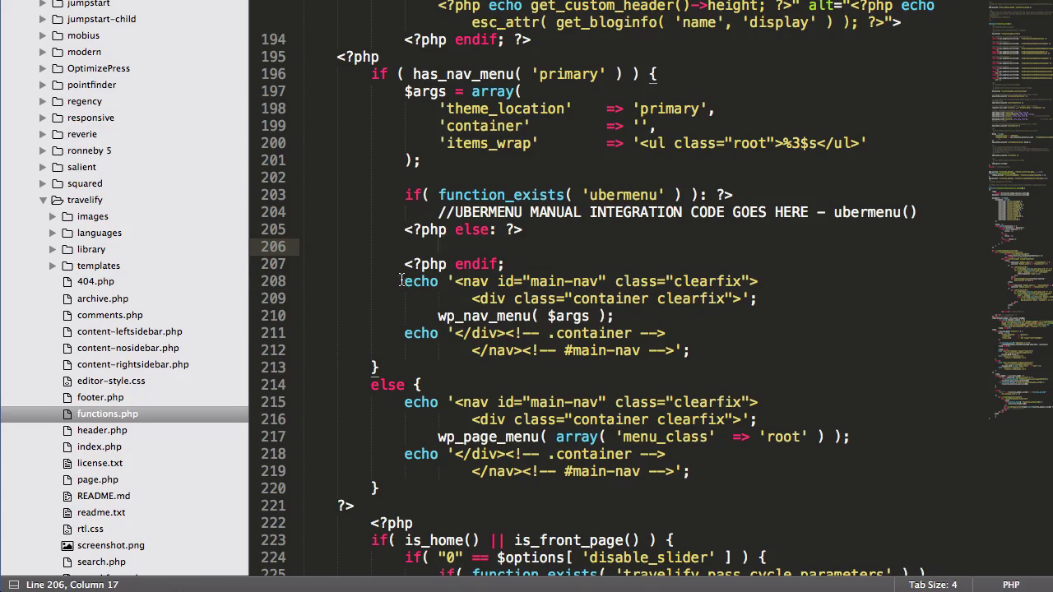
Move the five theme nav-menu lines into the else branch and remove the PHP tags around else and endif
key("ctrl+x")
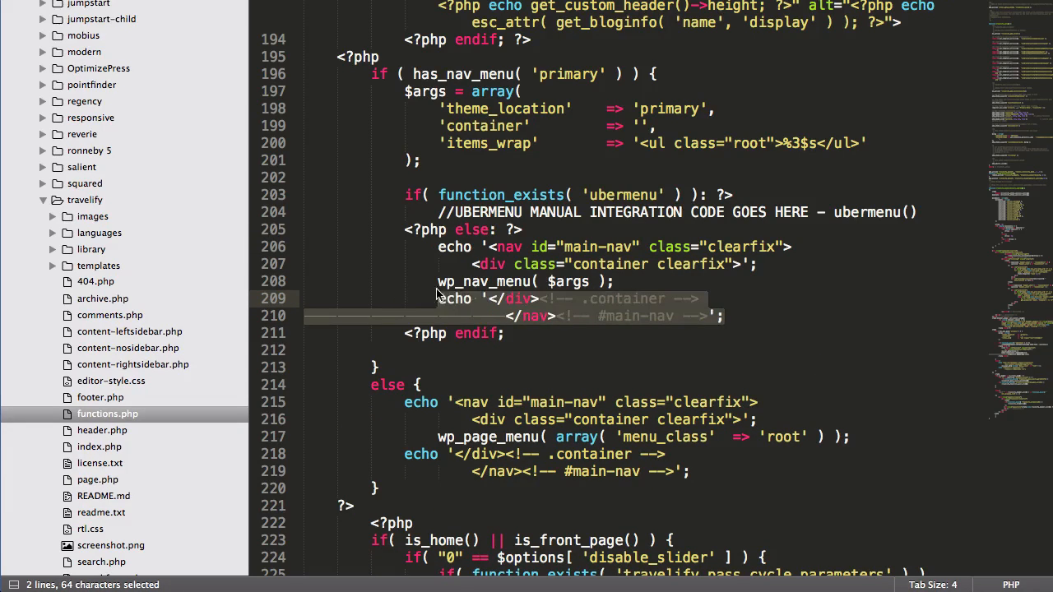
left_click(438, 281)
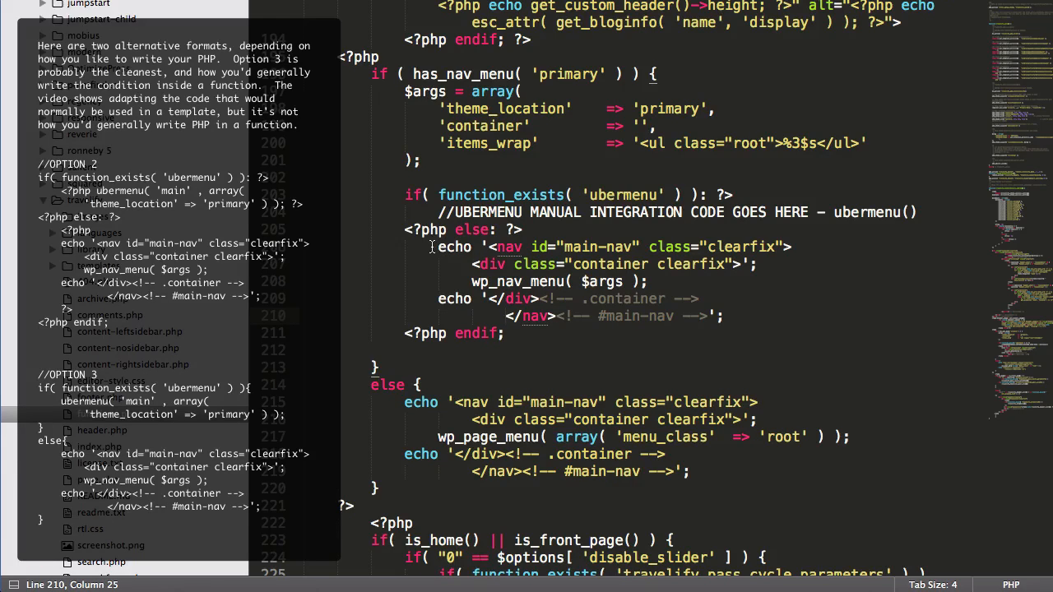
left_click_drag(432, 246, 724, 316)
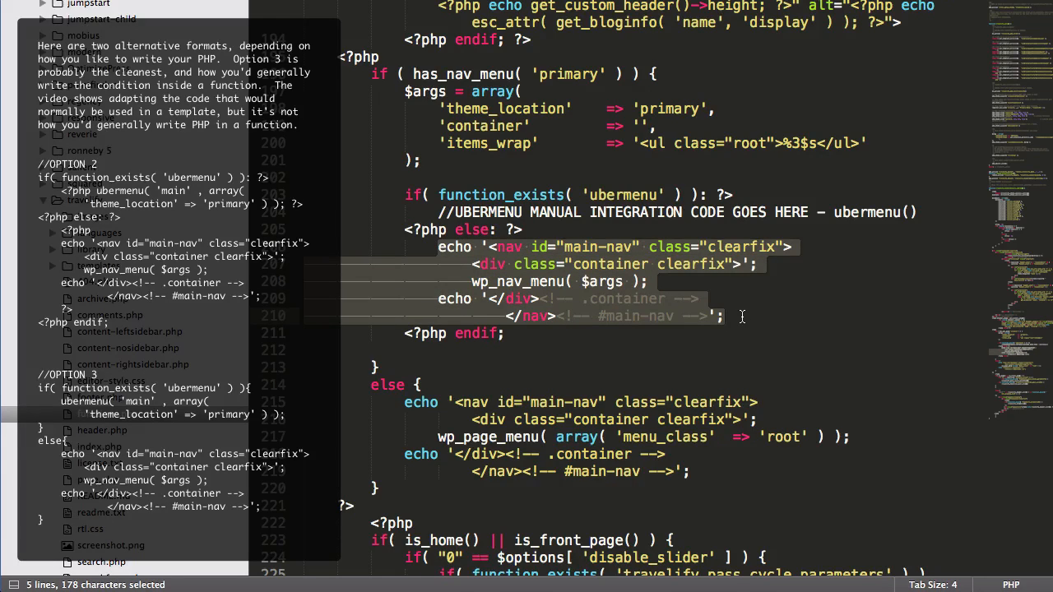
left_click(520, 229)
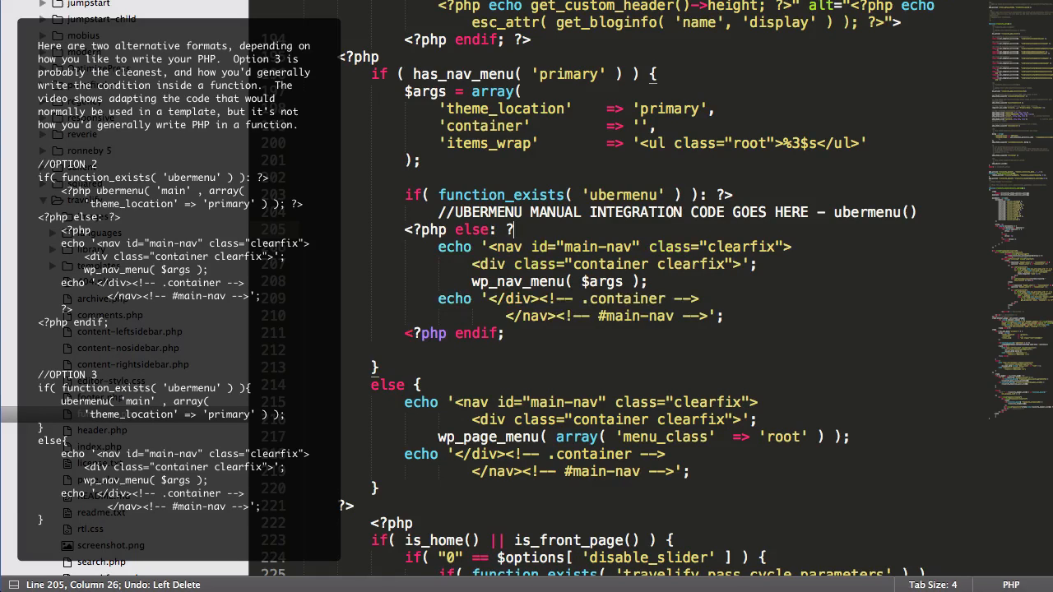
left_click(457, 333)
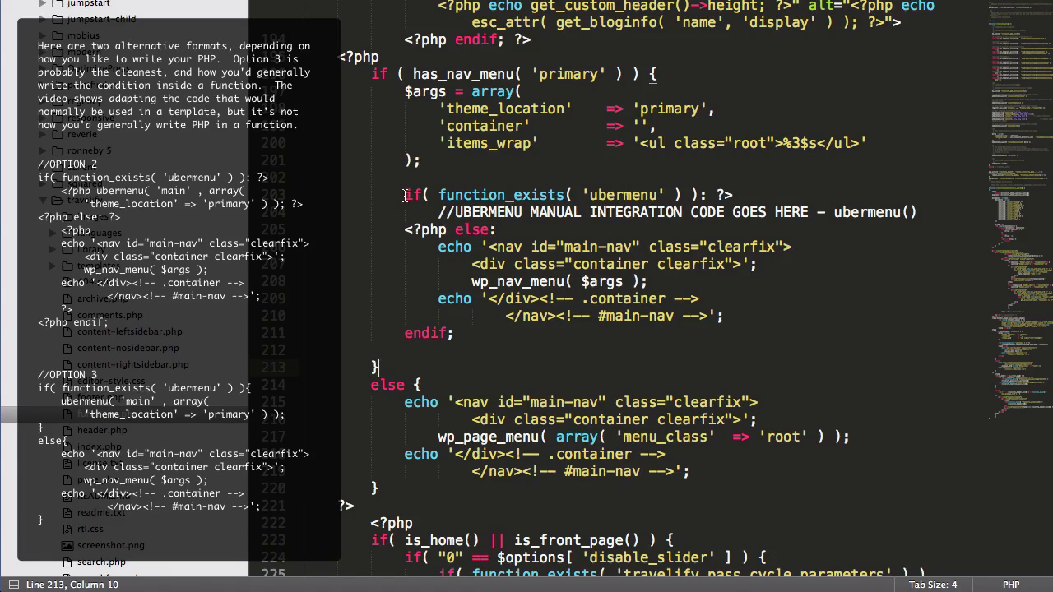
left_click_drag(403, 194, 732, 195)
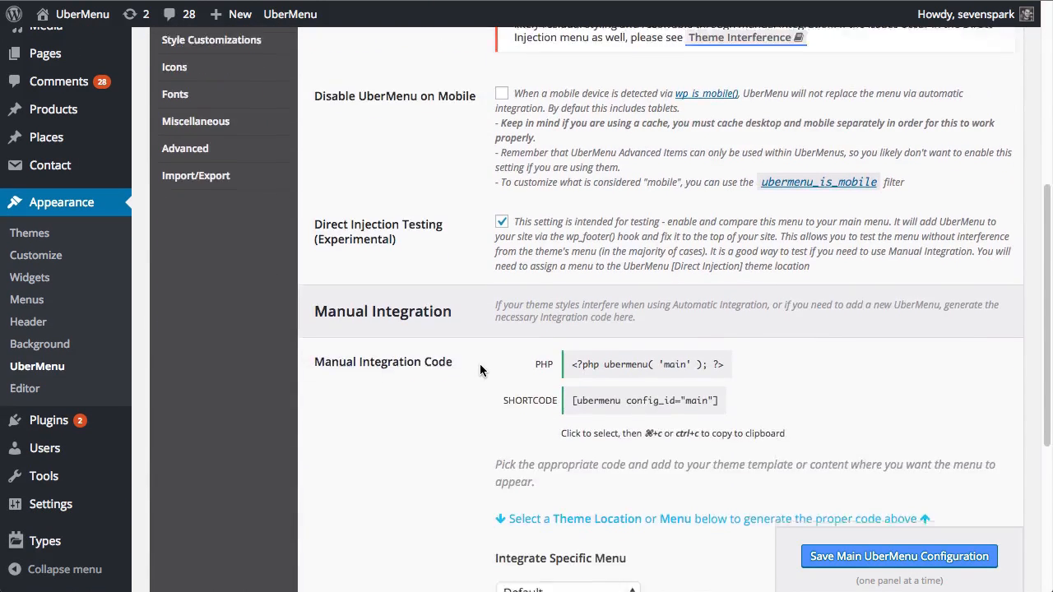
Scroll to Manual Integration and choose the Primary theme location to generate its PHP code
scroll("down", 3)
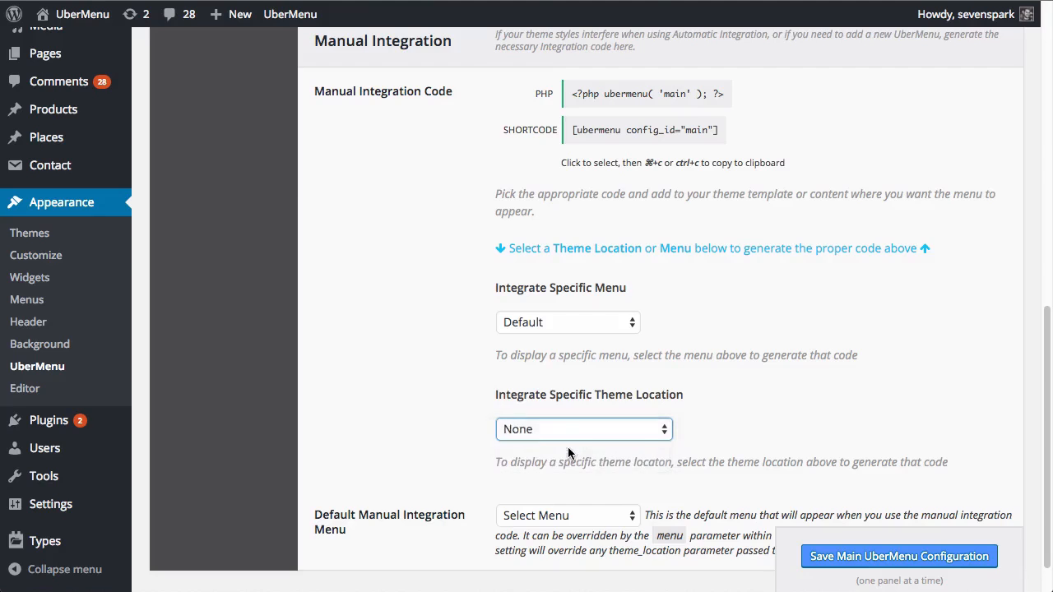
left_click(584, 428)
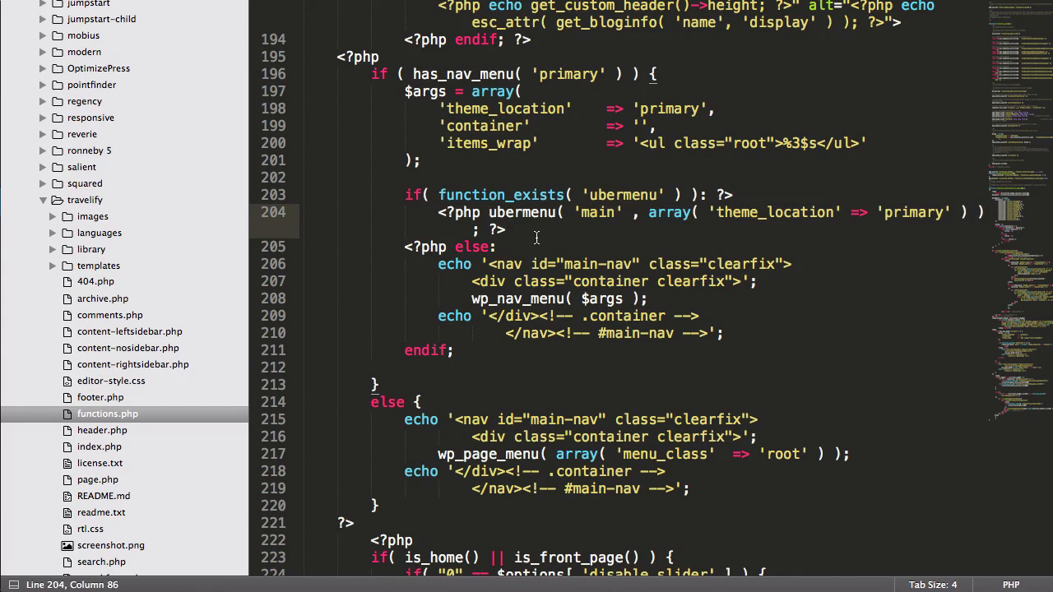
key("ctrl+s")
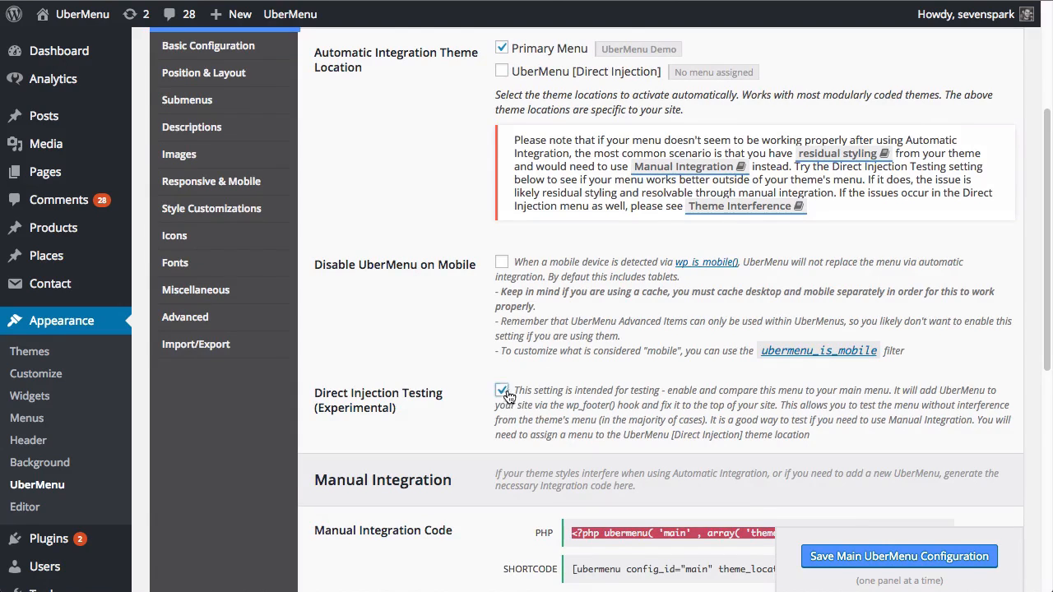
Uncheck Direct Injection Testing in the UberMenu settings
left_click(502, 390)
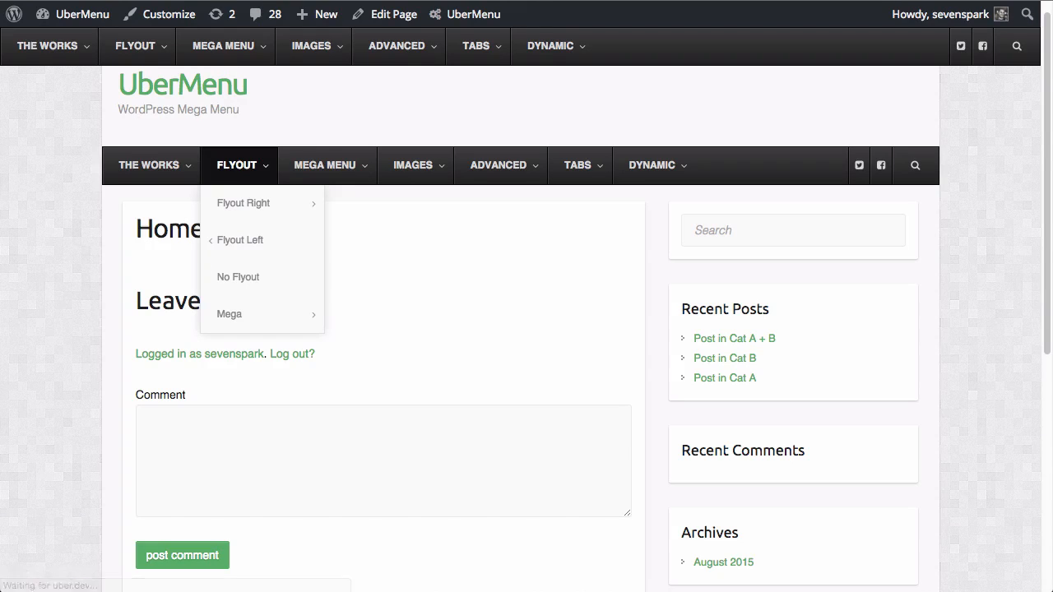
mouse_move(196, 127)
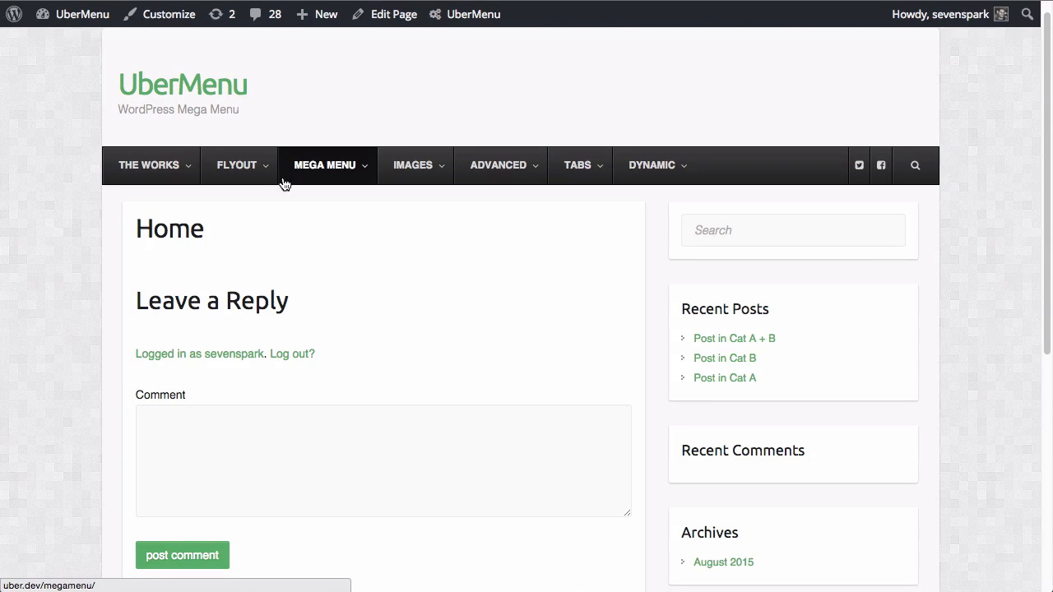
mouse_move(765, 79)
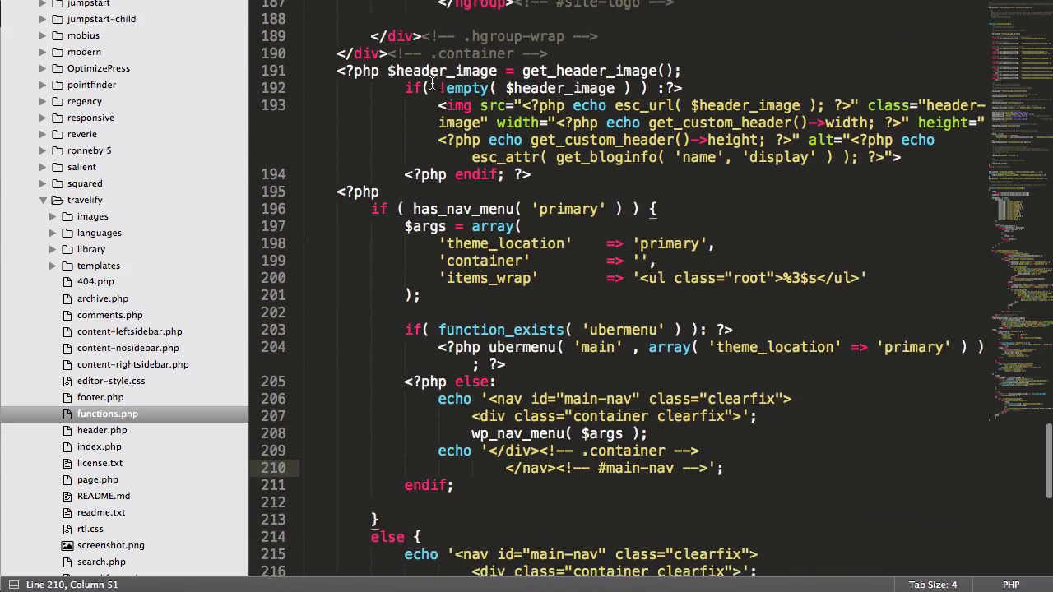
scroll("down", 3)
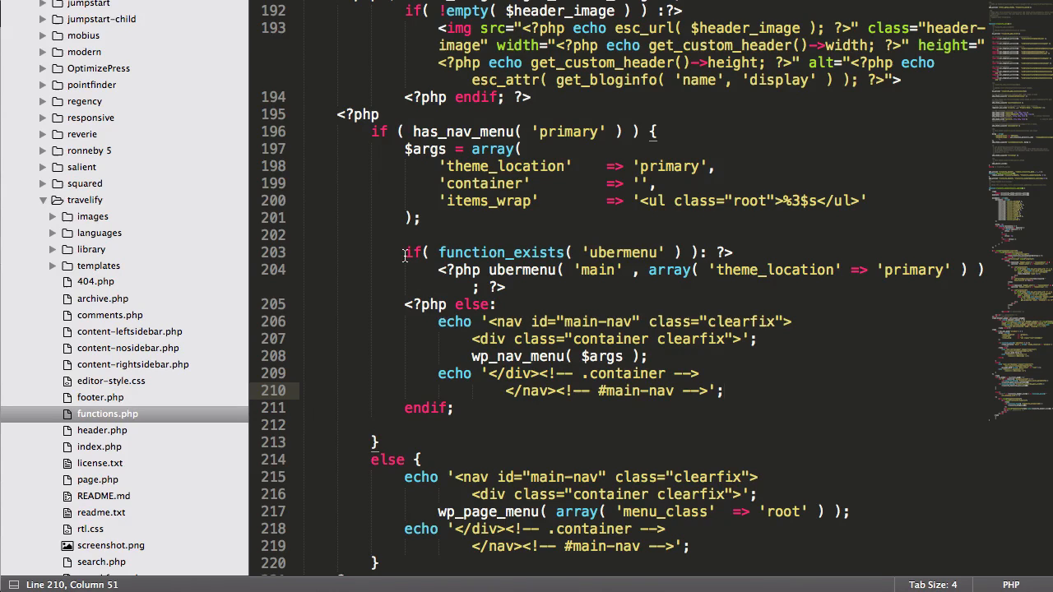
left_click(514, 408)
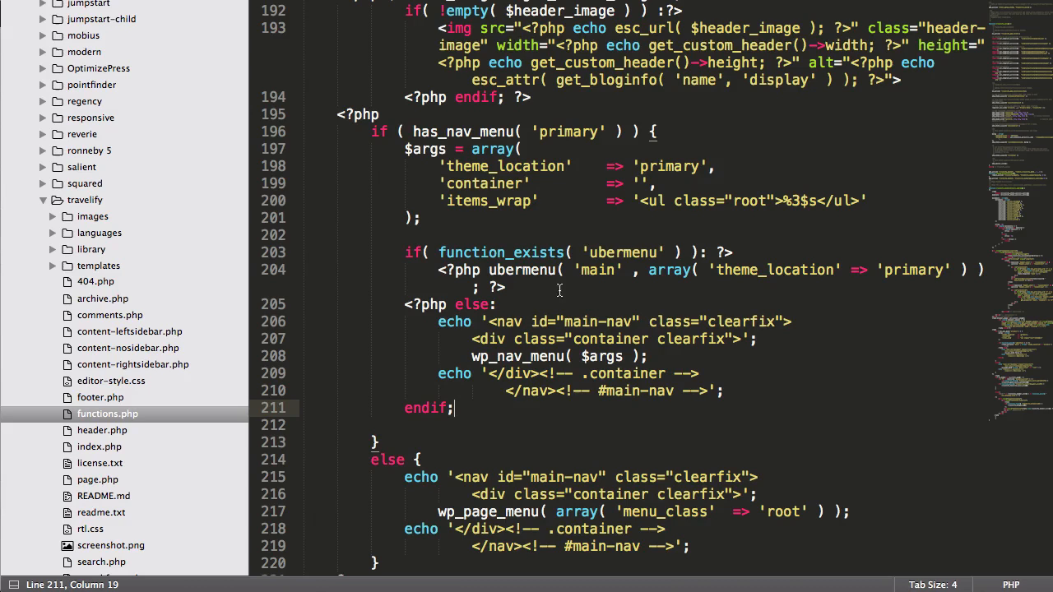
left_click(488, 270)
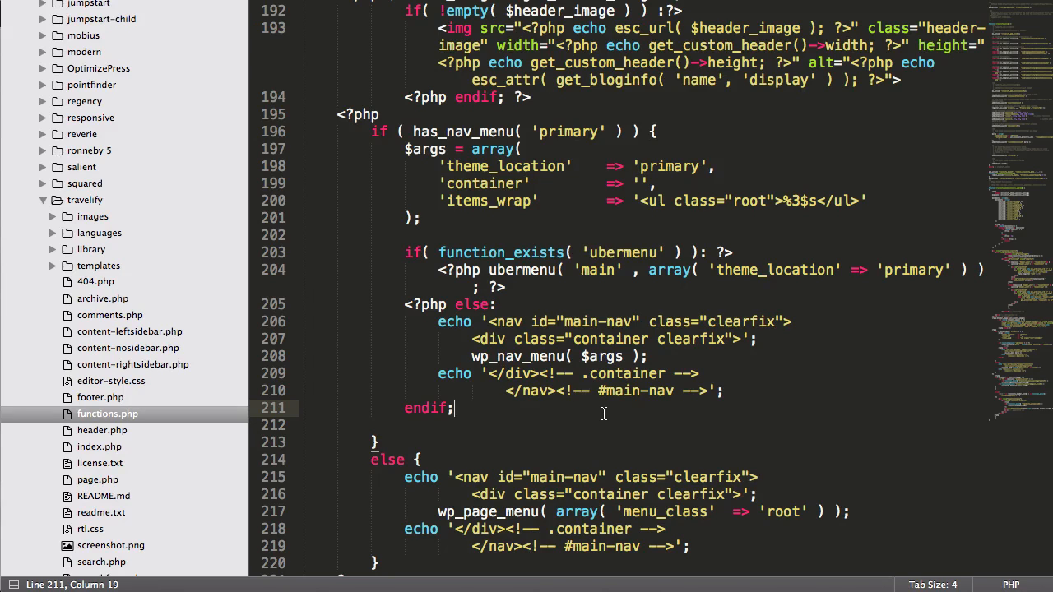
mouse_move(545, 408)
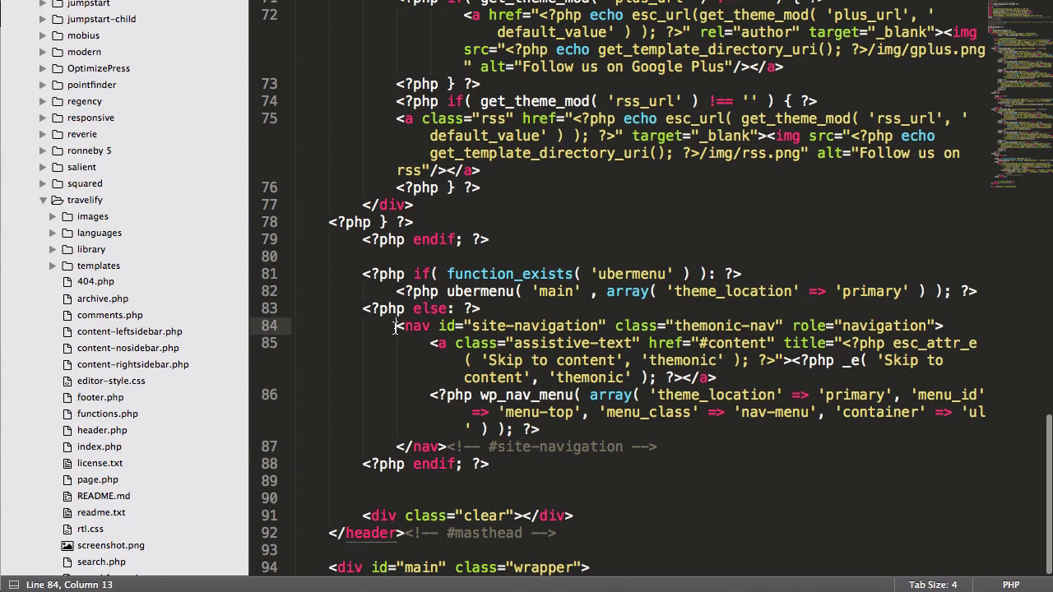
left_click_drag(397, 326, 656, 449)
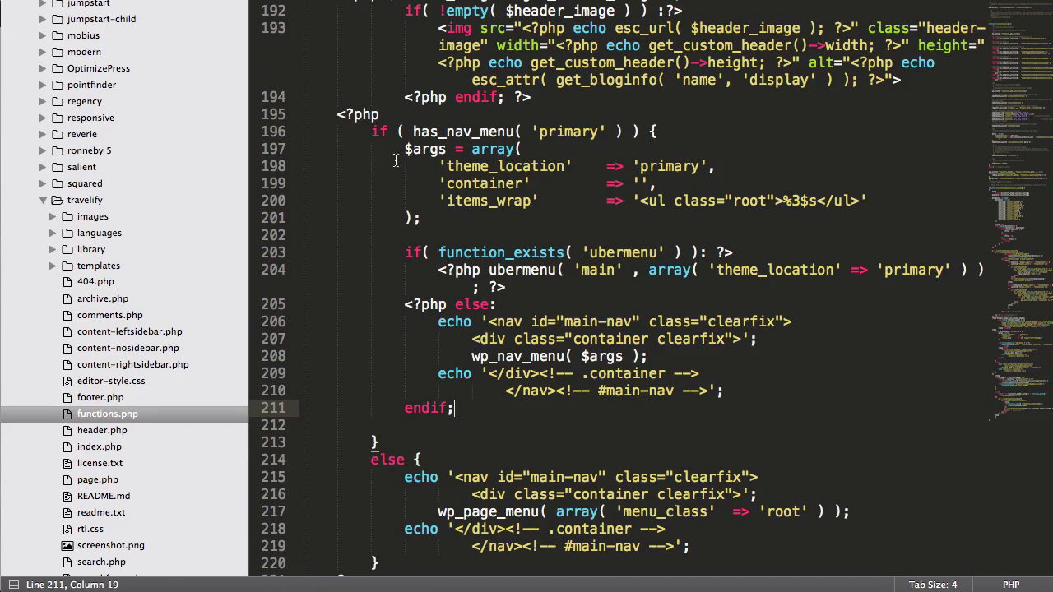
left_click_drag(375, 132, 378, 442)
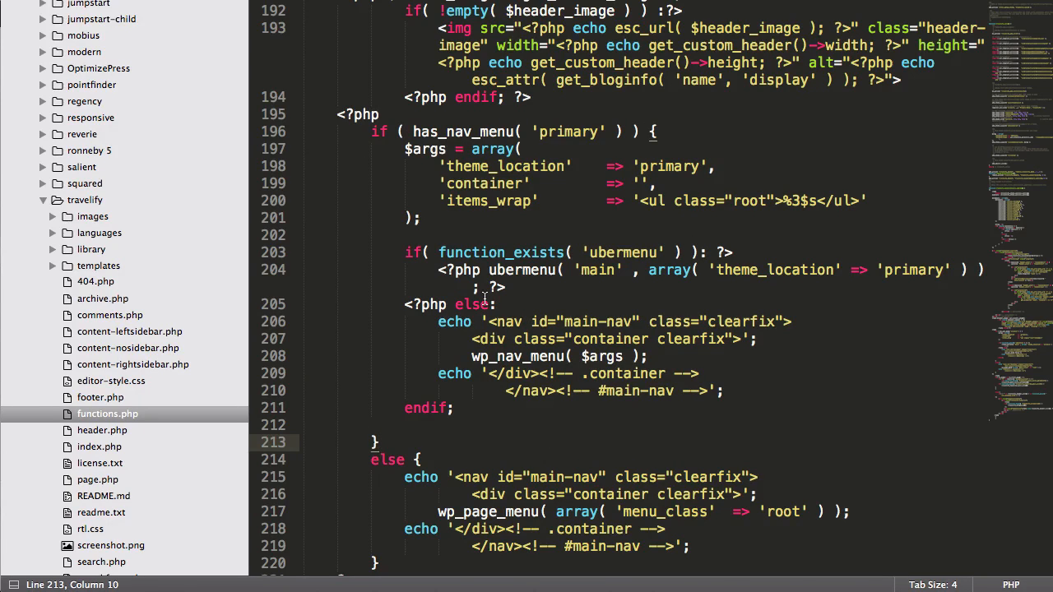
left_click_drag(439, 322, 723, 391)
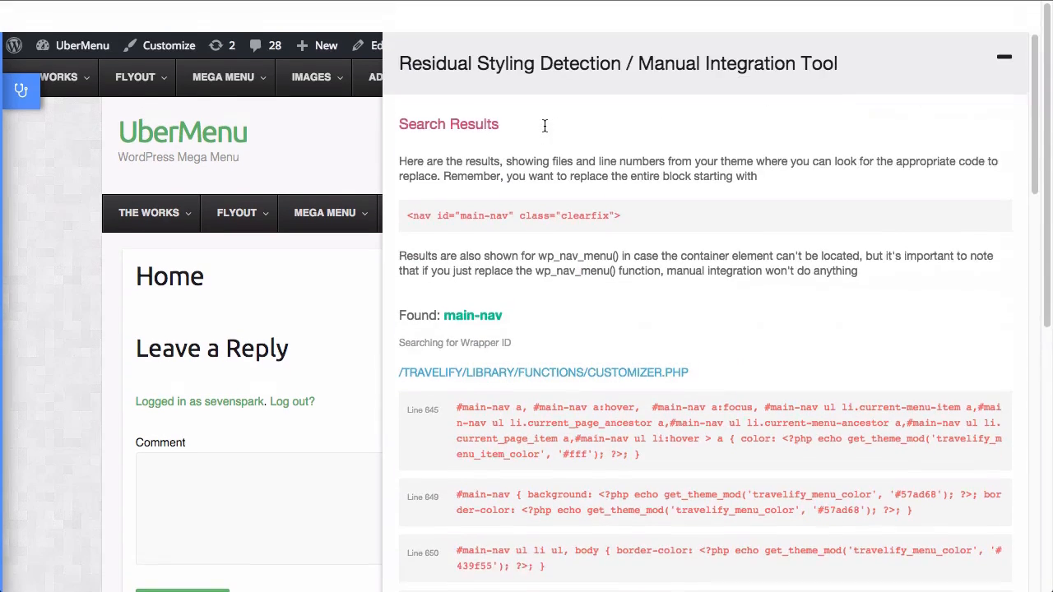
Scroll the residual styling detection results down to the if/else skeleton and example snippet
scroll("down", 3)
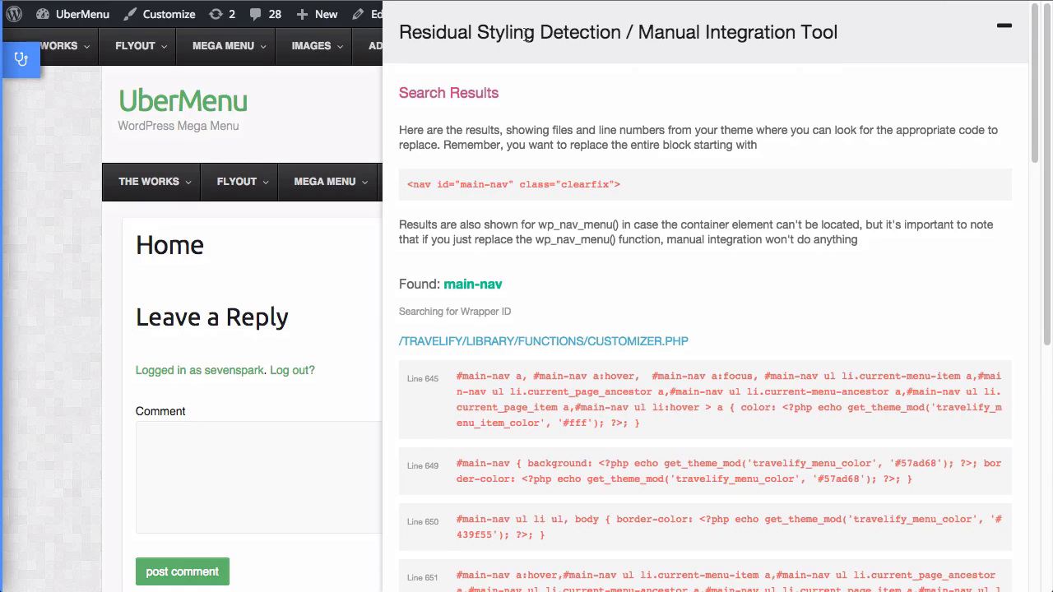
scroll("down", 3)
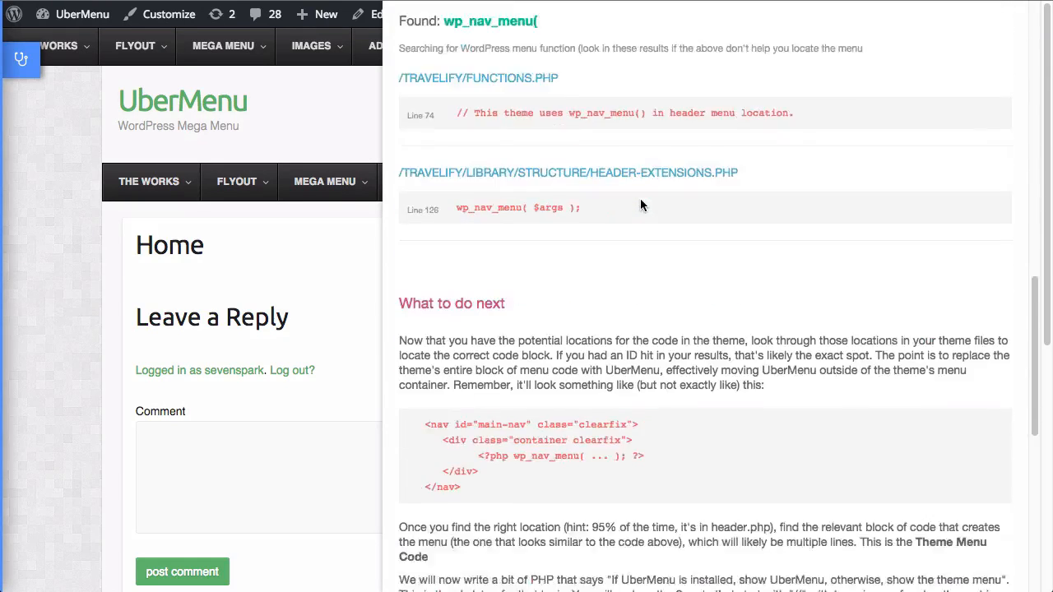
scroll("down", 3)
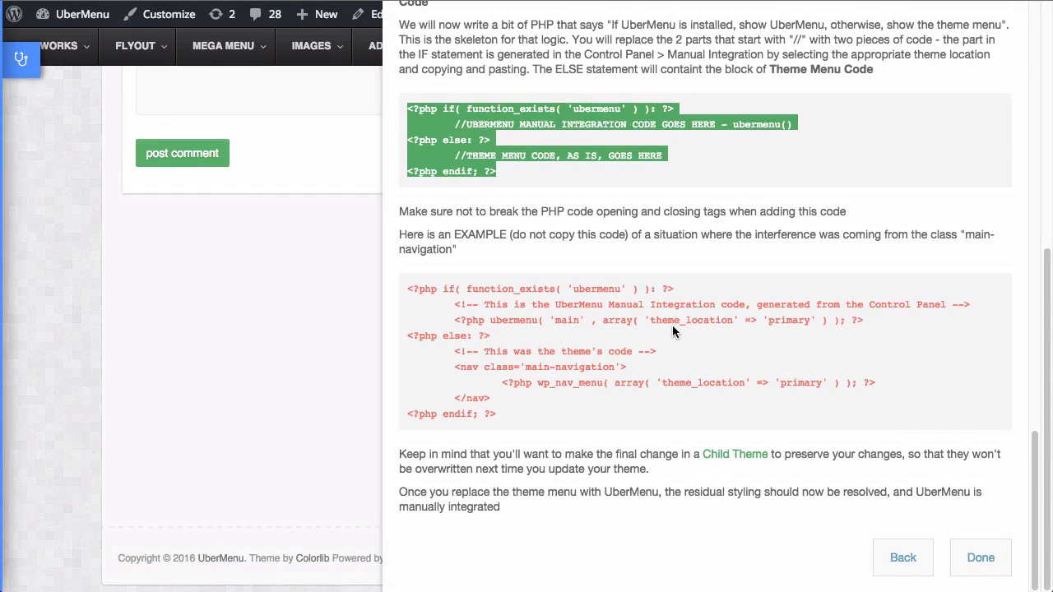